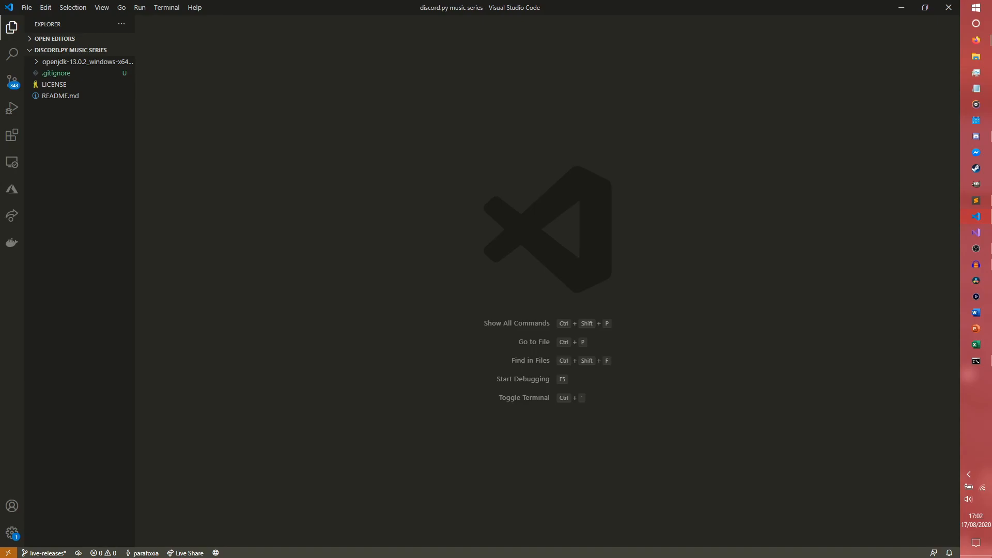
{"action": "mouse_move", "coordinate": [795, 402]}
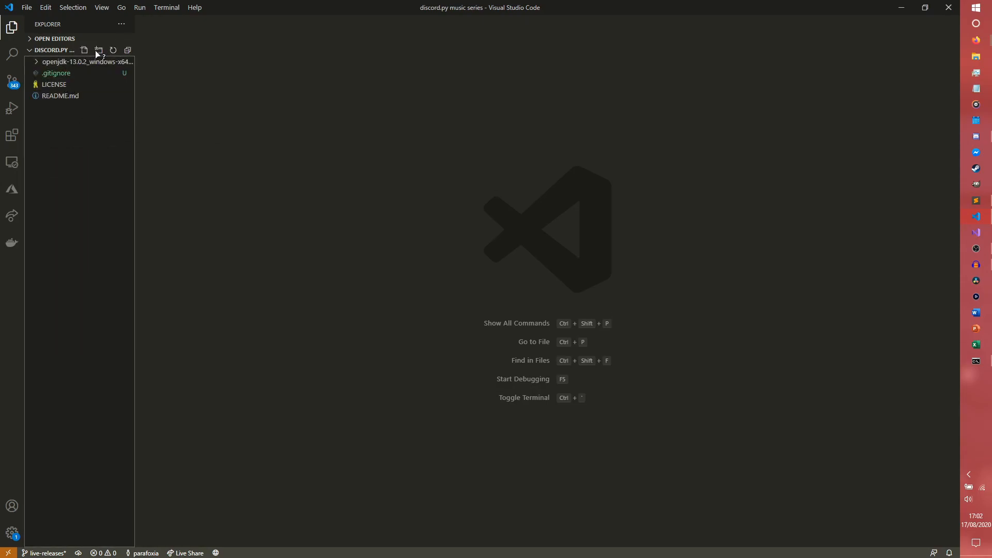
Step: Create bot and data folders at the project root
{"action": "left_click", "coordinate": [98, 50]}
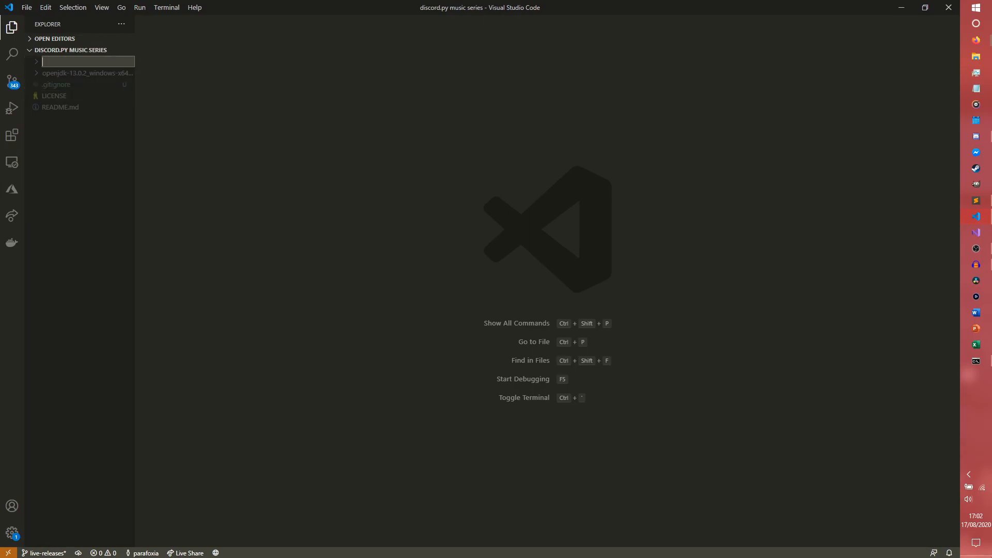
{"action": "type", "text": "bot"}
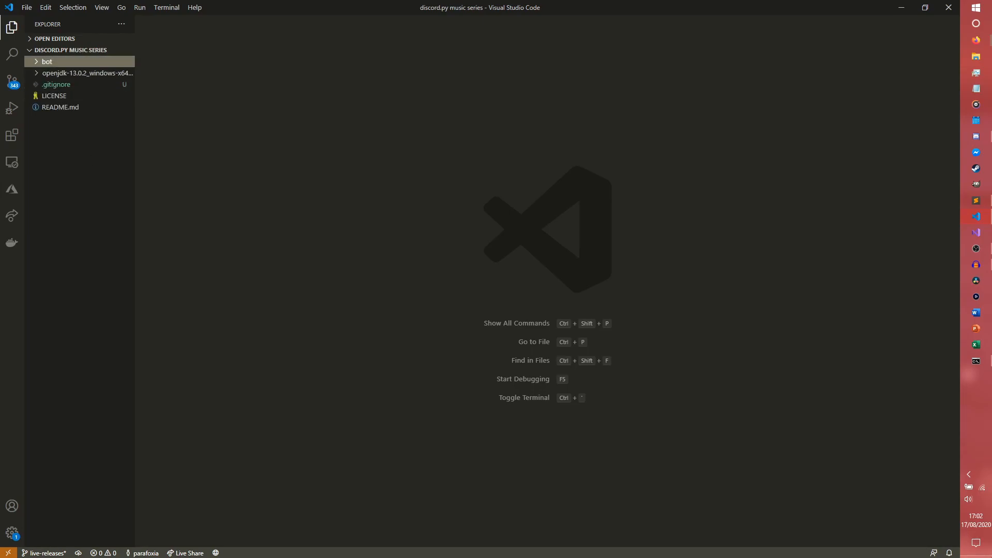
{"action": "mouse_move", "coordinate": [104, 54]}
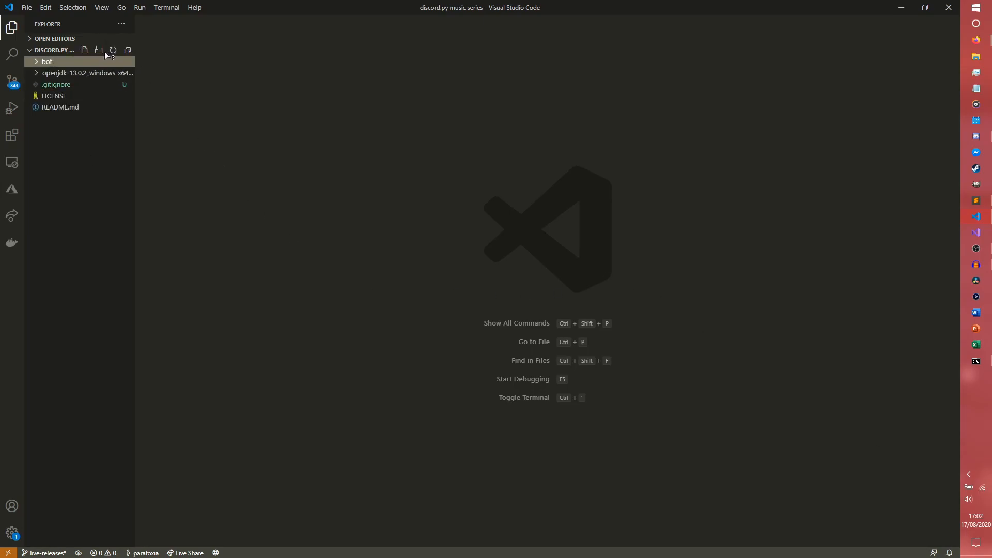
{"action": "left_click", "coordinate": [98, 50]}
{"action": "type", "text": "data"}
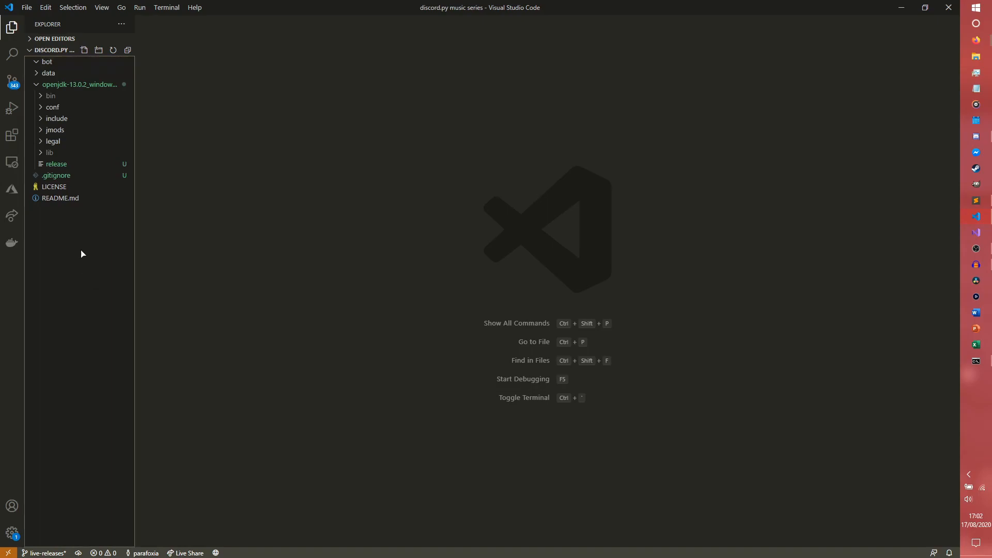
{"action": "left_click", "coordinate": [49, 72]}
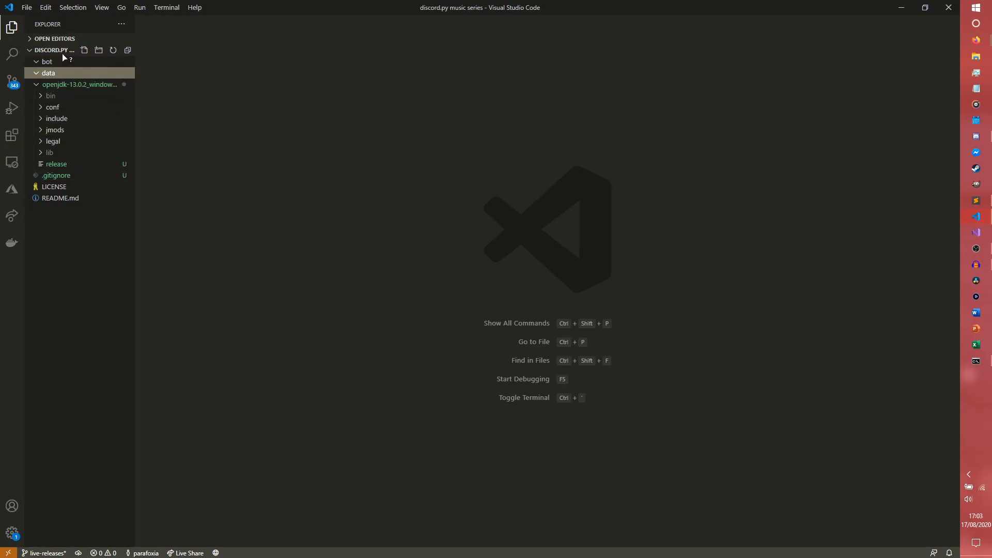
Step: Create a cogs folder inside the bot folder
{"action": "left_click", "coordinate": [47, 61]}
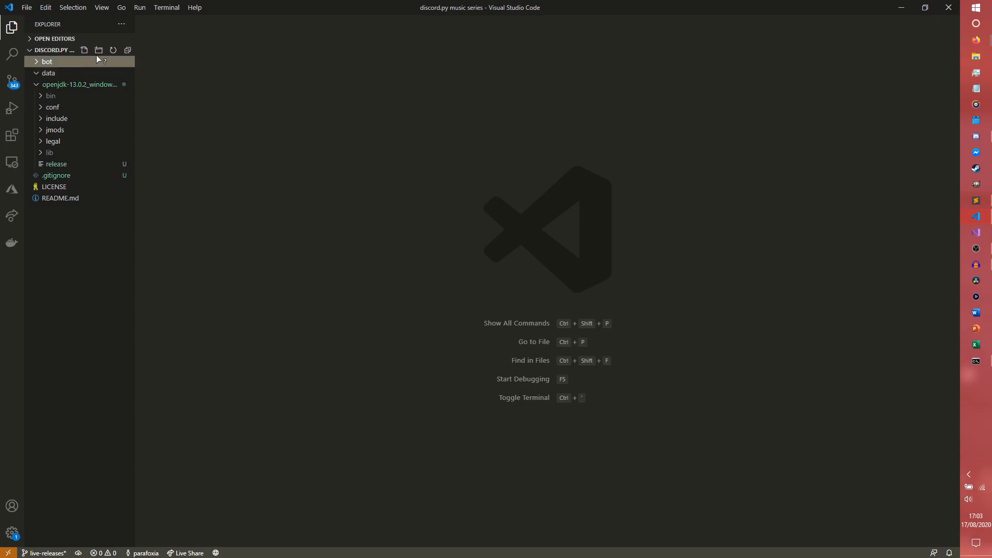
{"action": "left_click", "coordinate": [98, 49]}
{"action": "type", "text": "cogs"}
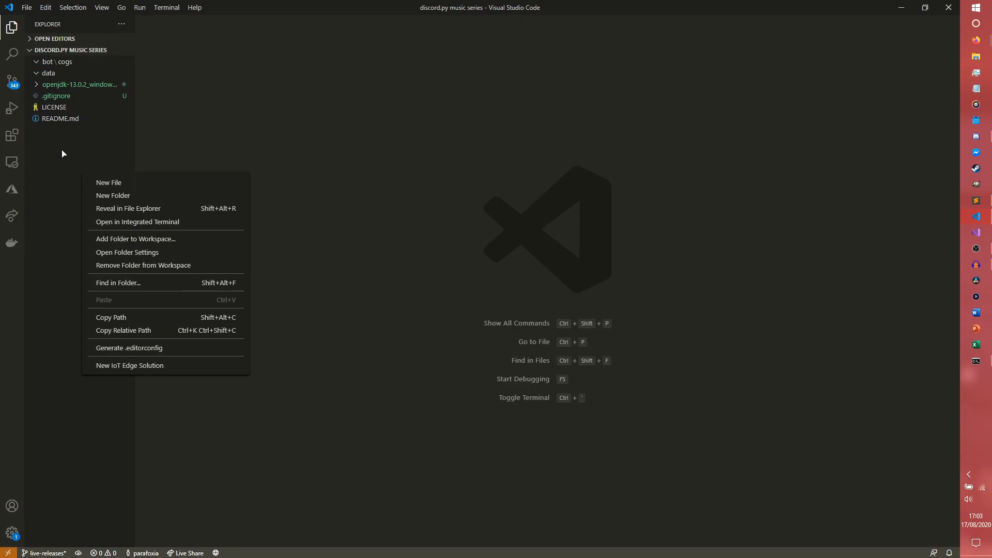
Step: Create launcher.py at the project root
{"action": "left_click", "coordinate": [108, 183]}
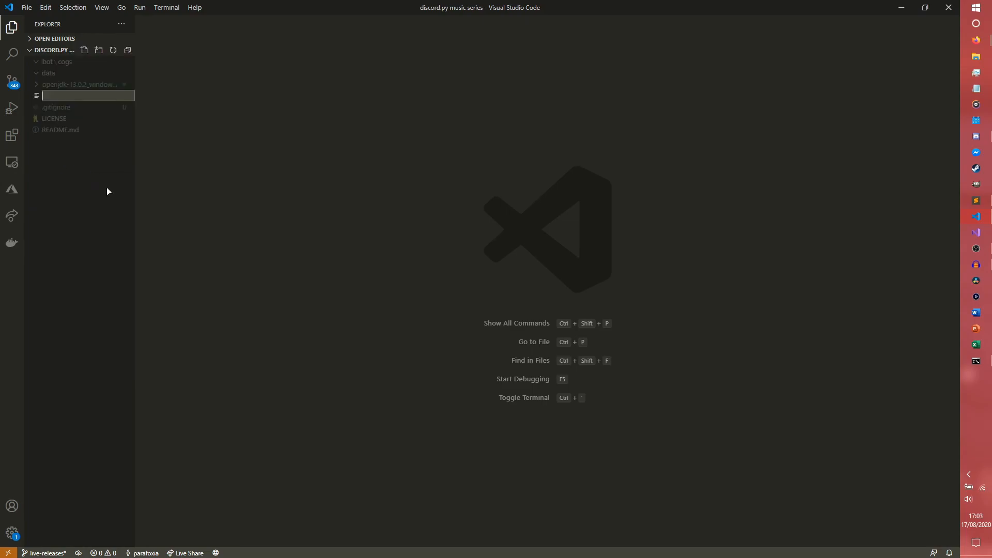
{"action": "type", "text": "launcher.py"}
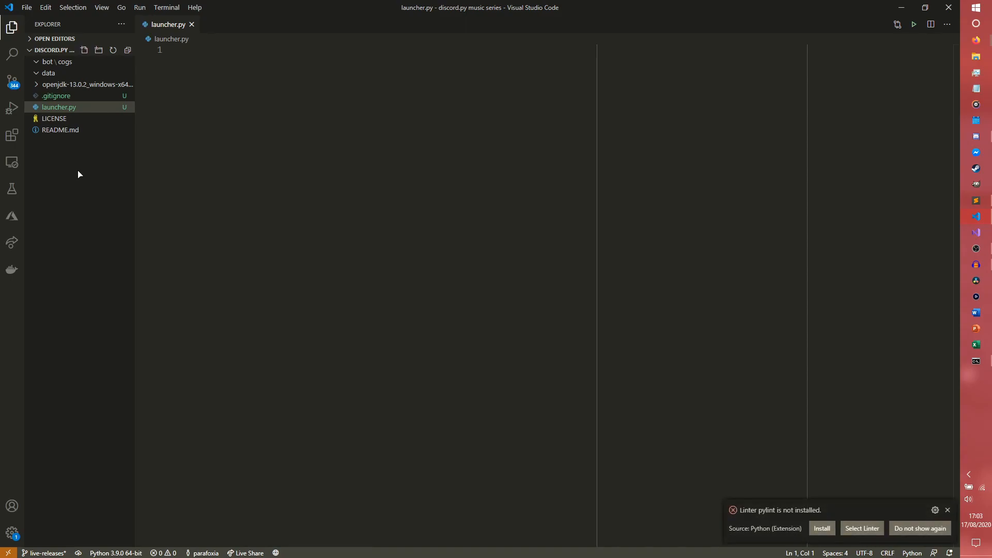
Step: Create a token file inside data and view the .gitignore file
{"action": "left_click", "coordinate": [48, 72]}
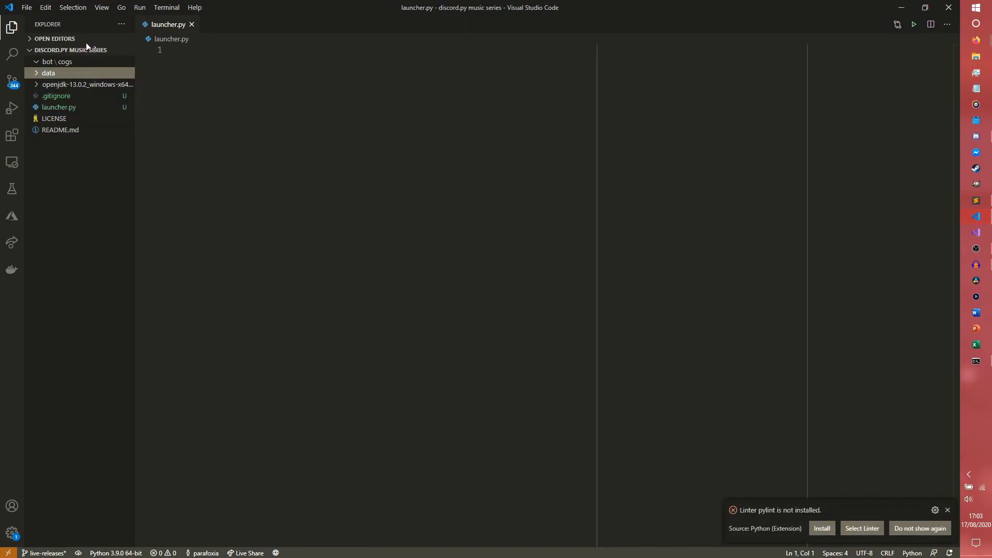
{"action": "left_click", "coordinate": [84, 49]}
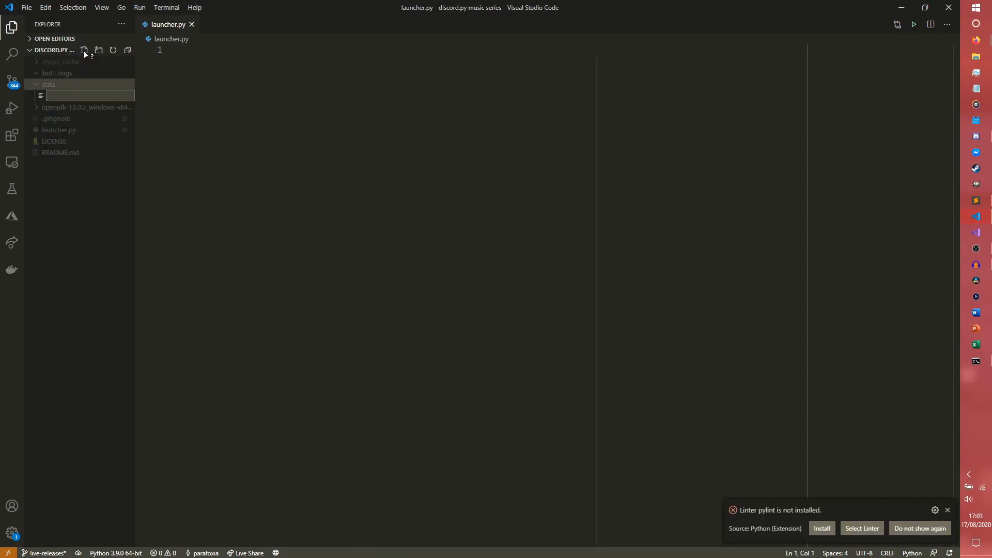
{"action": "type", "text": "token.0"}
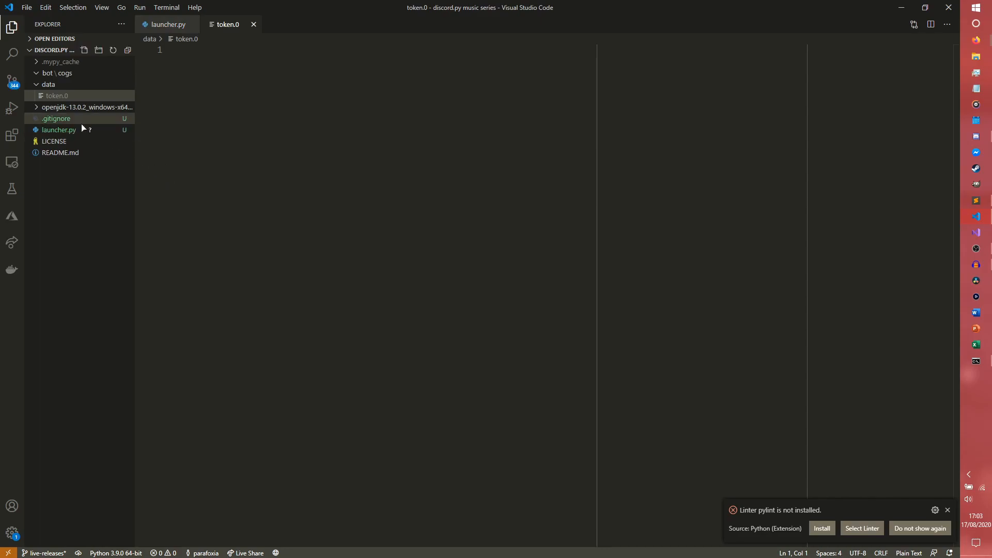
{"action": "left_click", "coordinate": [55, 118]}
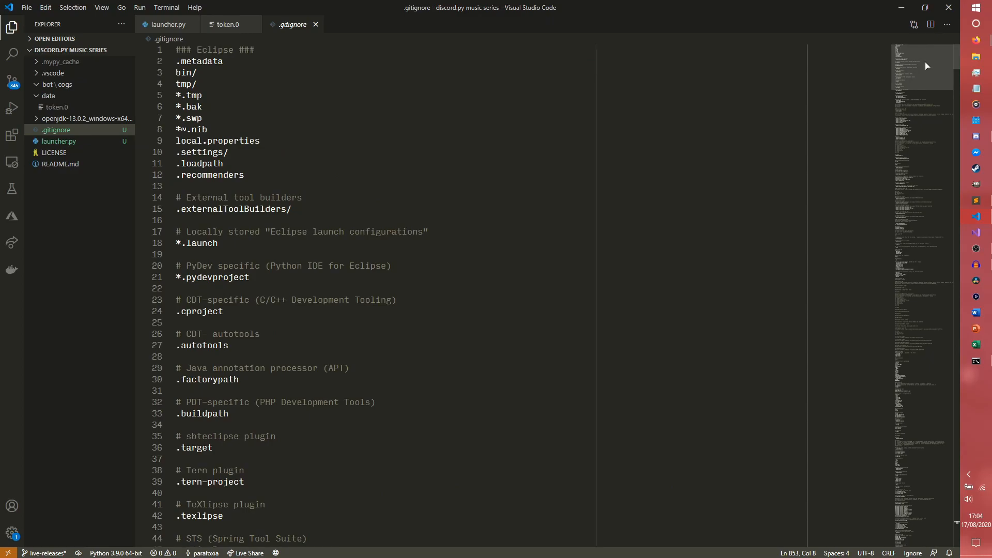
{"action": "scroll", "scroll_direction": "down", "scroll_amount": 3}
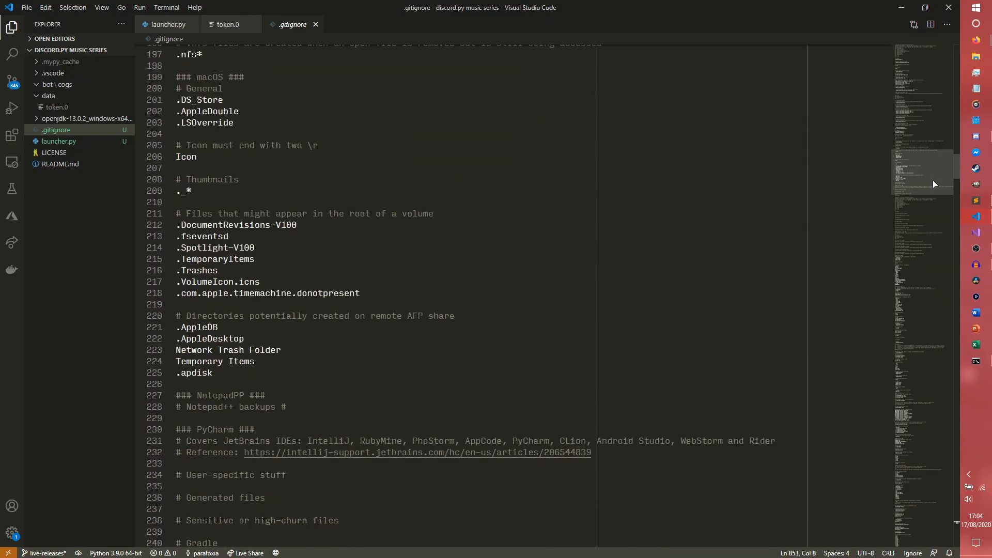
{"action": "scroll", "scroll_direction": "down", "scroll_amount": 3}
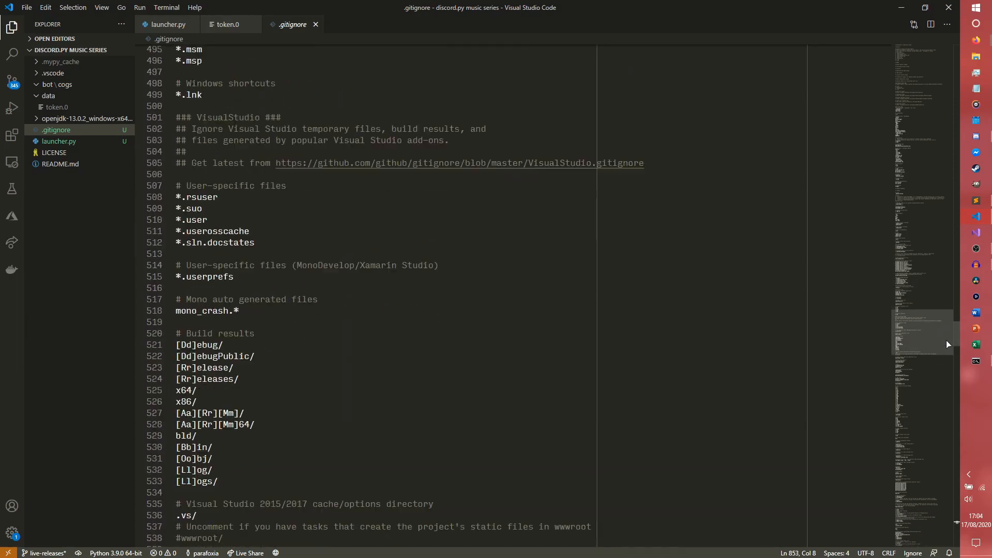
{"action": "scroll", "scroll_direction": "down", "scroll_amount": 3}
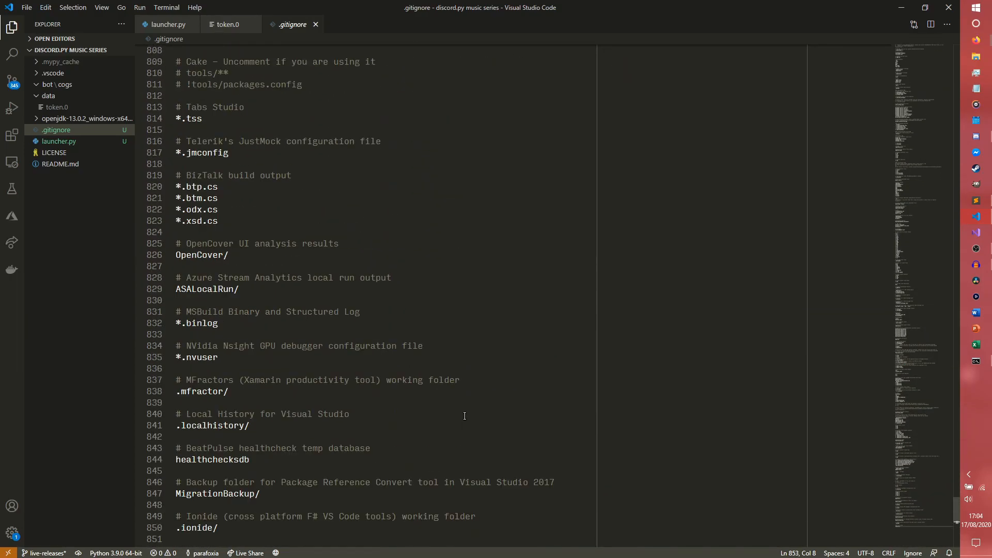
{"action": "scroll", "scroll_direction": "up", "scroll_amount": 3}
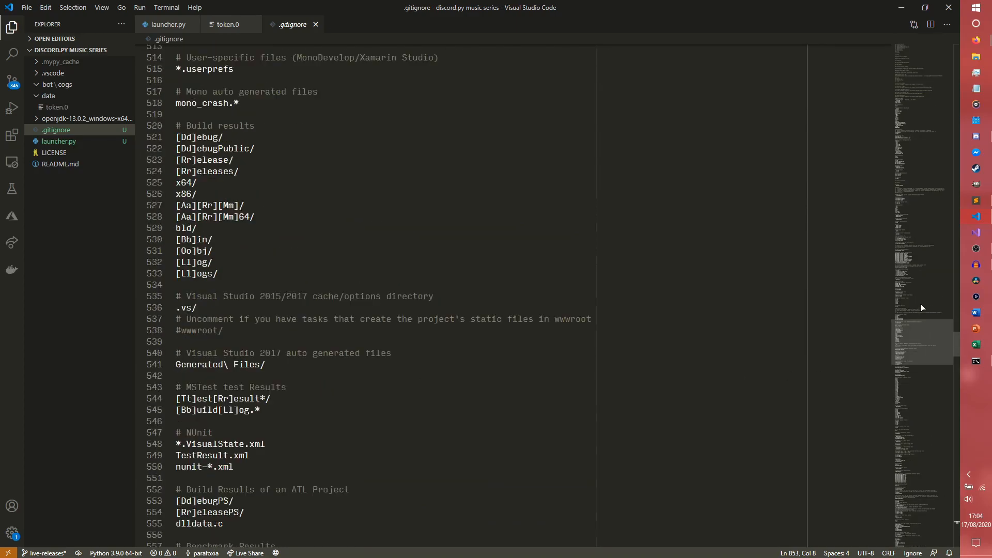
{"action": "scroll", "scroll_direction": "up", "scroll_amount": 3}
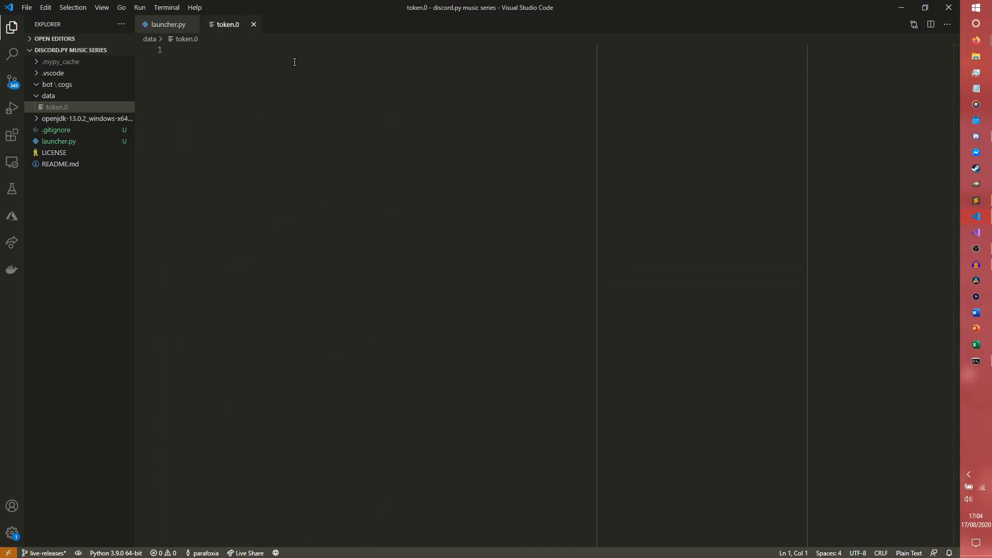
{"action": "mouse_move", "coordinate": [342, 147]}
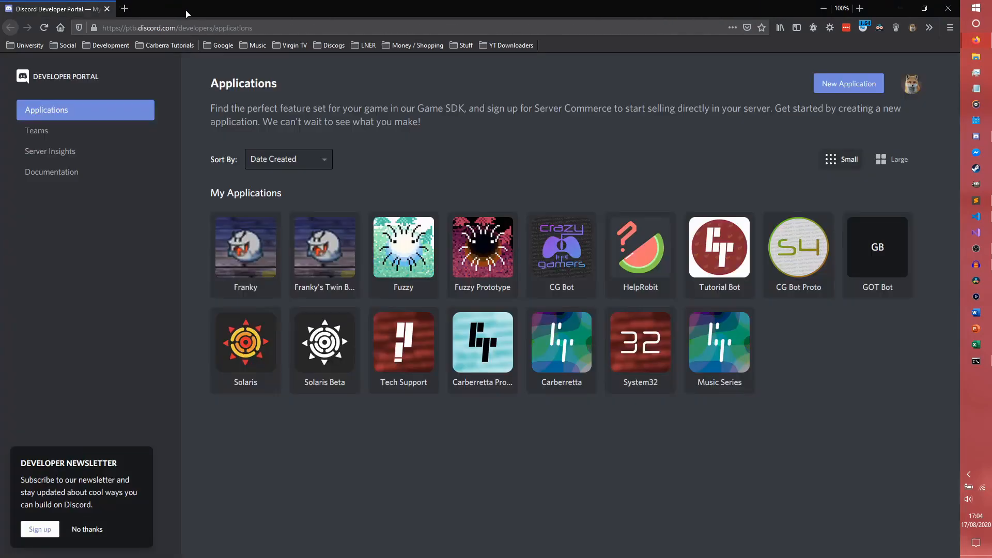
{"action": "mouse_move", "coordinate": [687, 432]}
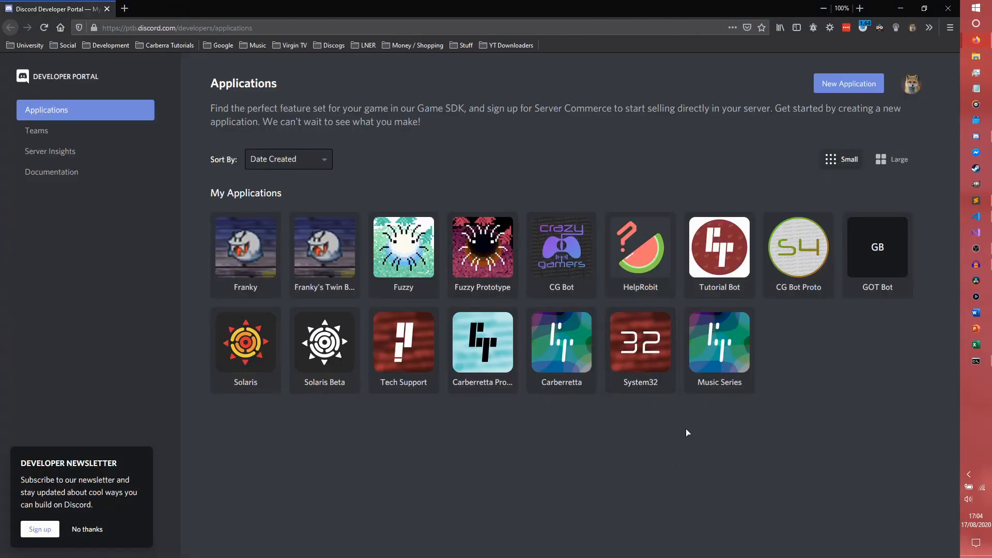
Step: Open the Music Series application in the Discord Developer Portal
{"action": "left_click", "coordinate": [719, 342]}
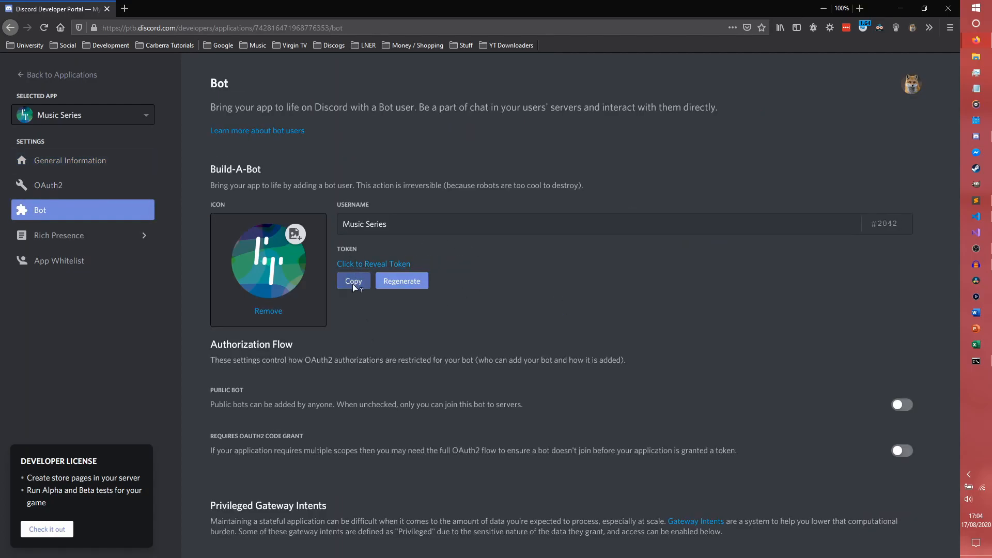
{"action": "mouse_move", "coordinate": [415, 258]}
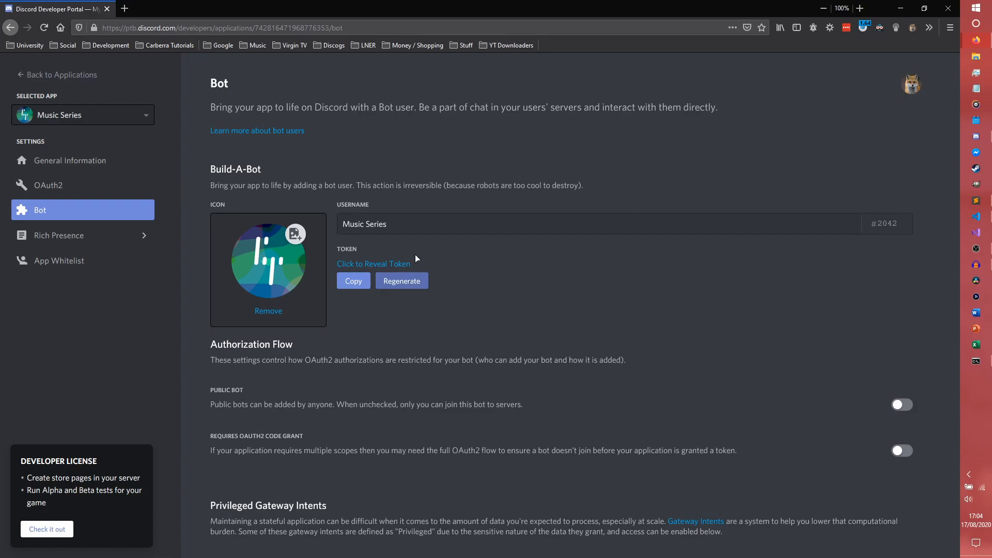
{"action": "mouse_move", "coordinate": [547, 324]}
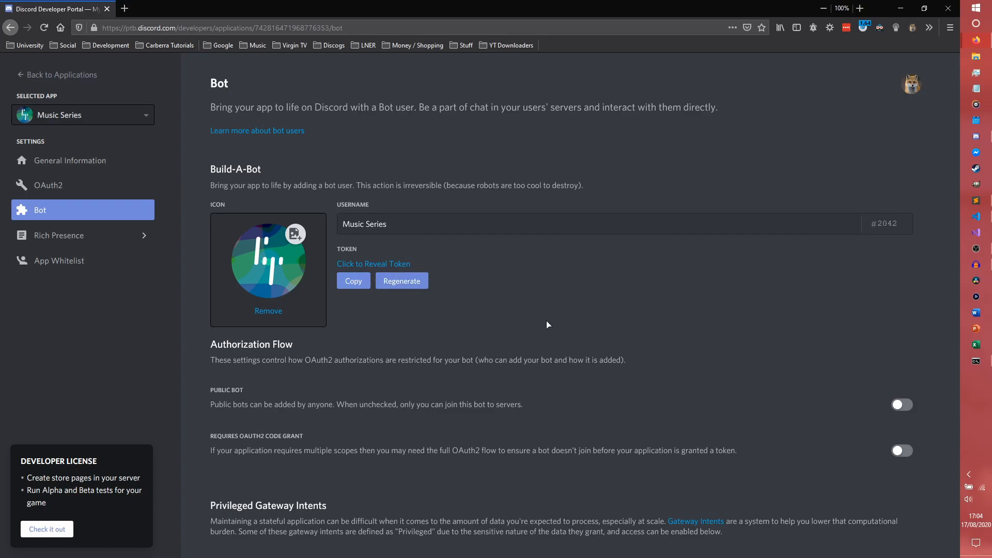
{"action": "mouse_move", "coordinate": [670, 86]}
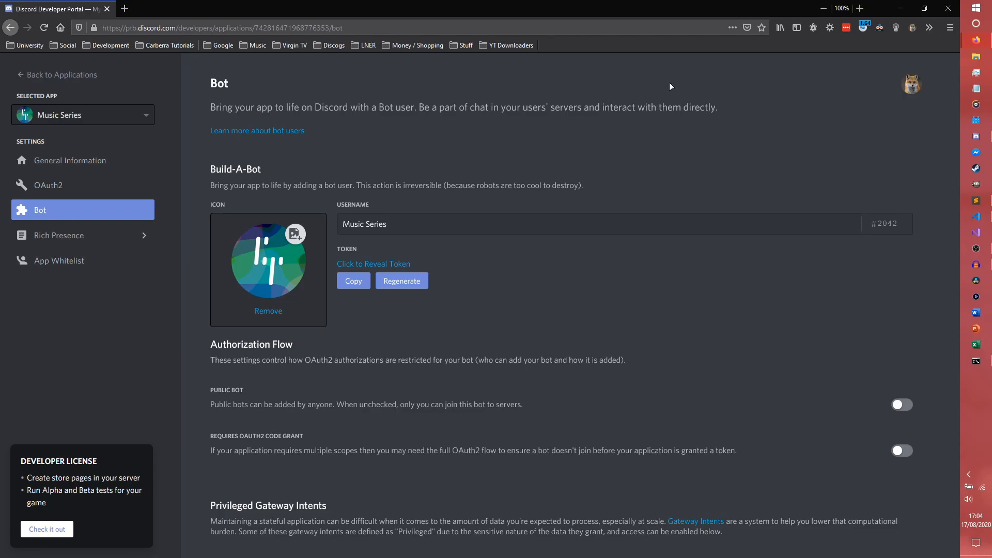
{"action": "mouse_move", "coordinate": [369, 294]}
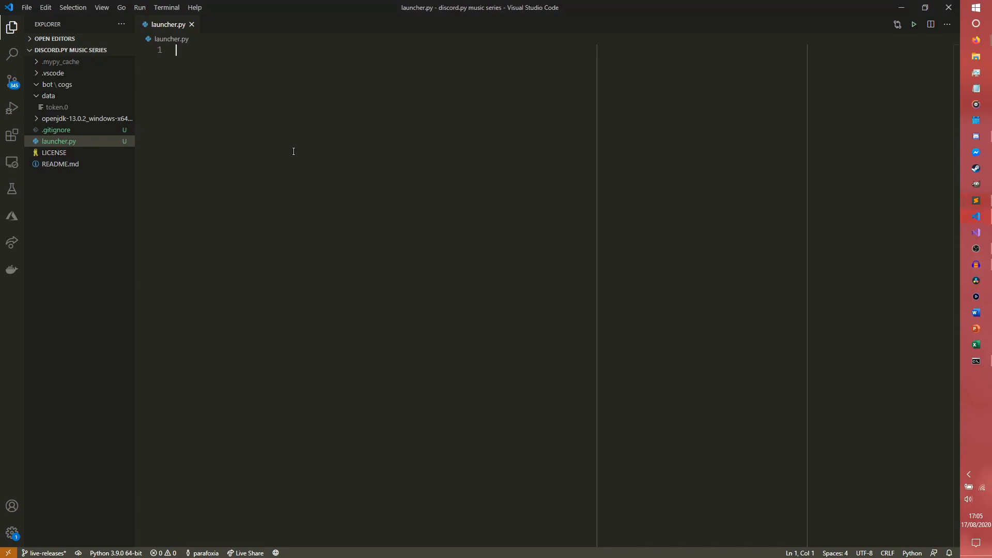
Step: Import MusicBot and define main() that creates the bot and calls bot.run()
{"action": "type", "text": "fro,"}
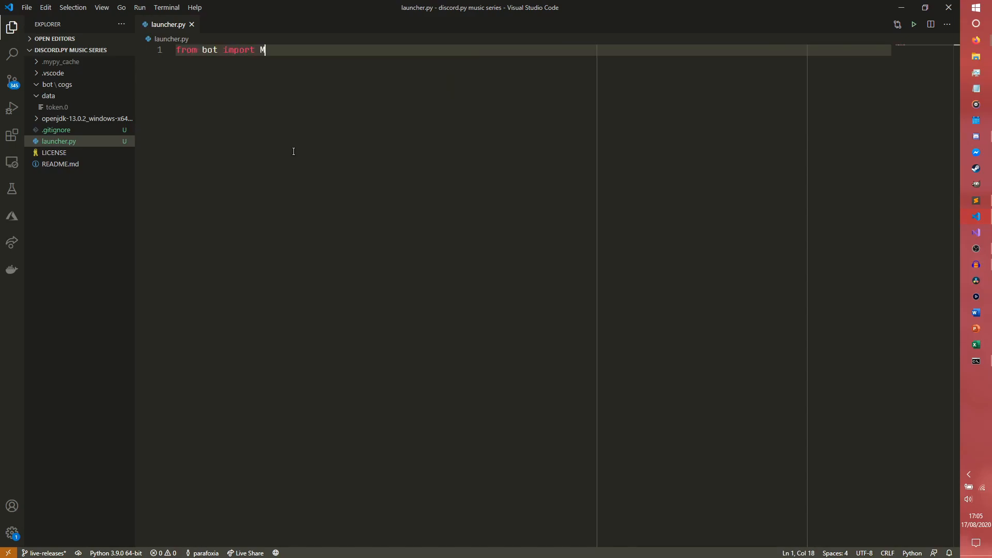
{"action": "type", "text": "usicBot"}
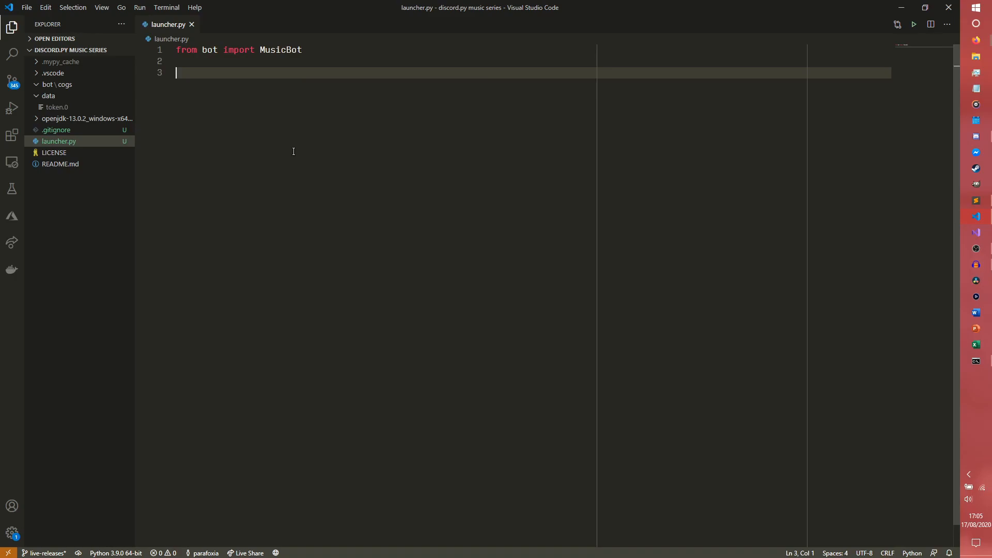
{"action": "type", "text": "def main():"}
{"action": "type", "text": "bot ="}
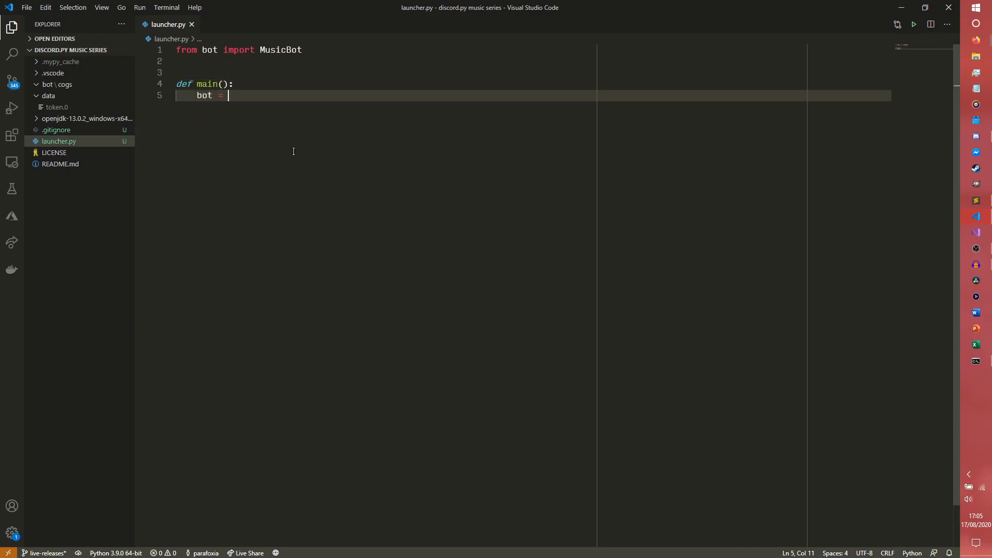
{"action": "type", "text": "MusicBot()"}
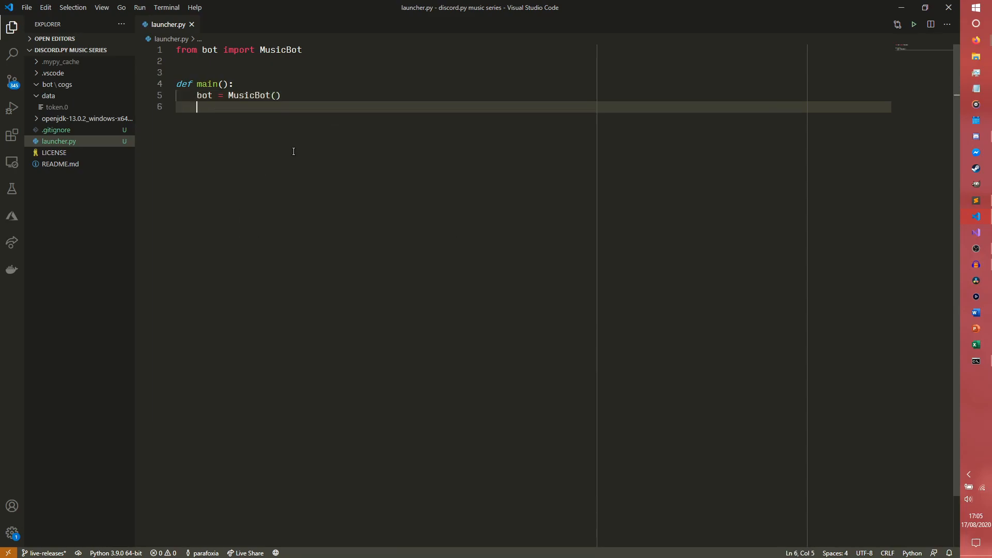
{"action": "type", "text": "bot.ru"}
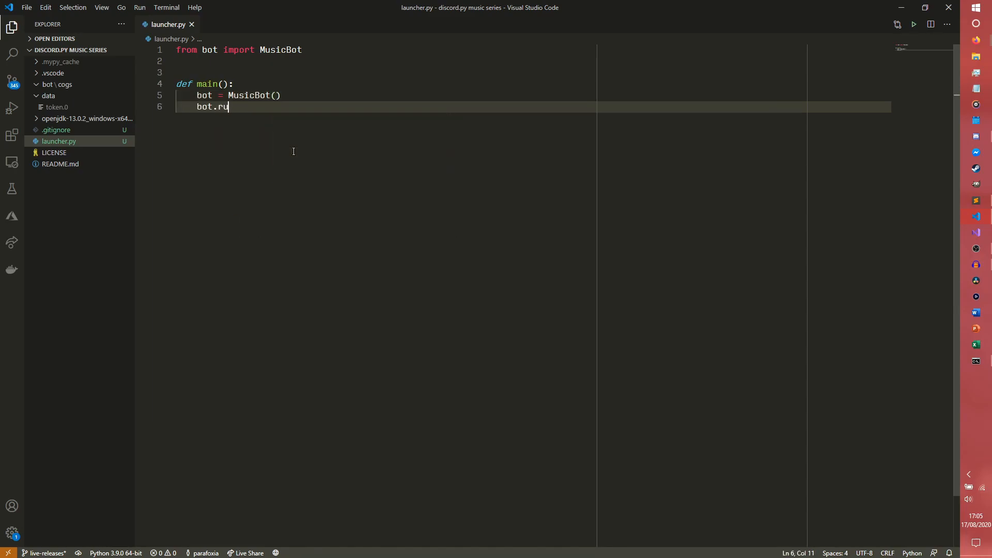
{"action": "type", "text": "n()"}
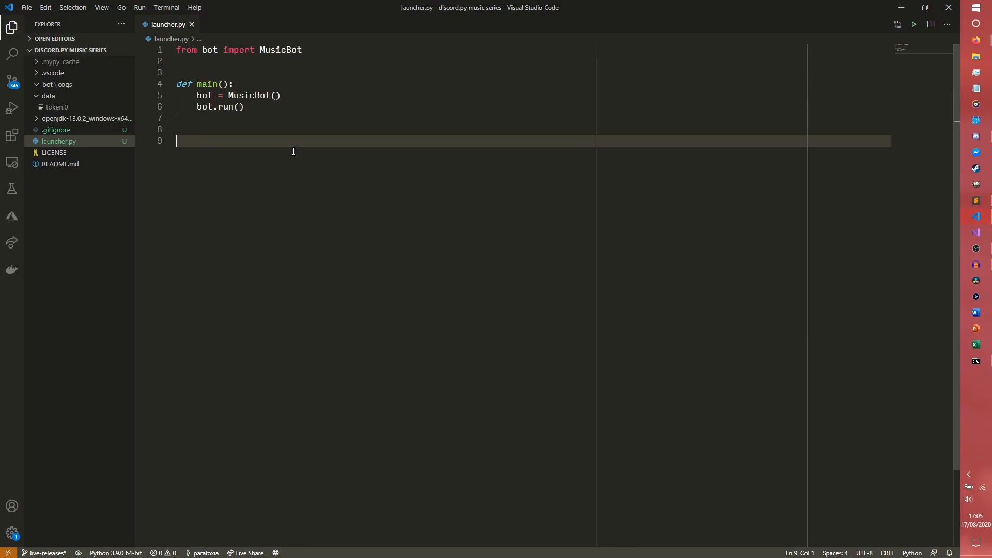
Step: Call main() under an if __name__ == "__main__": guard
{"action": "type", "text": "if __name__ == \"__"}
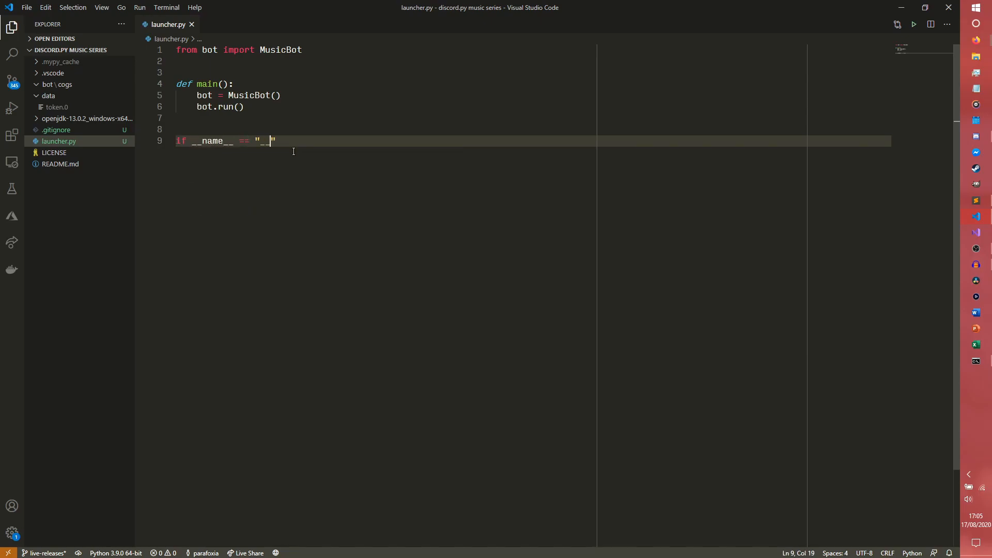
{"action": "type", "text": "main__\":"}
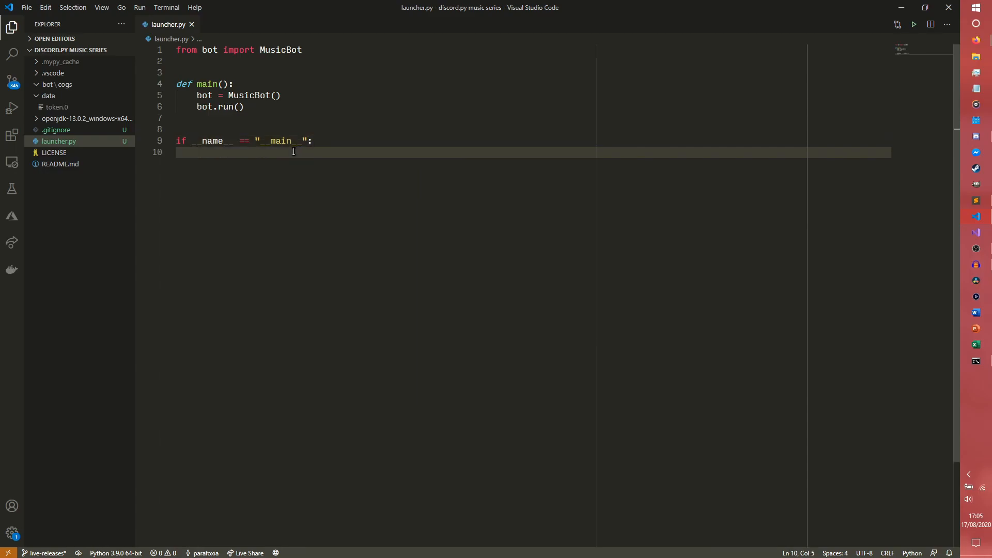
{"action": "type", "text": "main()"}
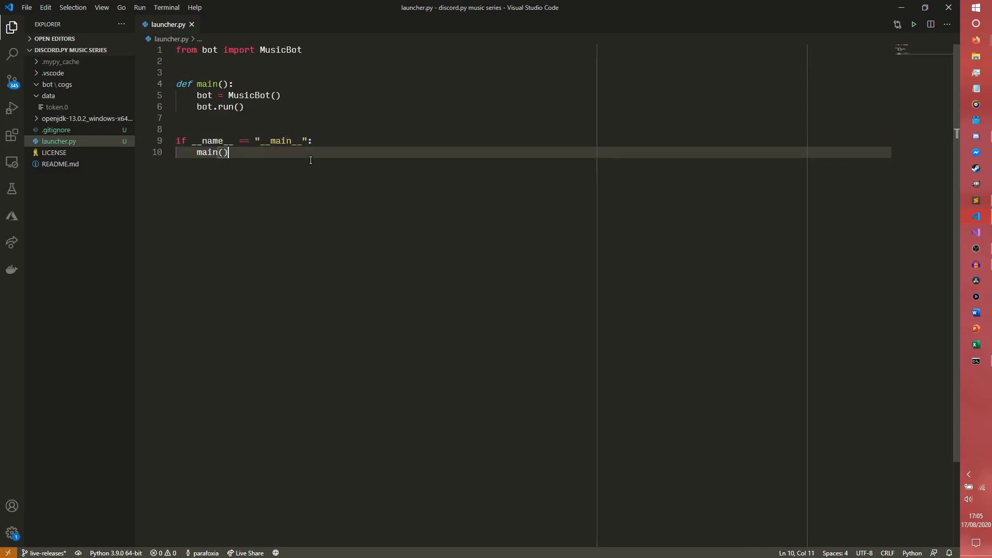
{"action": "mouse_move", "coordinate": [238, 152]}
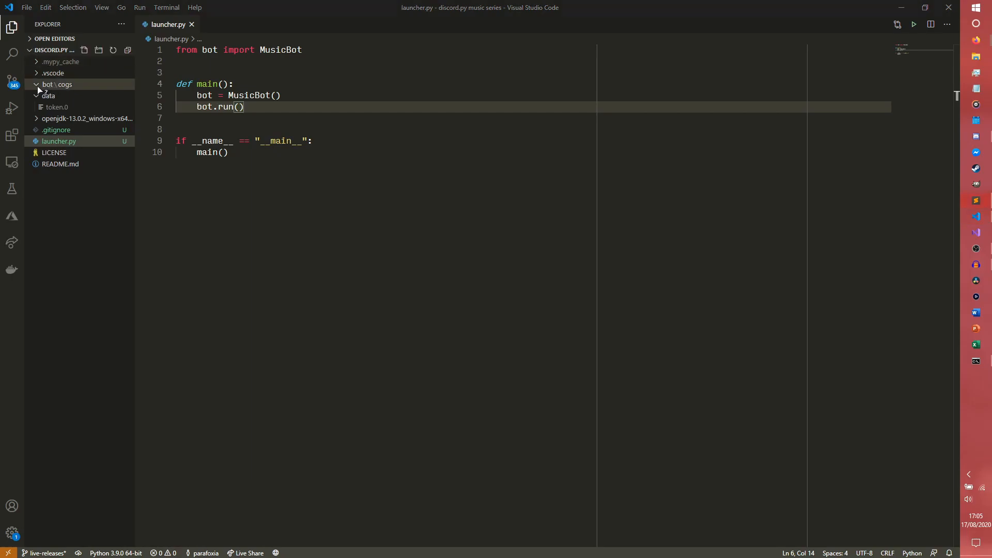
Step: Create __init__.py and bot.py inside the bot folder and open the empty __init__.py
{"action": "right_click", "coordinate": [56, 84]}
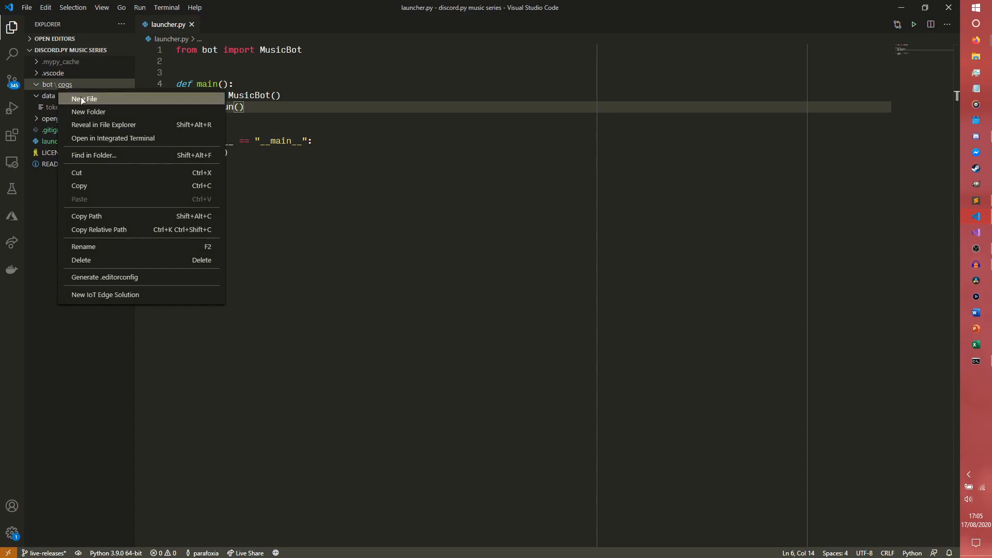
{"action": "left_click", "coordinate": [84, 99]}
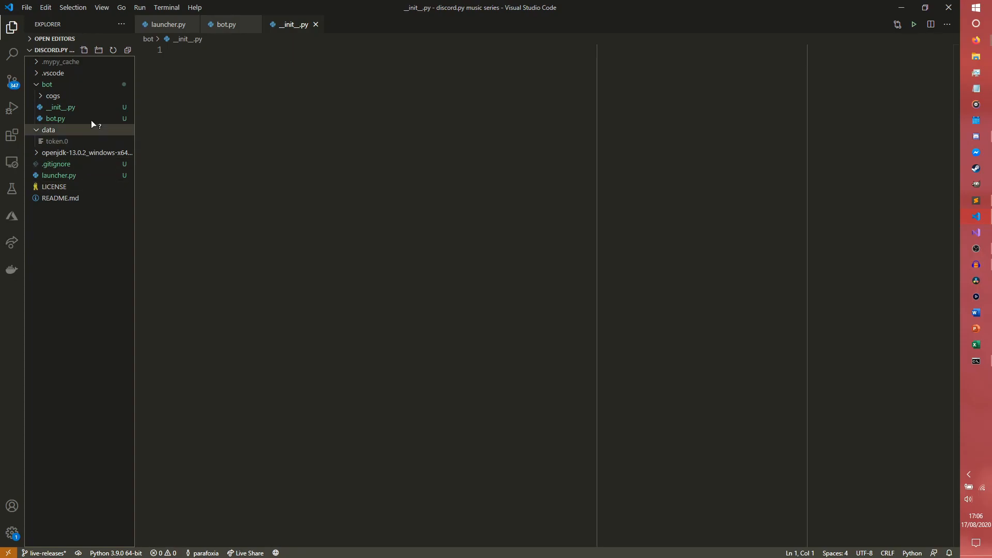
{"action": "left_click", "coordinate": [60, 106]}
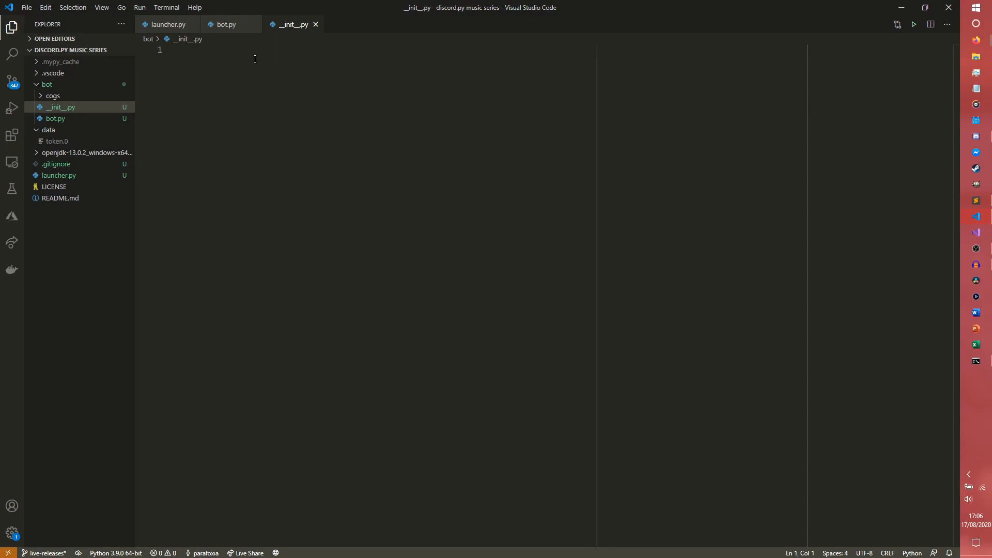
{"action": "left_click", "coordinate": [49, 130]}
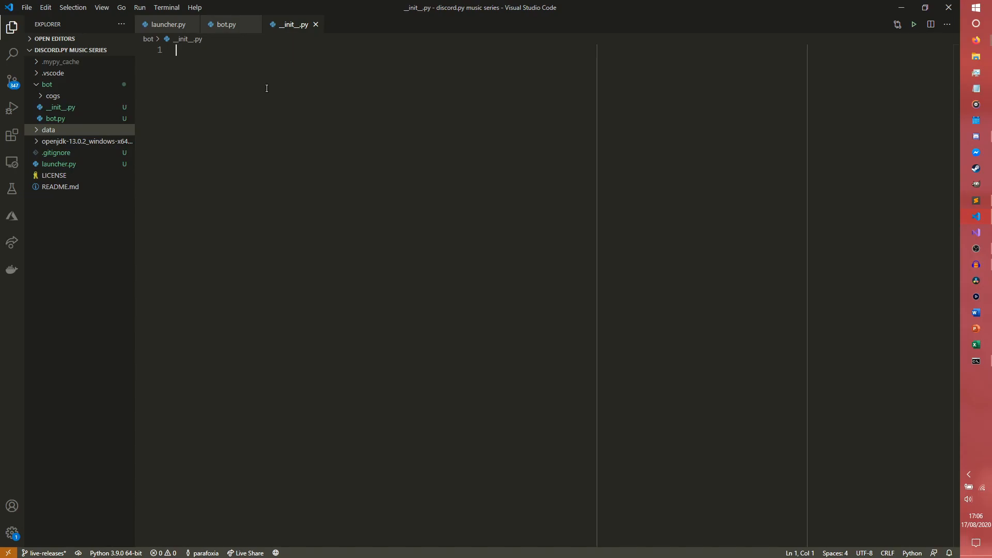
Step: Write from .bot import MusicBot in __init__.py
{"action": "type", "text": "from .bot"}
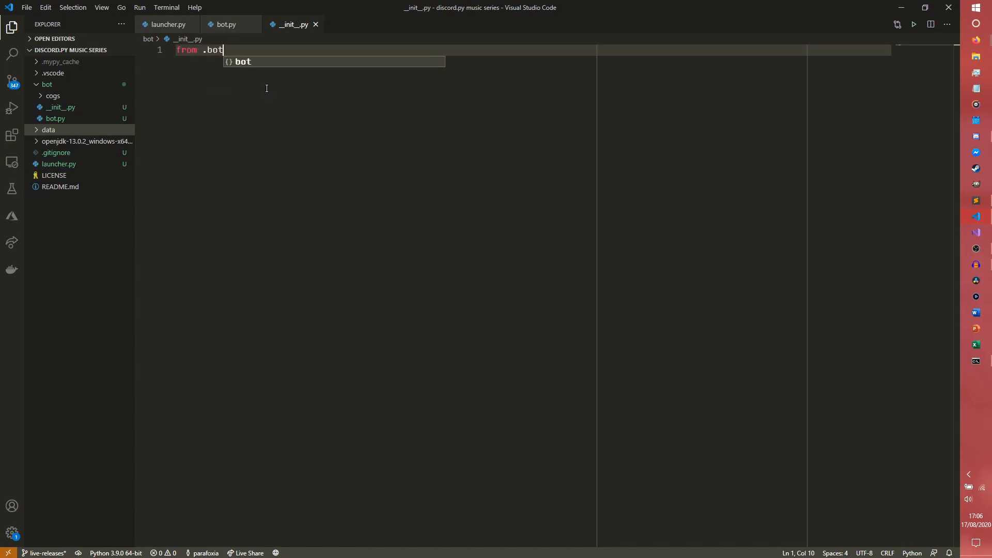
{"action": "type", "text": "import MusicBot"}
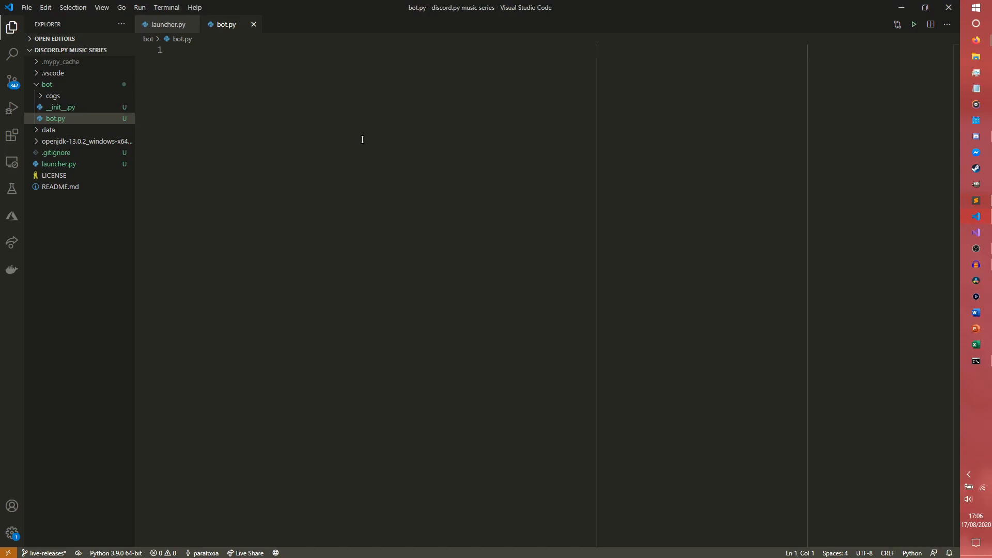
Step: Import Path from pathlib, discord, and commands from discord.ext in bot.py
{"action": "type", "text": "from pathliv"}
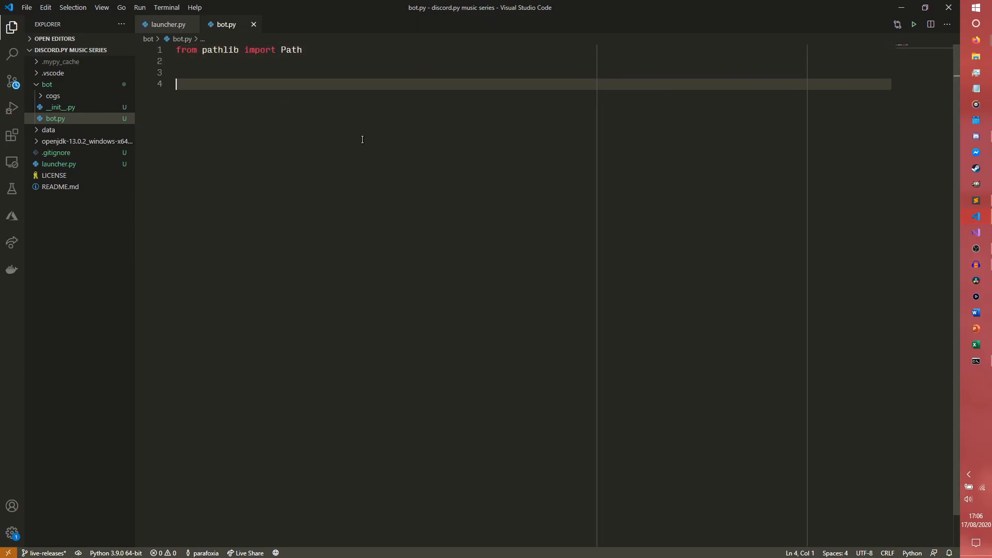
{"action": "type", "text": "import discord"}
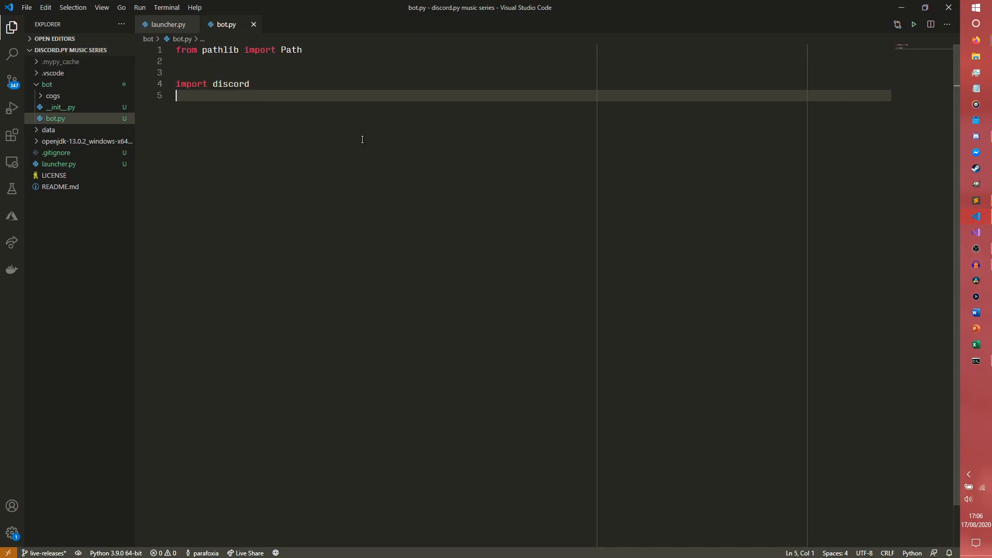
{"action": "type", "text": "from discord.ext i"}
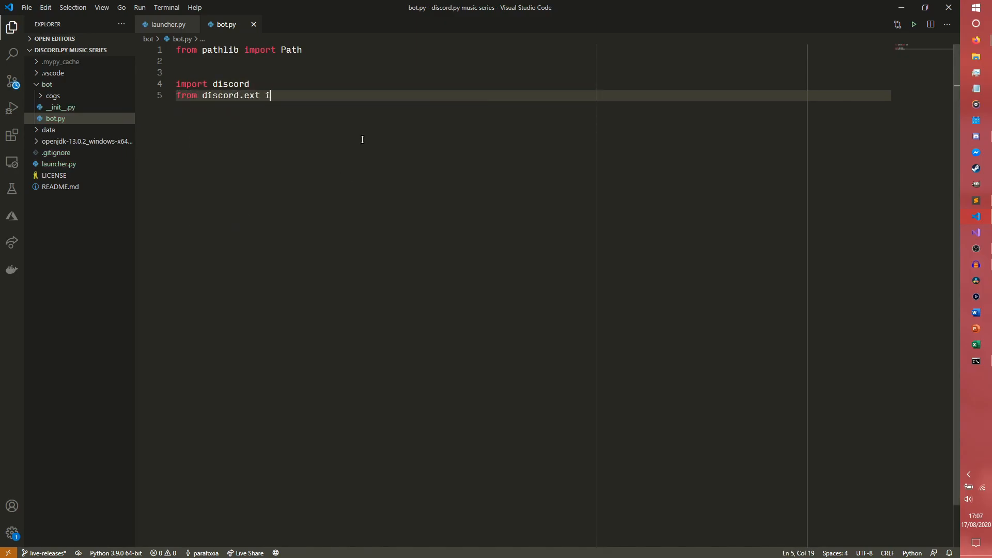
{"action": "type", "text": "mport commands"}
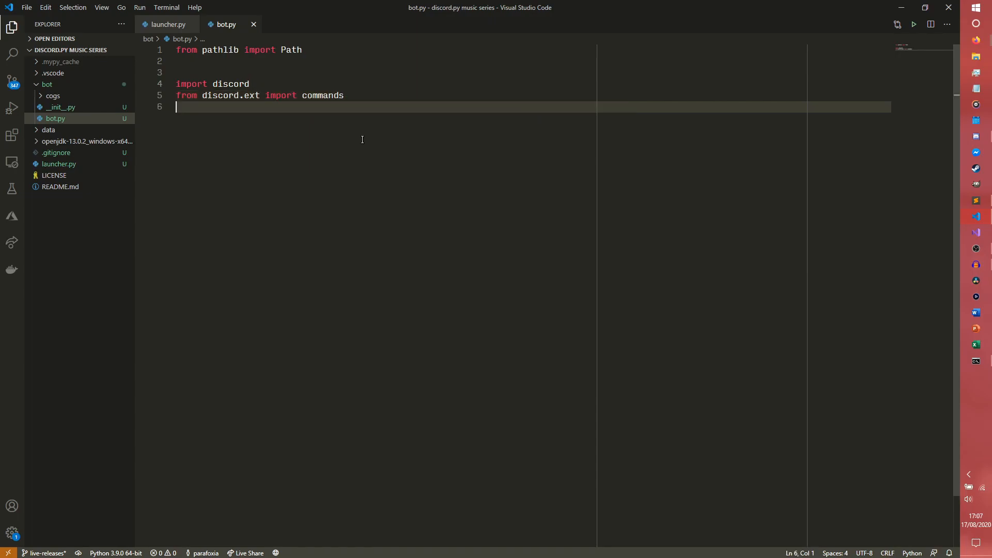
Step: Start class MusicBot(commands.Bot) with a def __init__(self): method
{"action": "type", "text": "class Musc"}
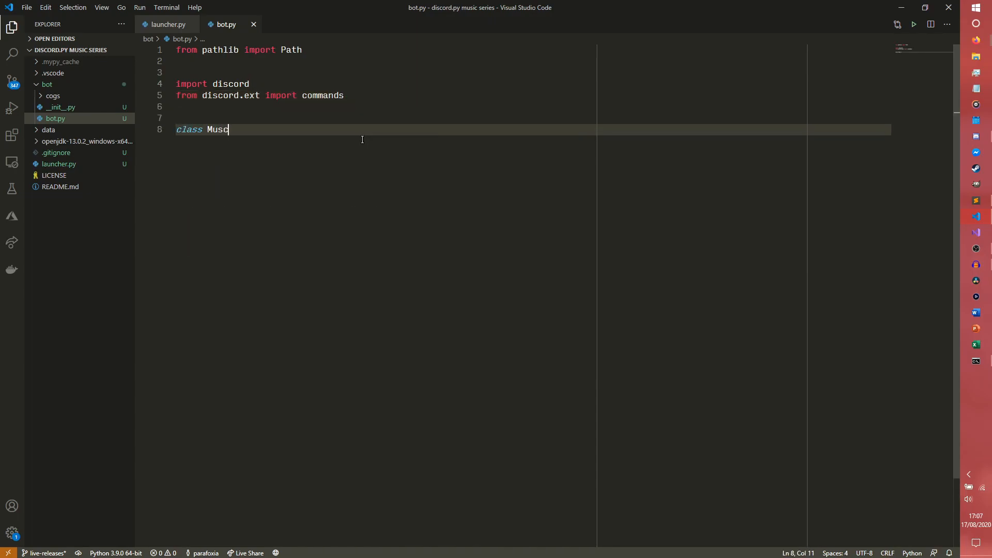
{"action": "type", "text": "i"}
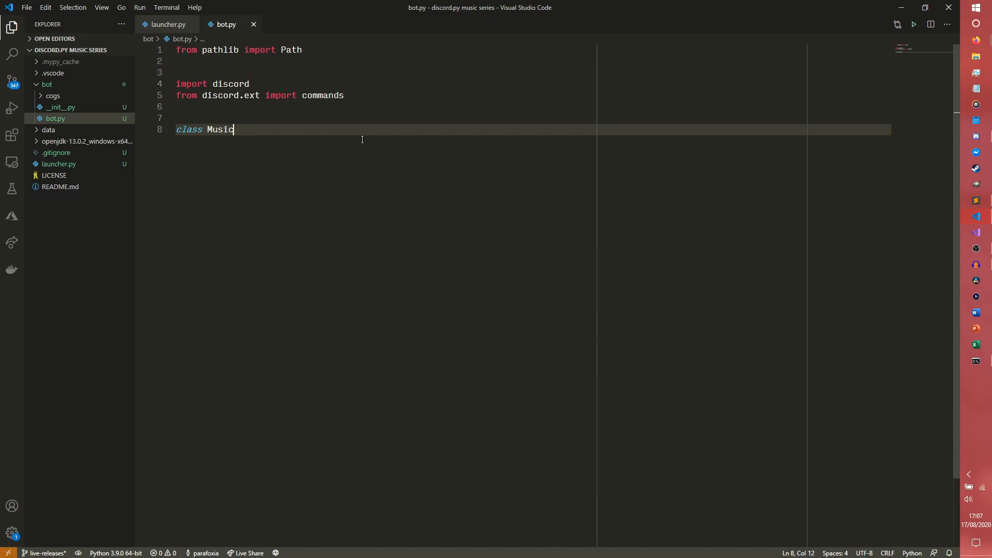
{"action": "type", "text": "Bot(commands"}
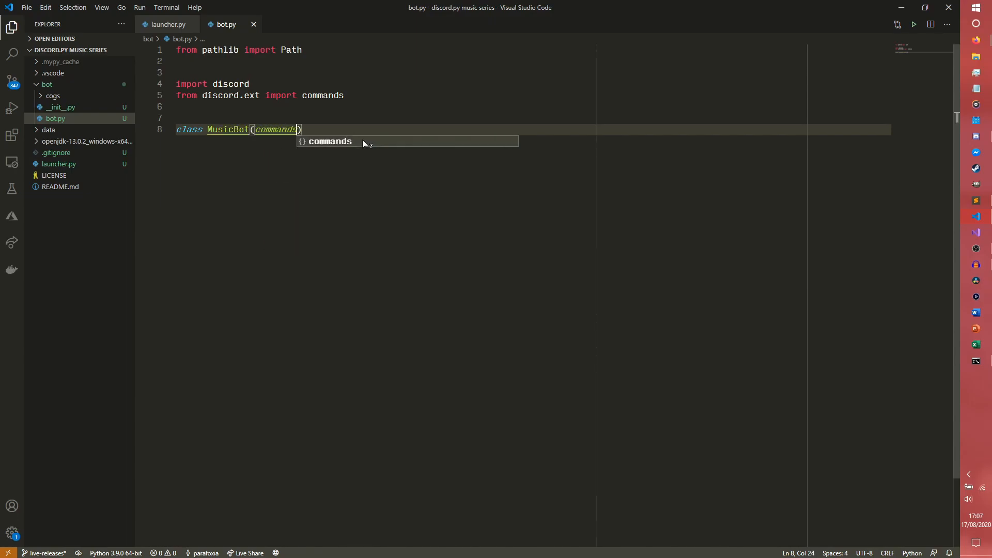
{"action": "type", "text": ".Bot"}
{"action": "type", "text": "def __init"}
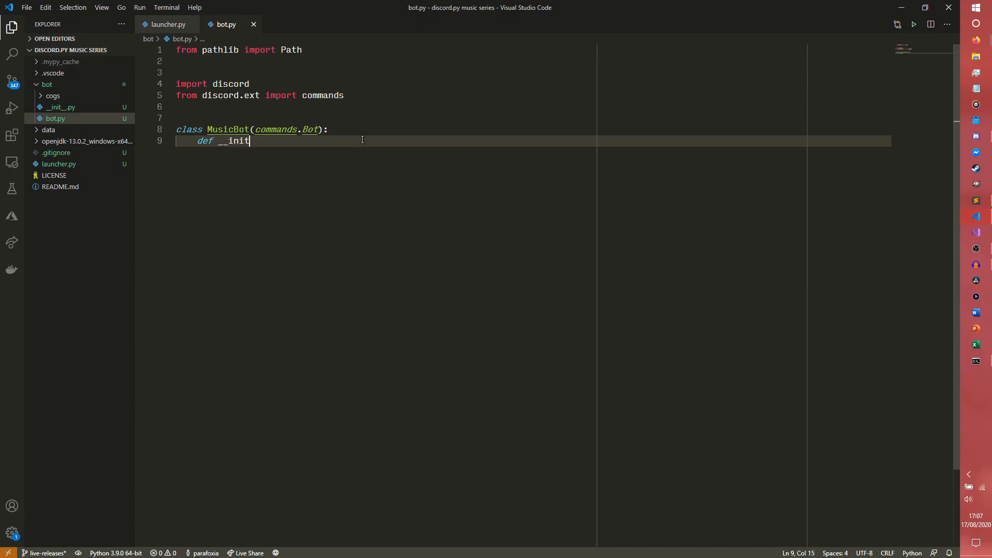
{"action": "type", "text": "__(self)"}
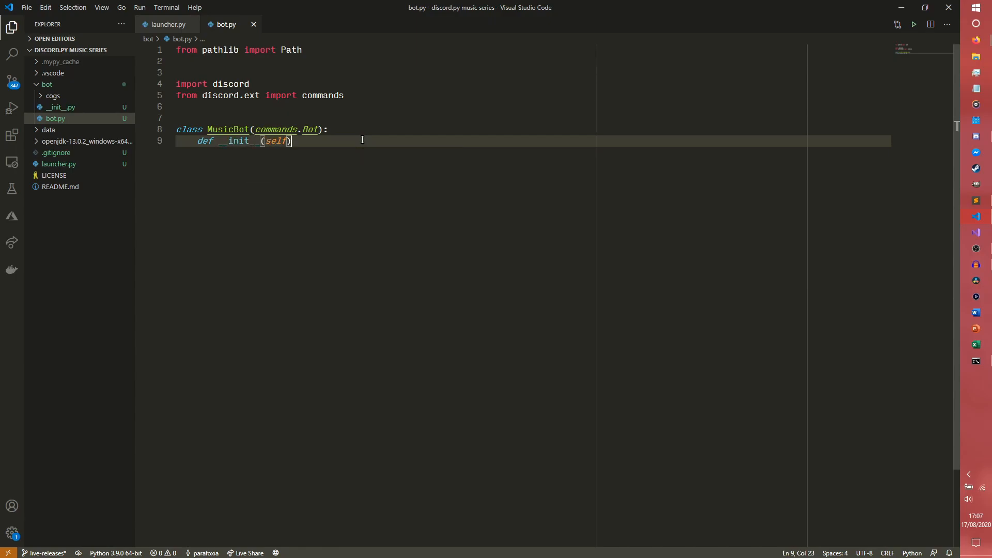
{"action": "key", "text": "Enter"}
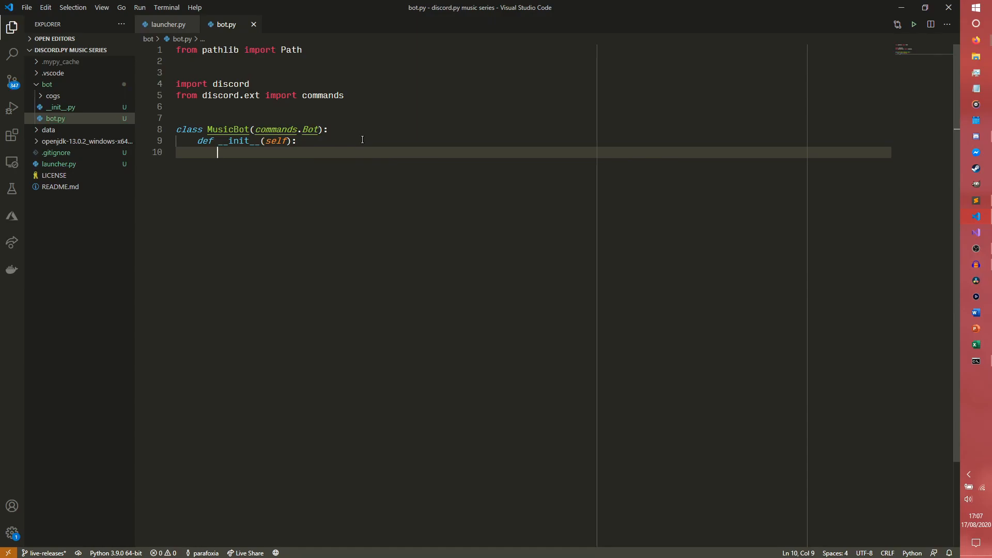
Step: Set self._cogs = [p.stem for p in Path(".").glob("./bot/cogs/*.py")] and begin the super call
{"action": "type", "text": "self."}
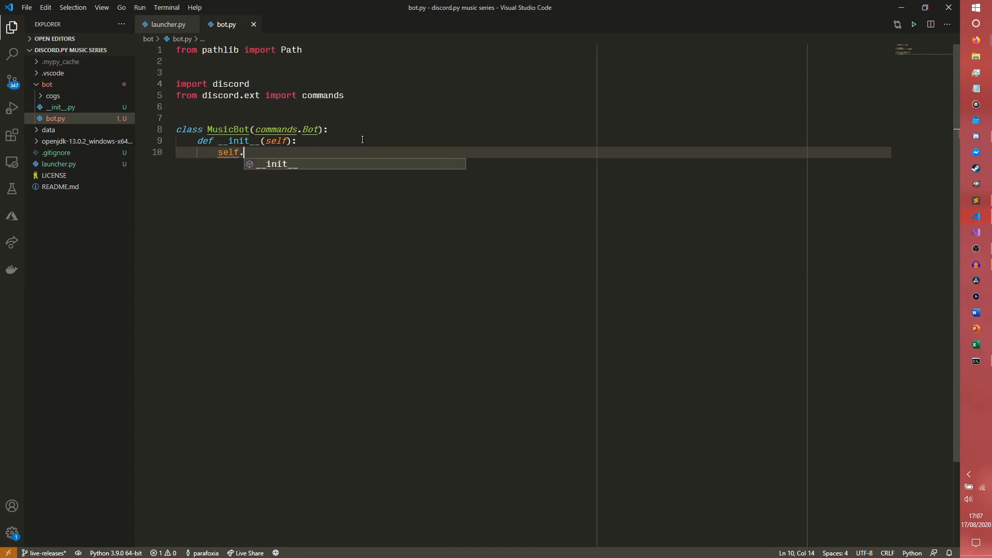
{"action": "type", "text": "_cogs ="}
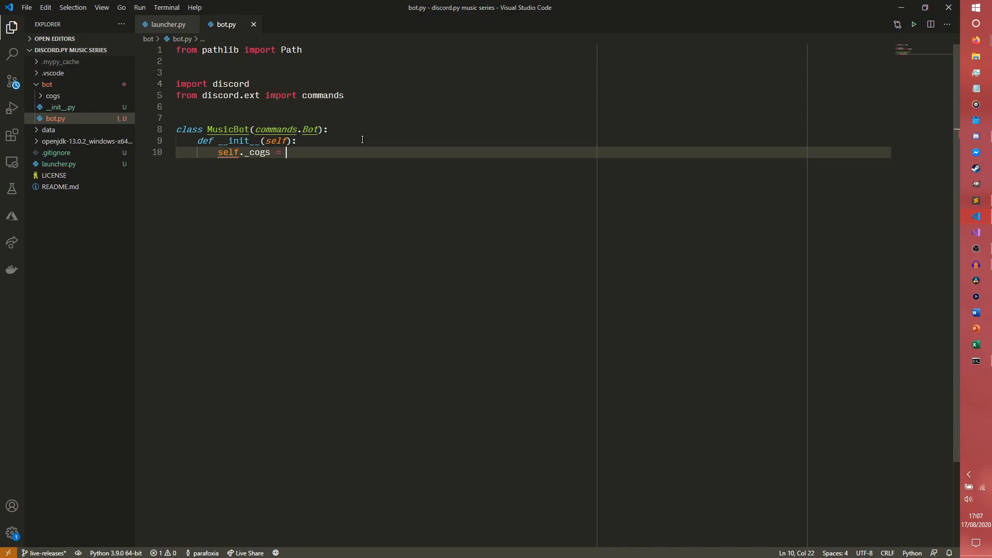
{"action": "type", "text": "[p.stem]"}
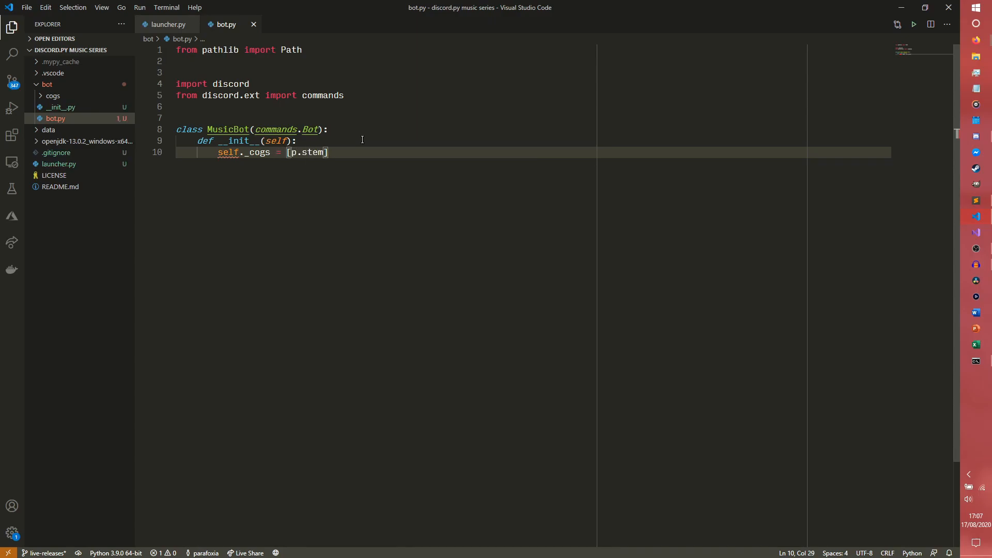
{"action": "type", "text": "for p in Path"}
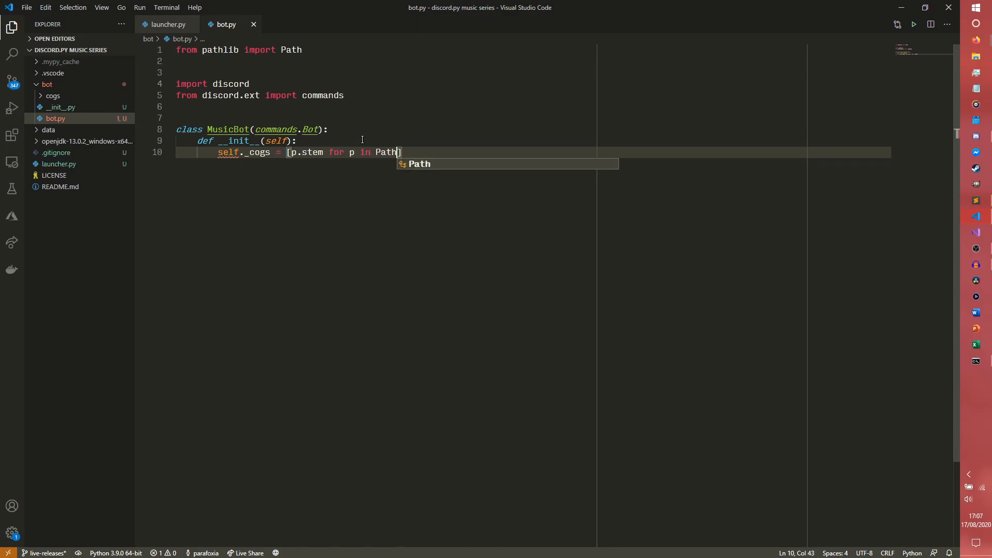
{"action": "type", "text": "(\".\")"}
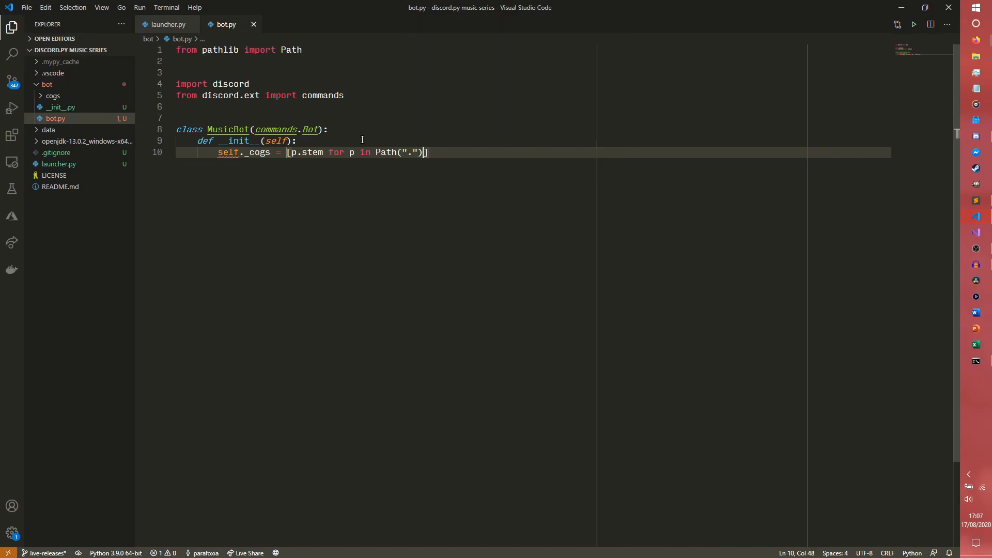
{"action": "type", "text": "."}
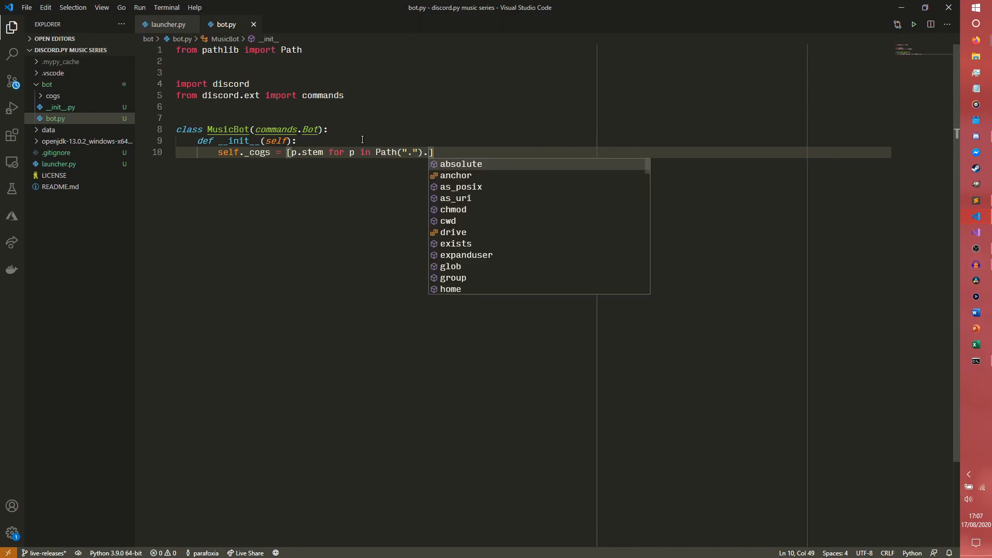
{"action": "type", "text": "glob("}
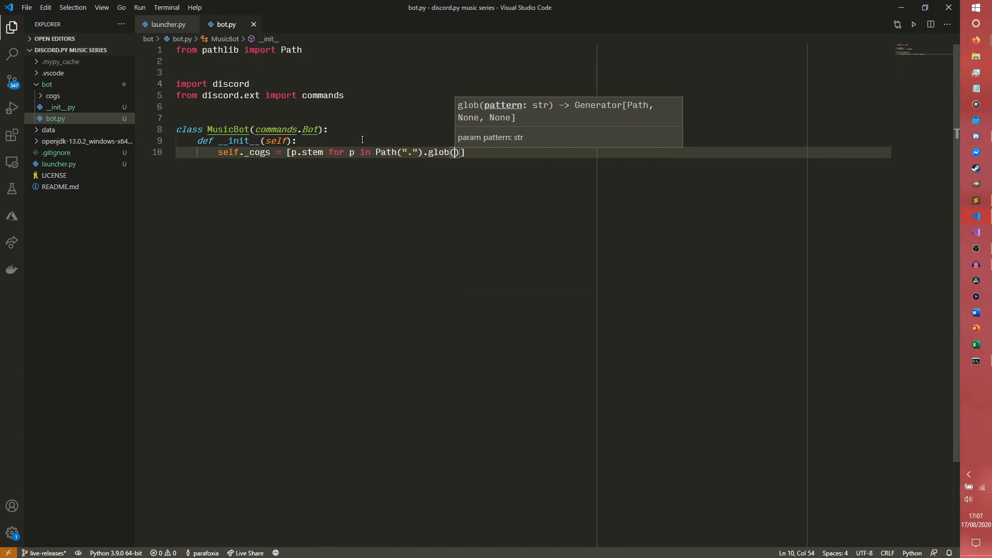
{"action": "type", "text": "\"./bo"}
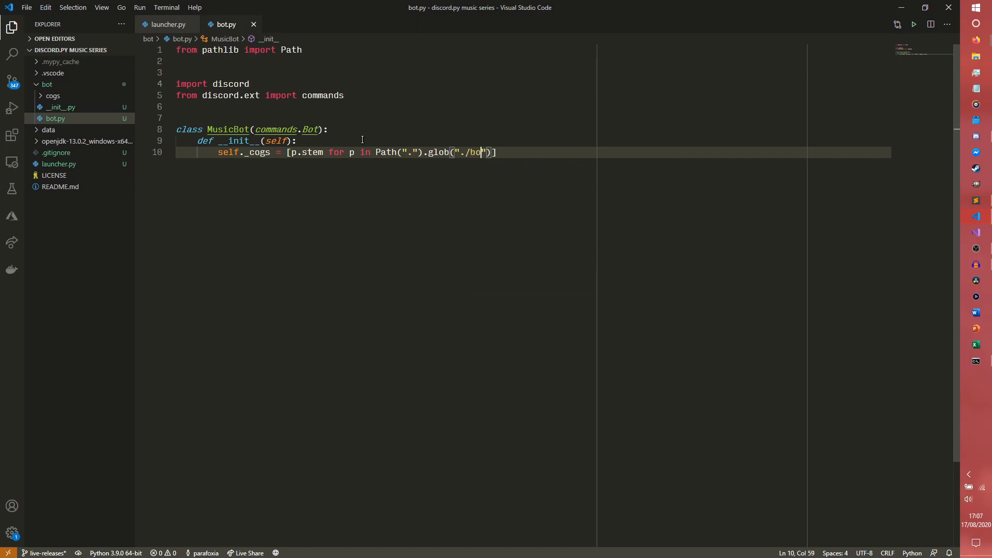
{"action": "type", "text": "t/cogs"}
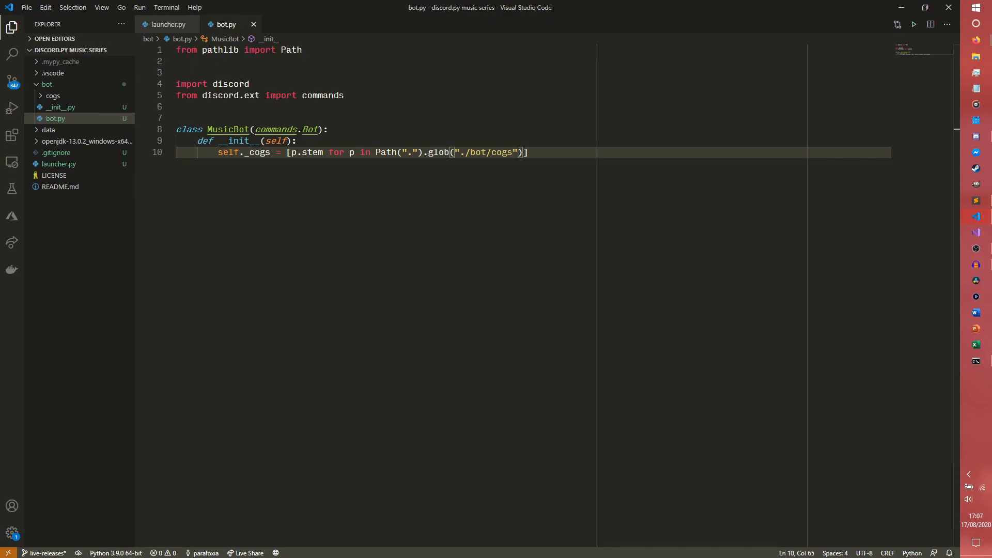
{"action": "type", "text": "/*"}
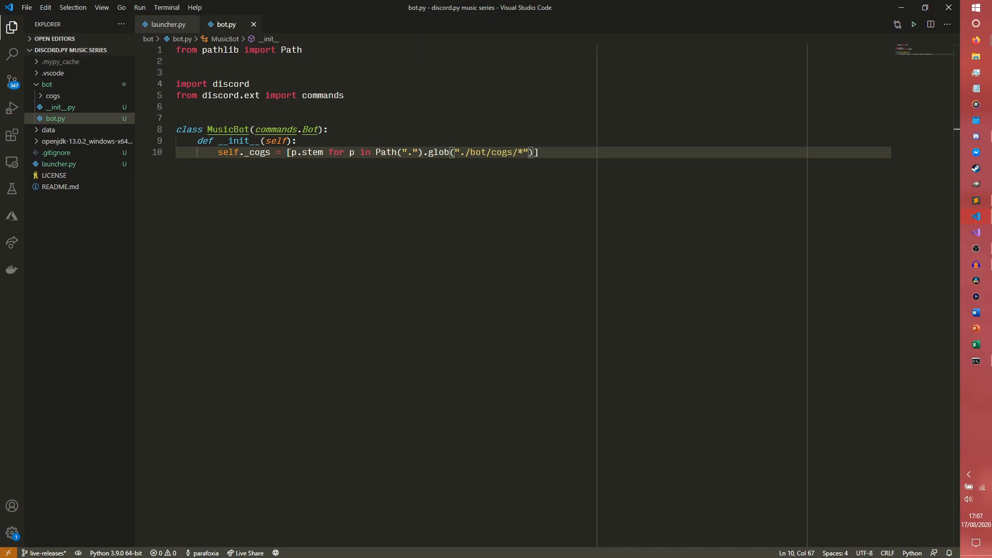
{"action": "type", "text": ".py"}
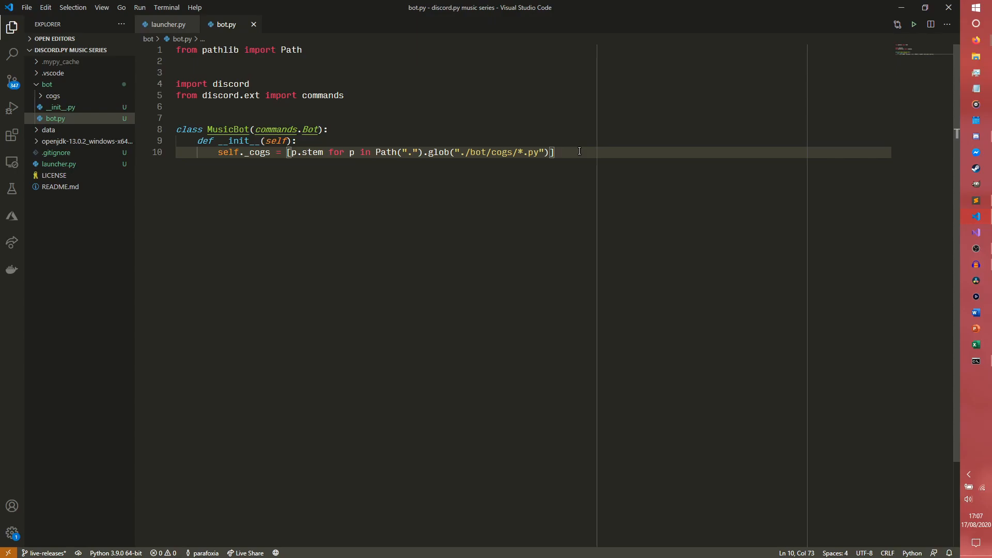
{"action": "type", "text": "super().__init__"}
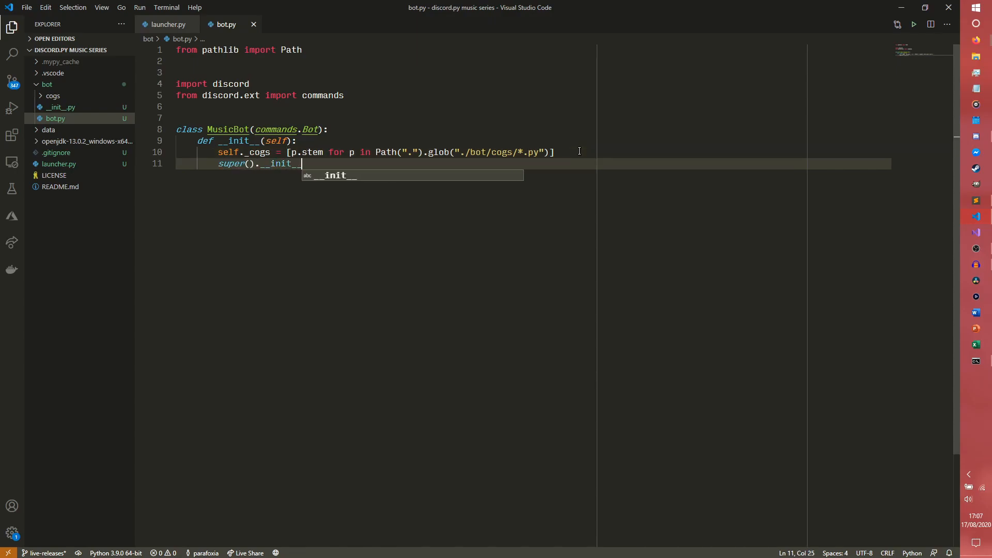
Step: Complete super().__init__(command_prefix=self.prefix, case_insensitive=True)
{"action": "type", "text": "(self)"}
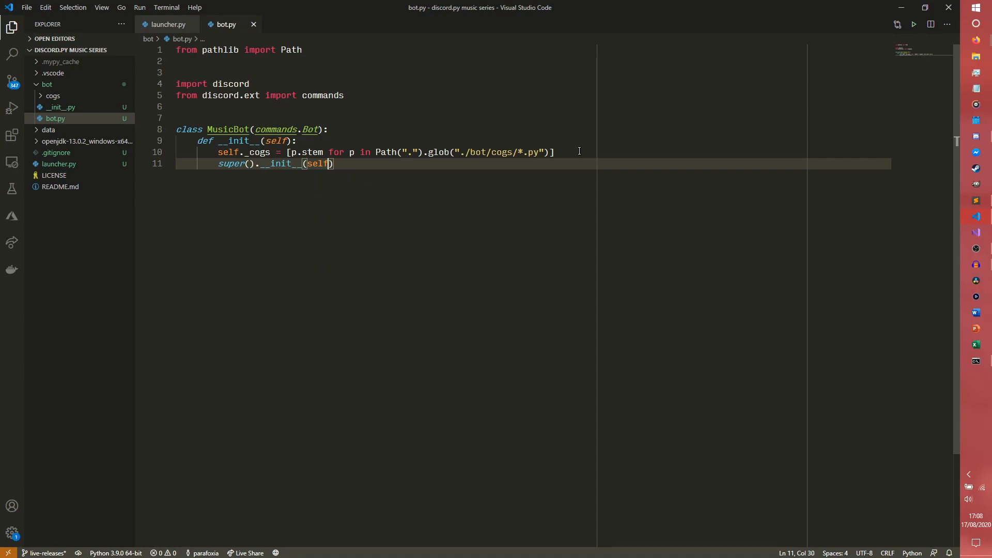
{"action": "type", "text": "command_prefix="}
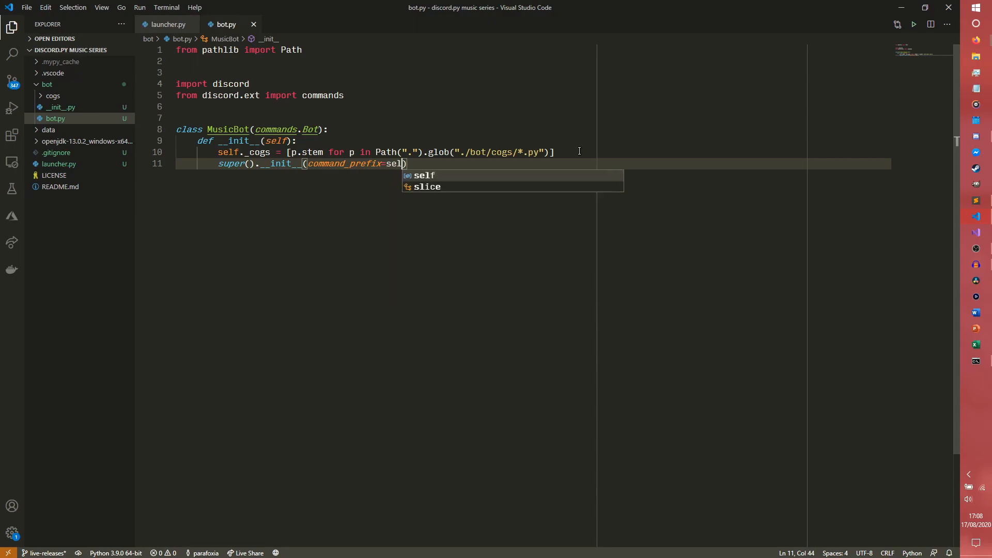
{"action": "type", "text": ".prefix,"}
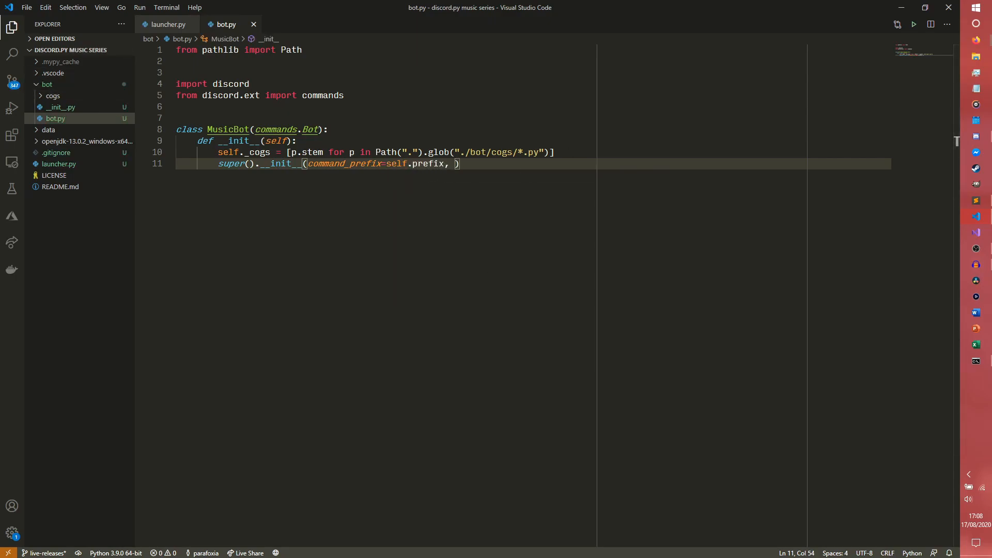
{"action": "type", "text": "case_"}
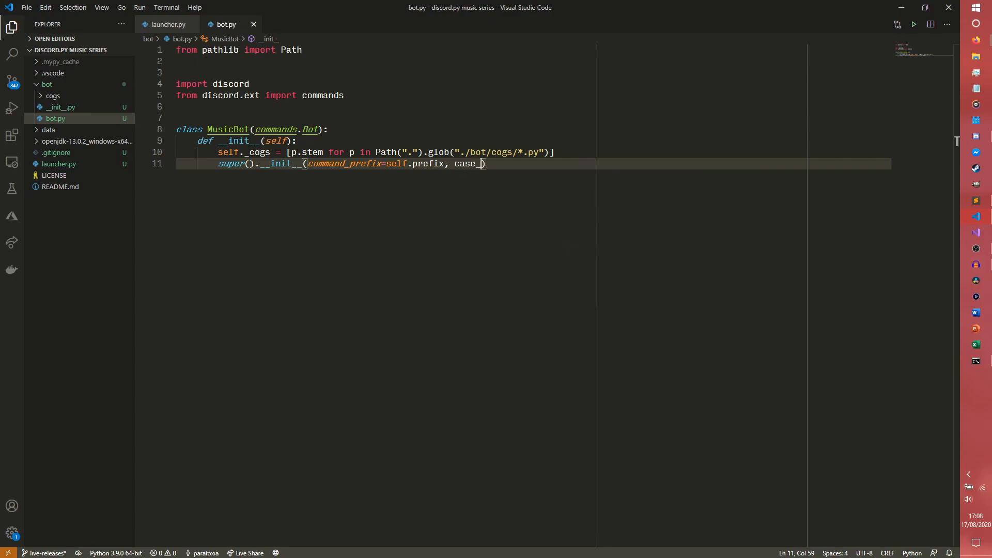
{"action": "type", "text": "insensitive="}
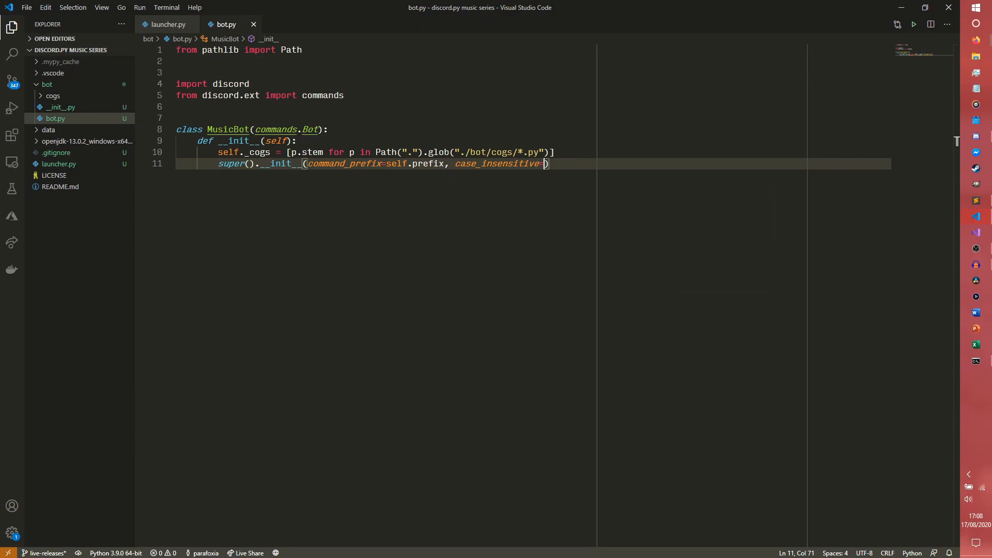
{"action": "type", "text": "True"}
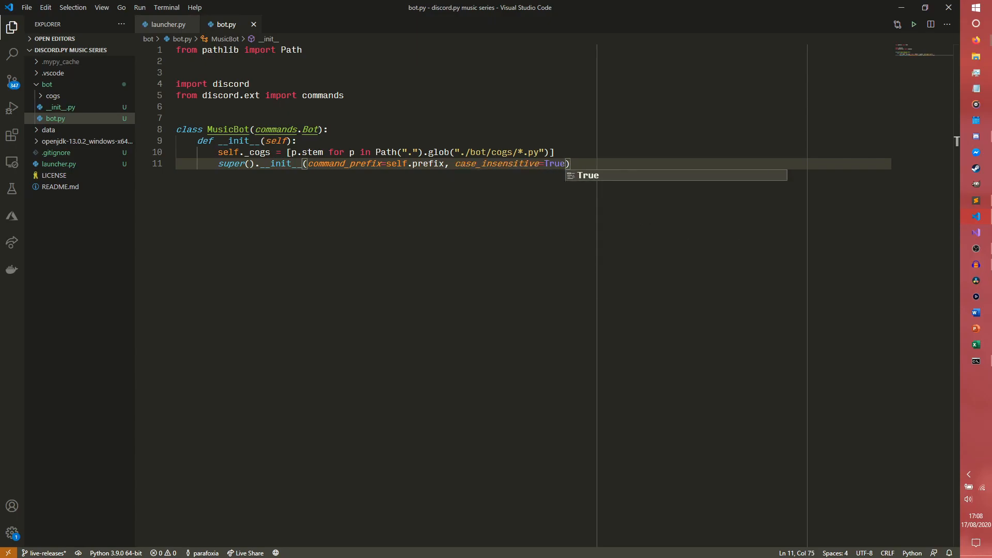
Step: Tidy the blank lines and indentation below the constructor call
{"action": "key", "text": "enter"}
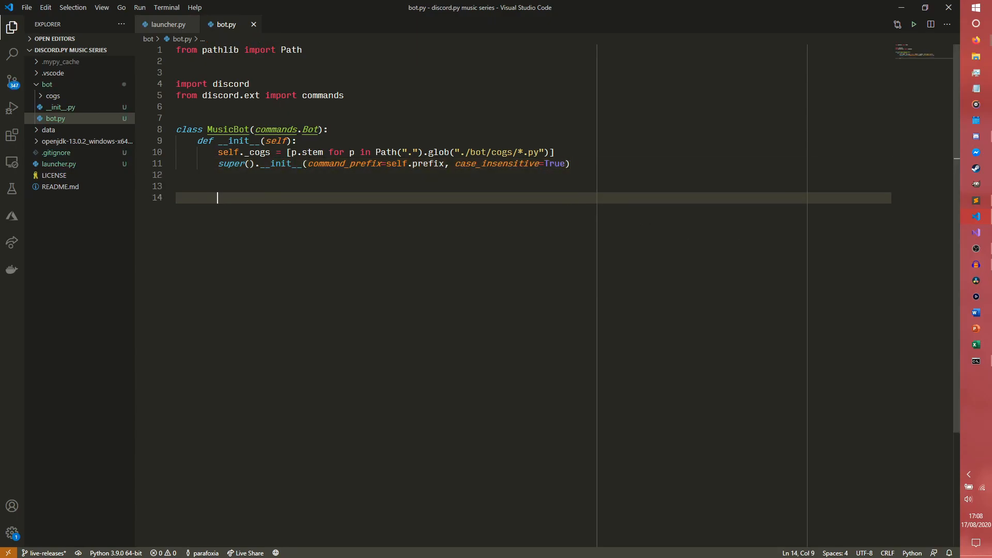
{"action": "key", "text": "Backspace"}
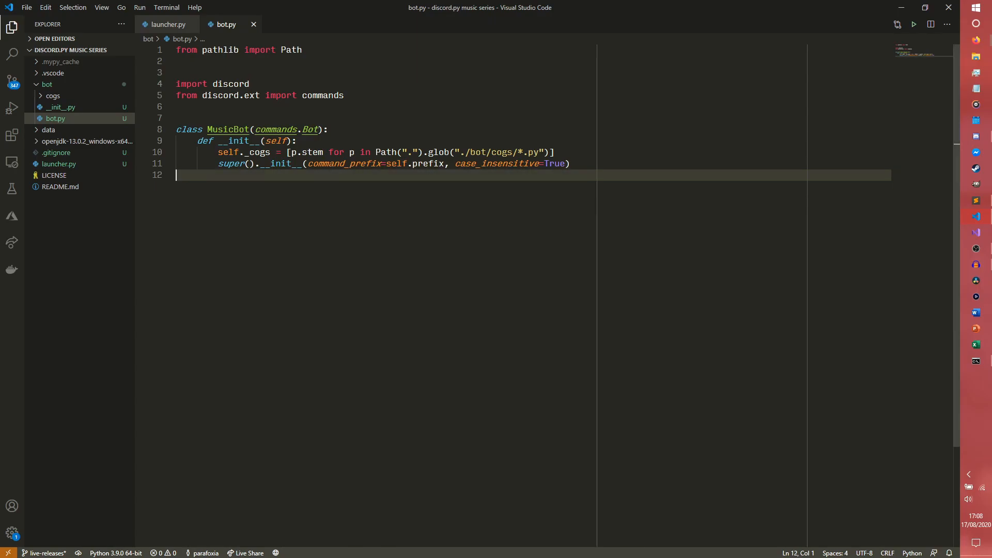
{"action": "type", "text": "!play"}
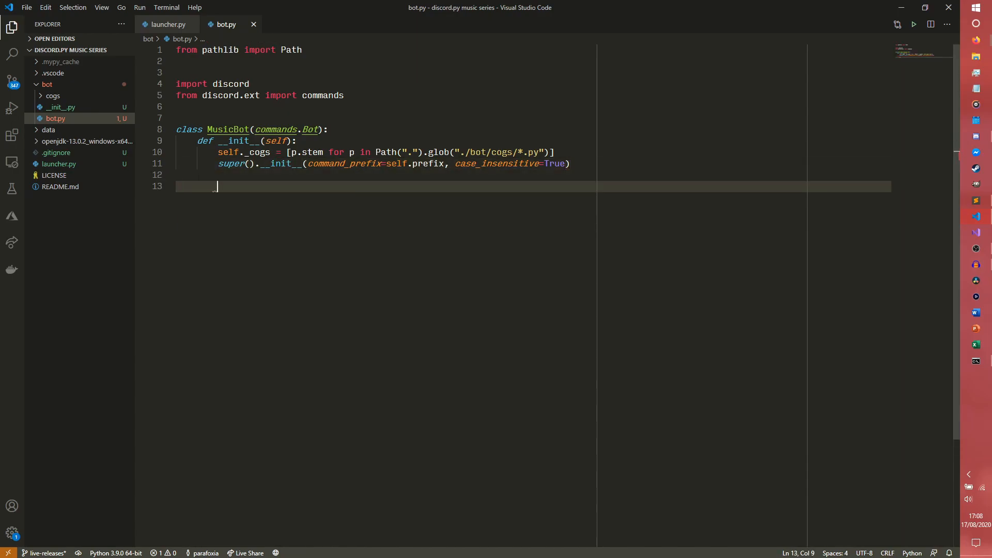
{"action": "key", "text": "Backspace"}
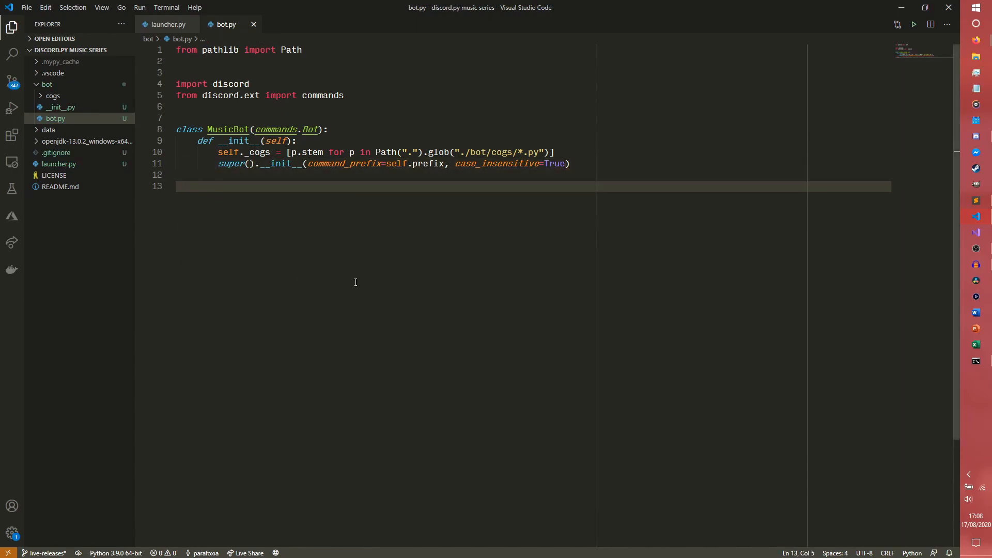
Step: Define setup(self) printing "Running setup..." and looping for cog in self._cogs
{"action": "type", "text": "def setup()"}
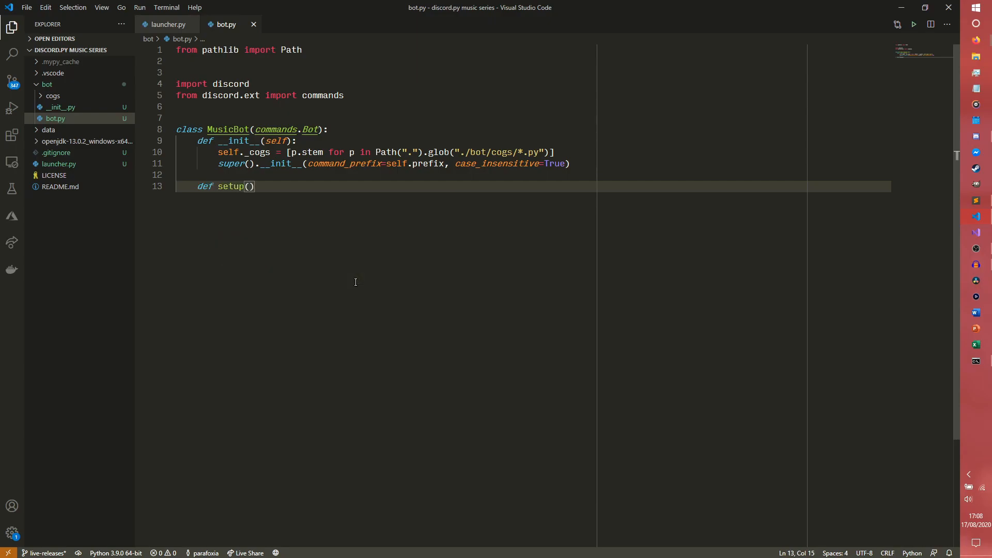
{"action": "type", "text": "self:"}
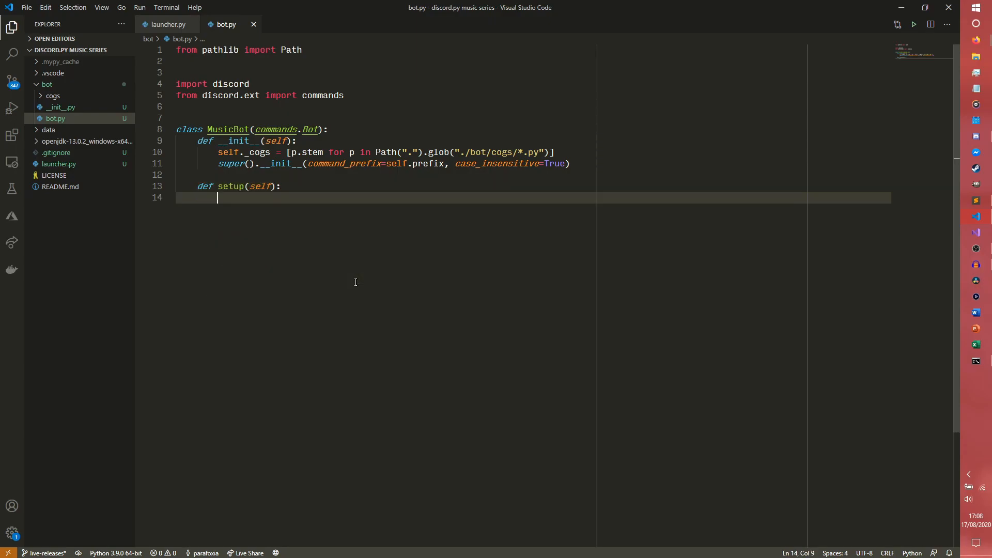
{"action": "type", "text": "print(\"\")"}
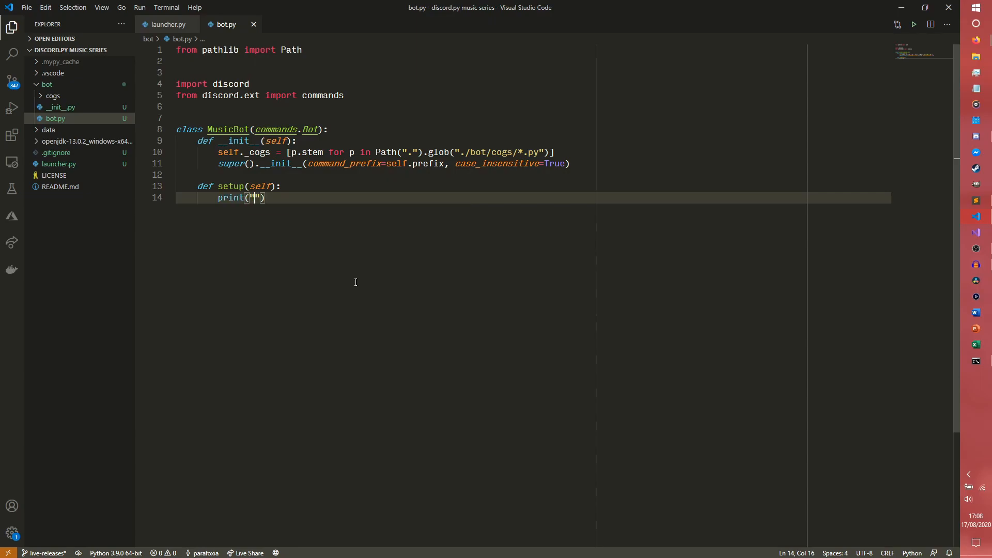
{"action": "type", "text": "Running setup..."}
{"action": "type", "text": "f"}
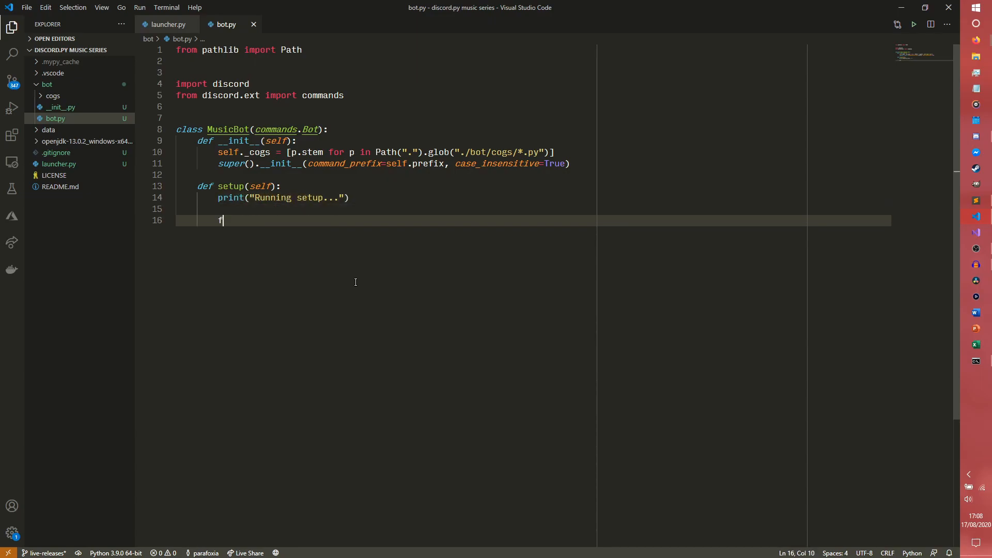
{"action": "type", "text": "or"}
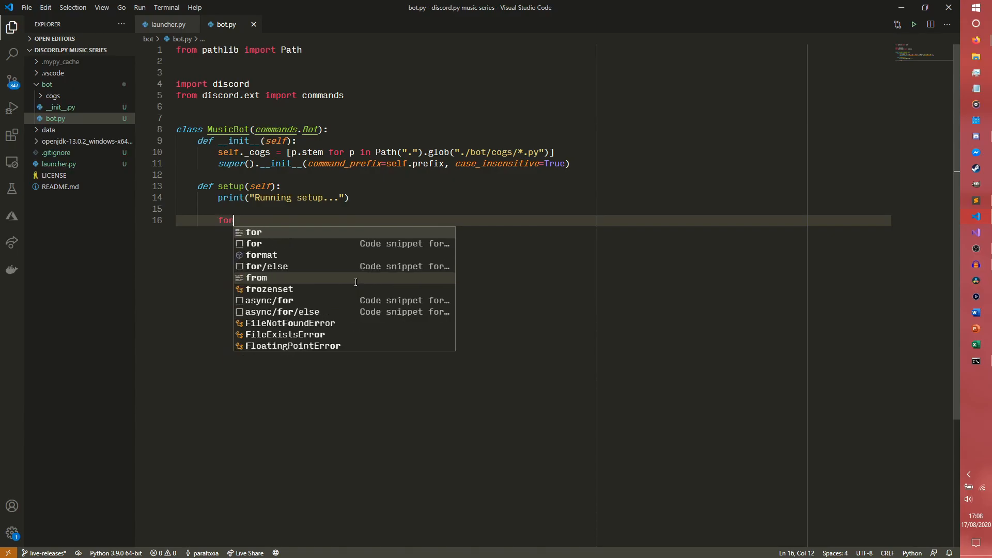
{"action": "type", "text": "cog in self._cogs:"}
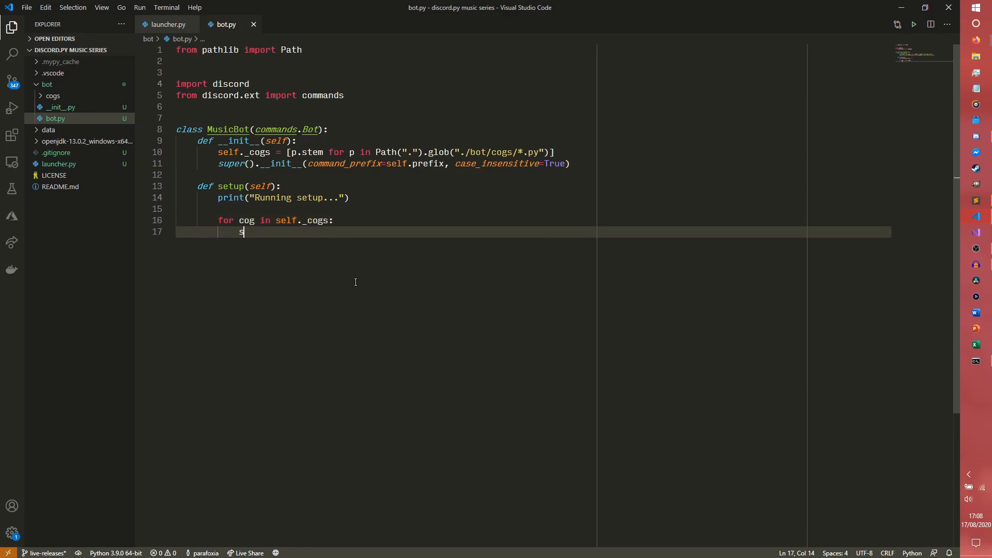
Step: Load each cog with self.load_extension(f"bot.cogs.{cog}") and print an f-string loaded message
{"action": "type", "text": "elf.load_exte"}
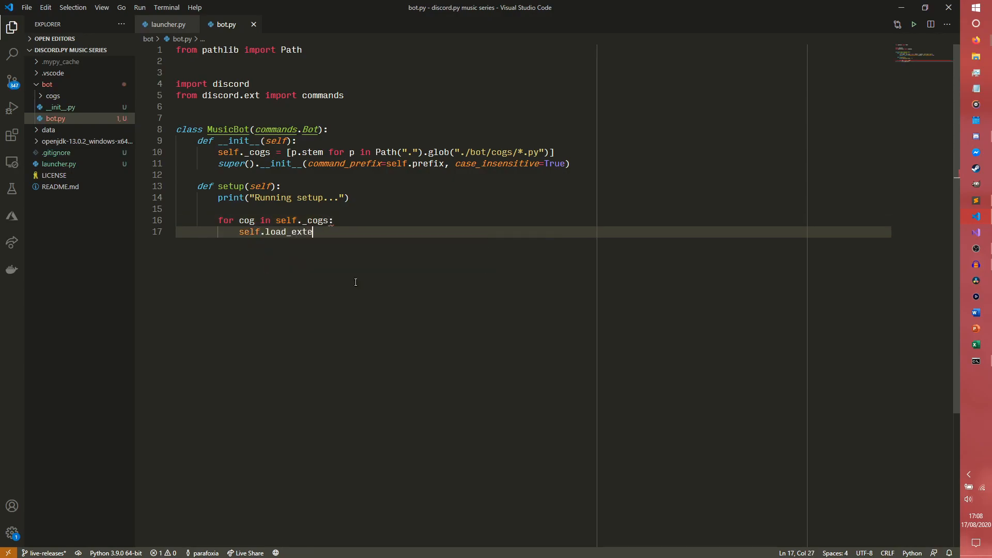
{"action": "type", "text": "nsion()"}
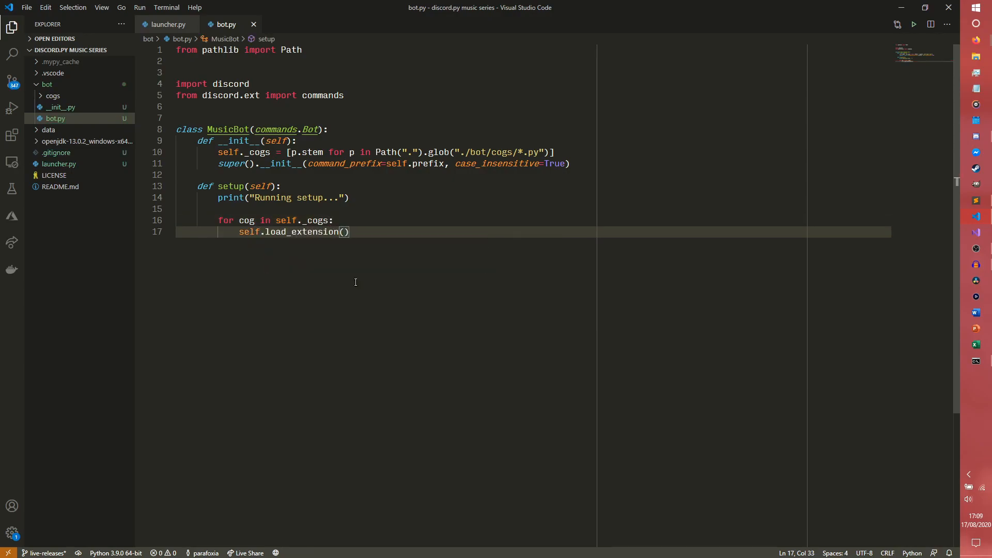
{"action": "type", "text": "f\"bot.cogs.{"}
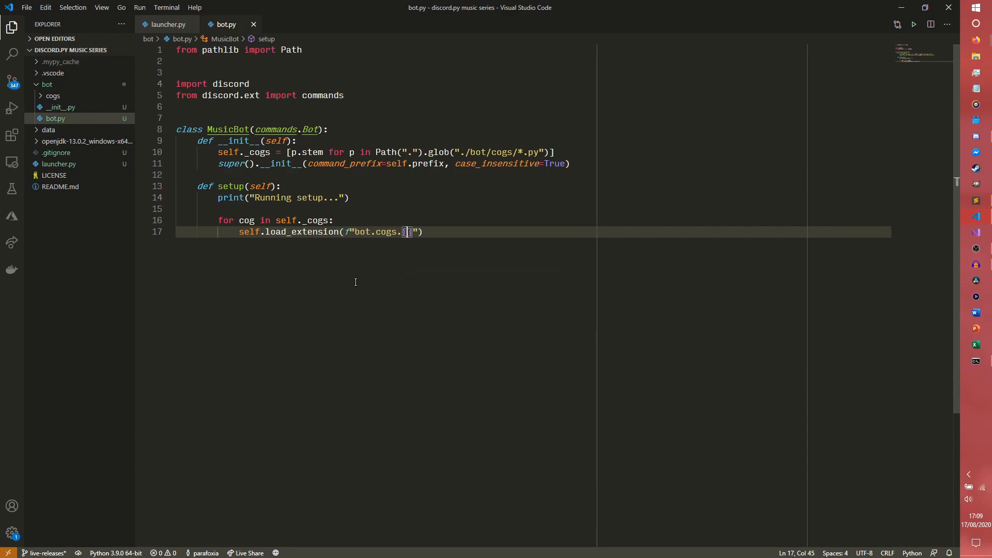
{"action": "type", "text": "cog"}
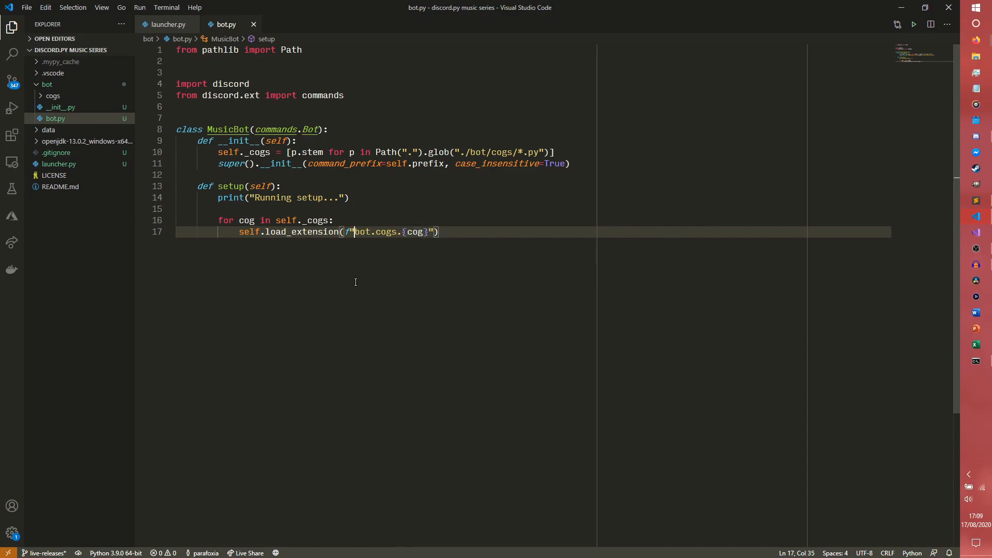
{"action": "left_click_drag", "start_coordinate": [351, 231], "coordinate": [408, 231]}
{"action": "type", "text": "print(f\"Loaded `{cog}` cog.\")"}
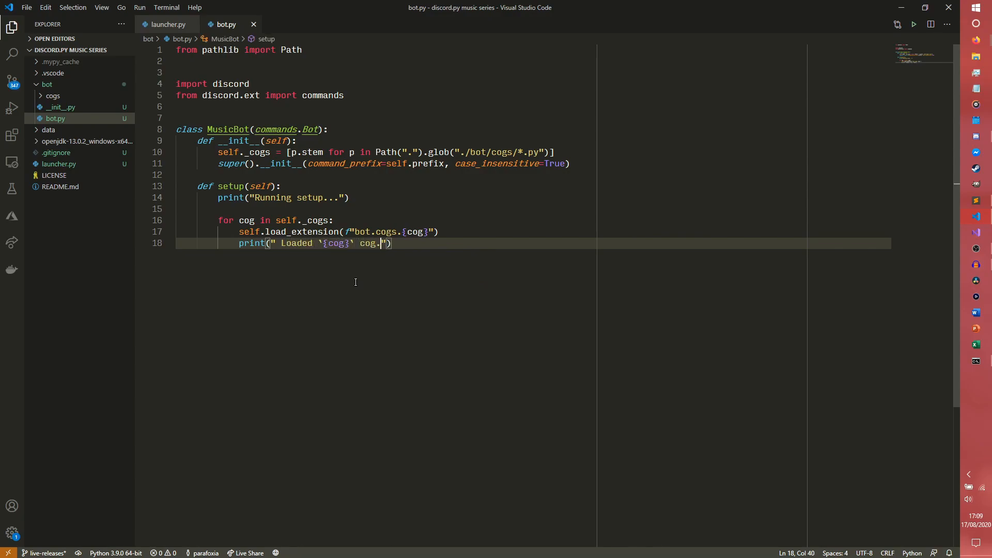
{"action": "left_click", "coordinate": [272, 243]}
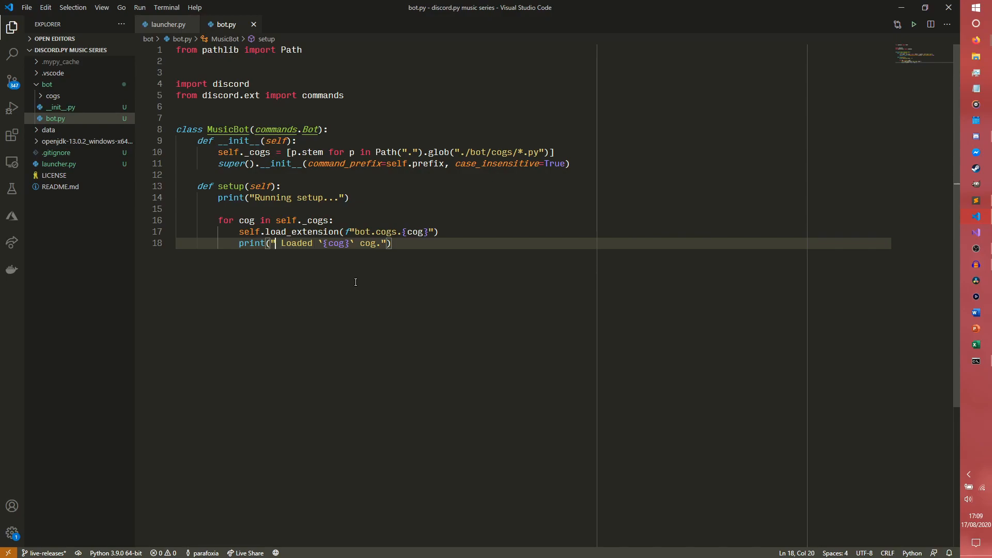
{"action": "type", "text": "print(\"Setup complete."}
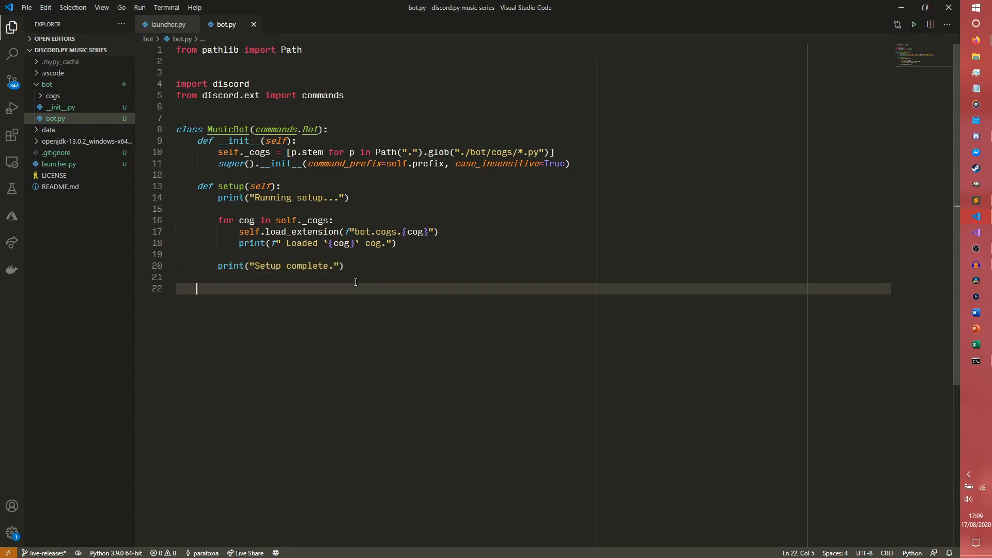
Step: Define run(self) calling self.setup() and opening data/token.0 for reading with utf-8 encoding
{"action": "type", "text": "def"}
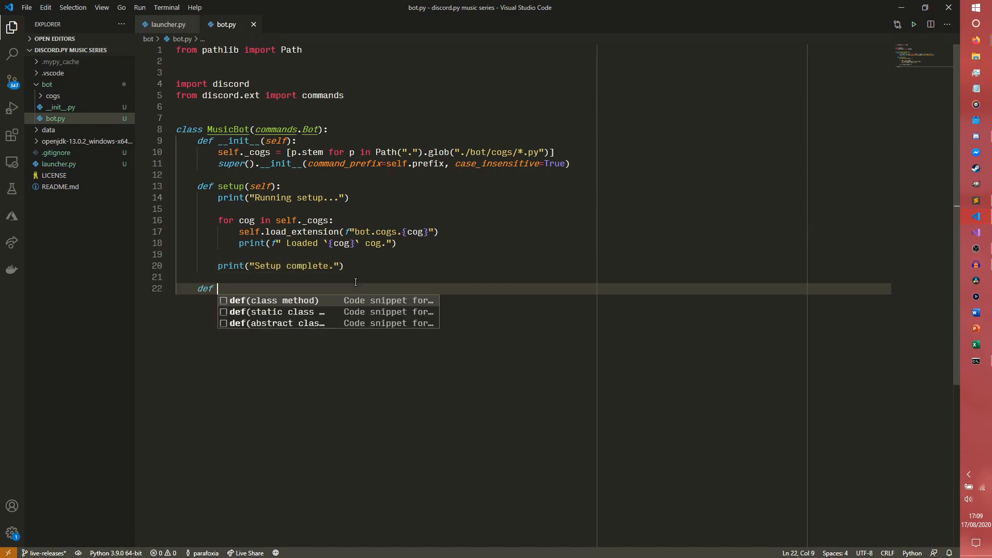
{"action": "type", "text": "run(self):"}
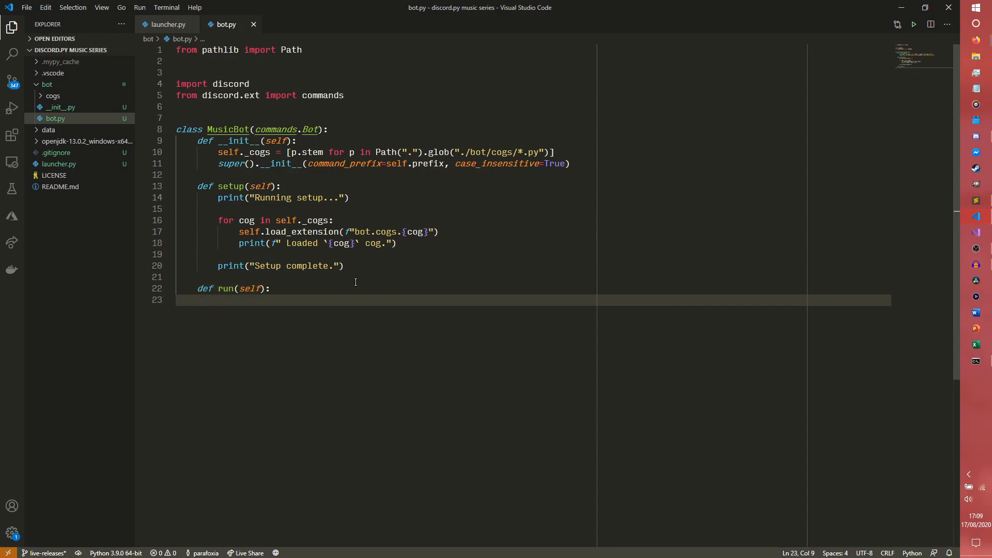
{"action": "type", "text": "self.setup("}
{"action": "type", "text": "with open(\""}
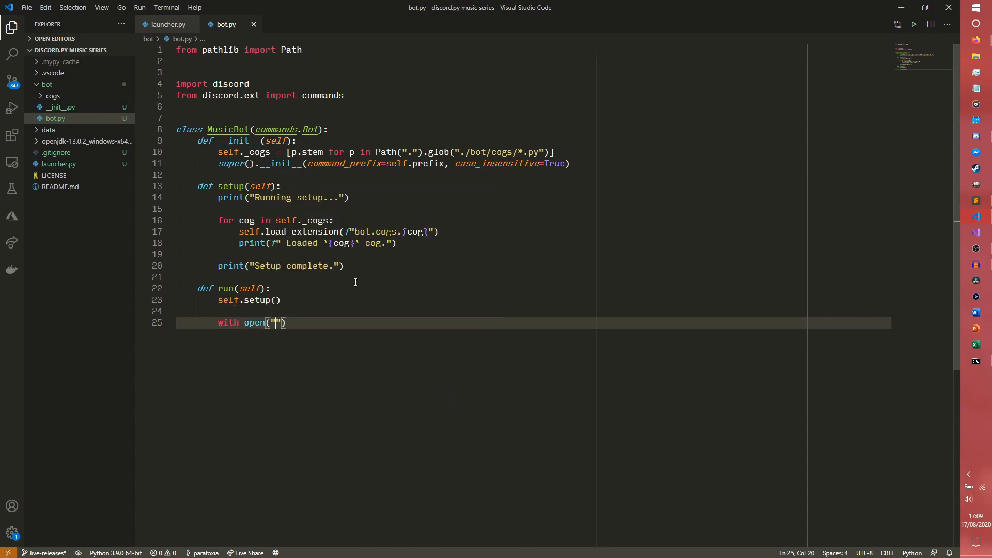
{"action": "type", "text": "data"}
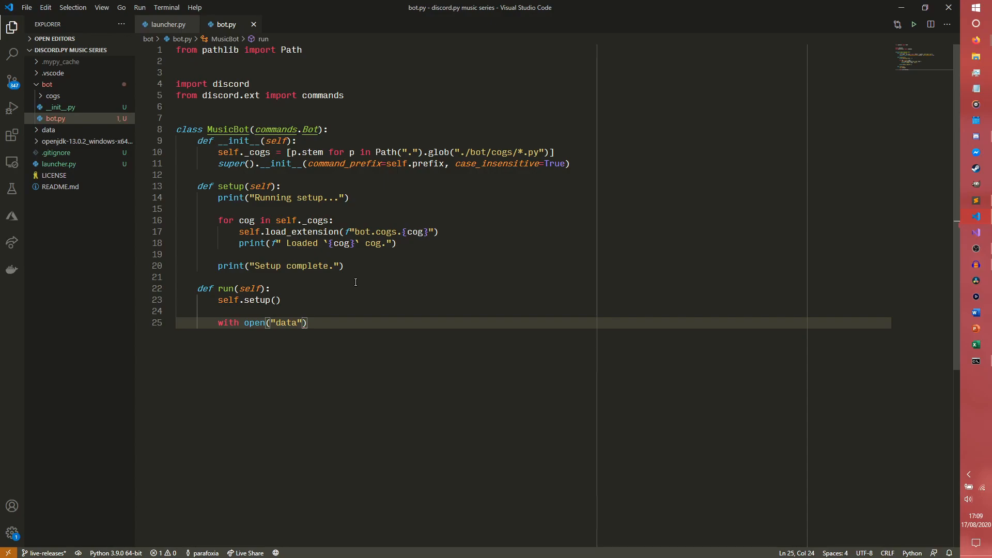
{"action": "type", "text": "/"}
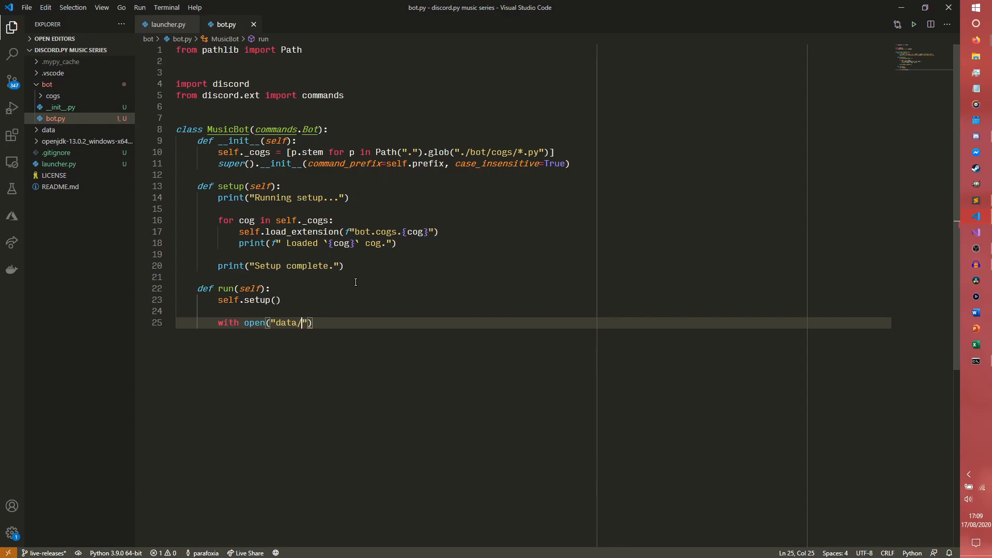
{"action": "type", "text": "token.0"}
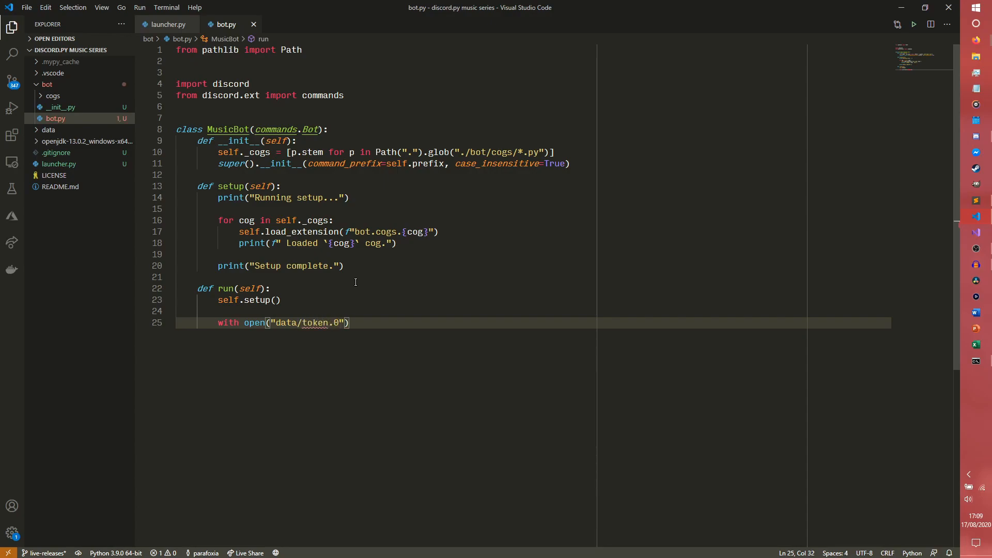
{"action": "type", "text": ", \"r\""}
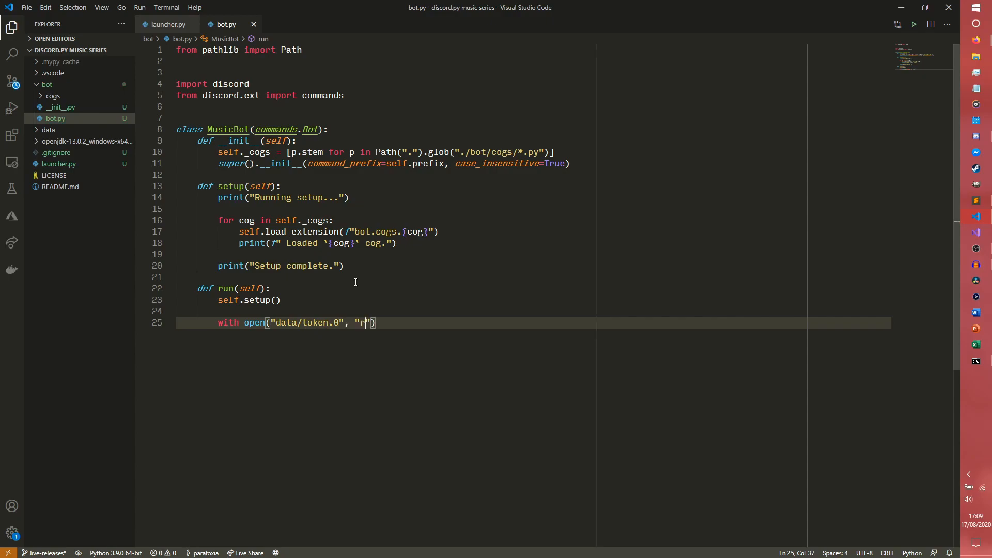
{"action": "type", "text": ", encoding=\""}
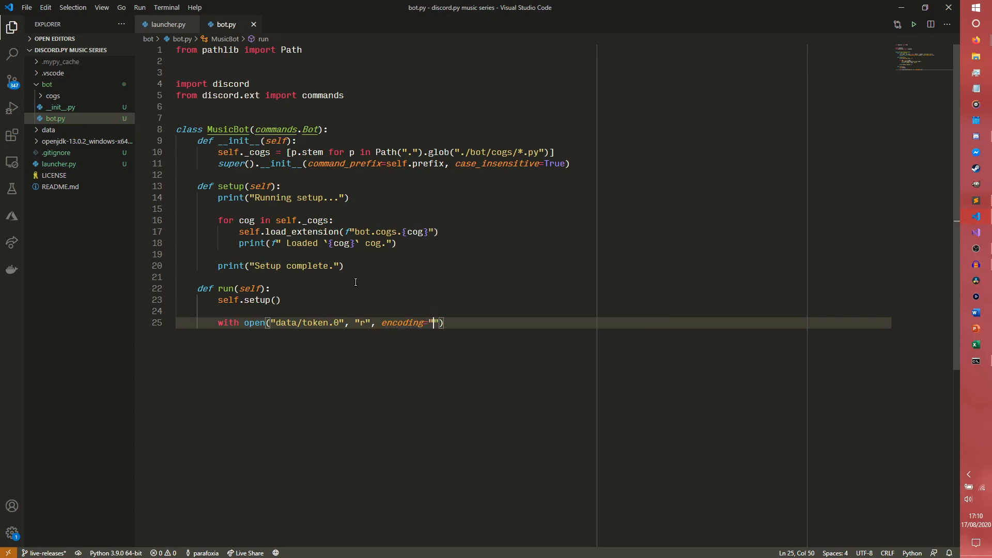
{"action": "type", "text": "utf-8"}
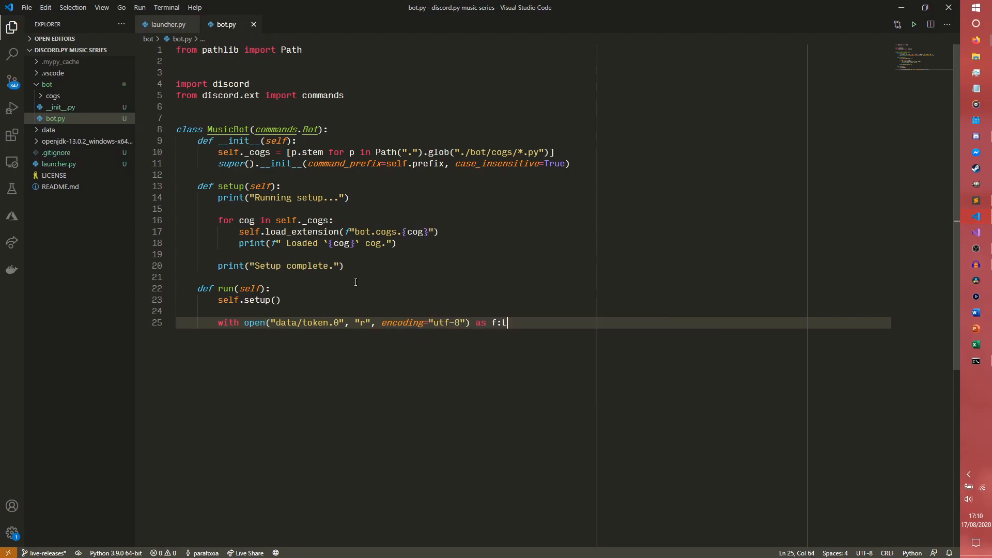
{"action": "key", "text": "Enter"}
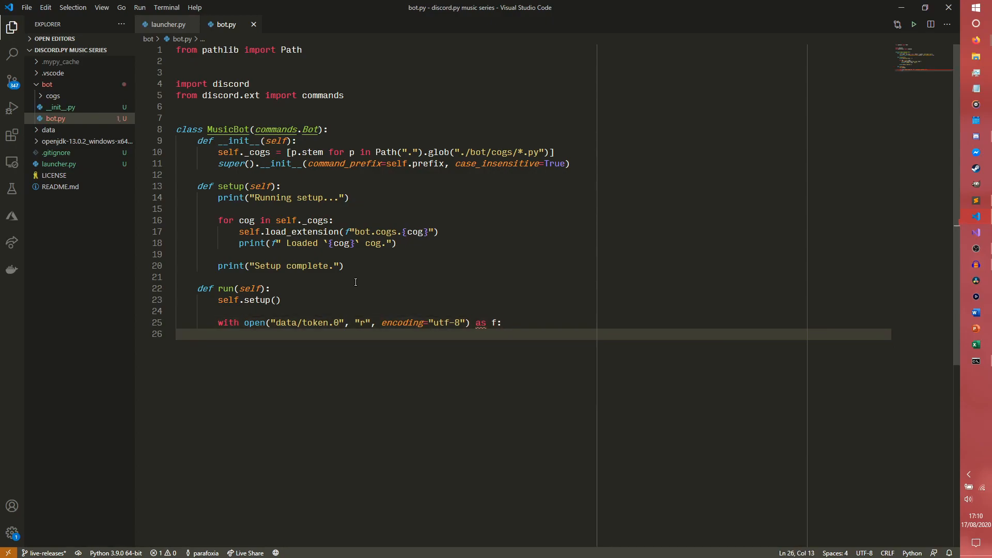
Step: Read TOKEN from the file, print "Running bot..." and call super().run(TOKEN, reconnect=True)
{"action": "type", "text": "TOKEN = f.r"}
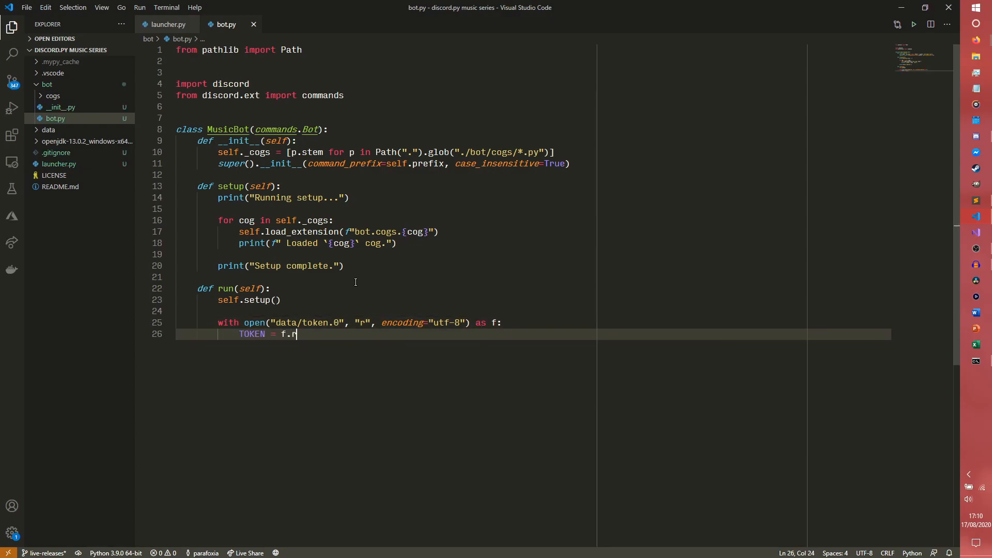
{"action": "type", "text": "ead()"}
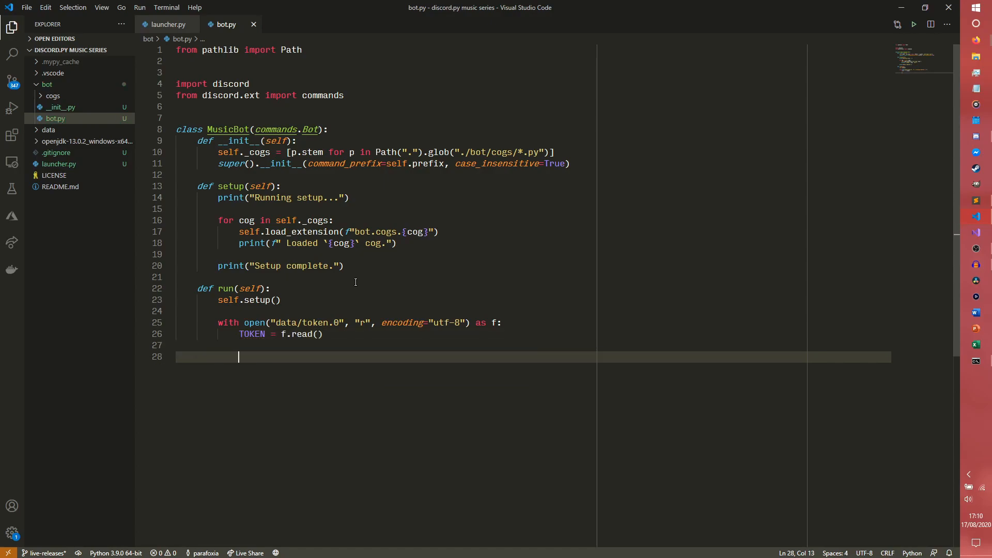
{"action": "type", "text": "print"}
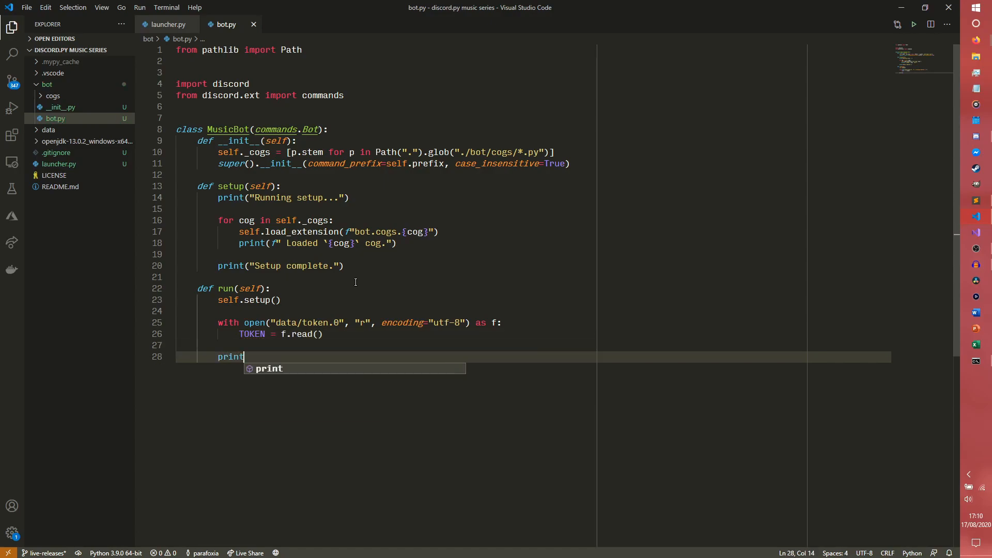
{"action": "type", "text": "(\"Running bot.\")"}
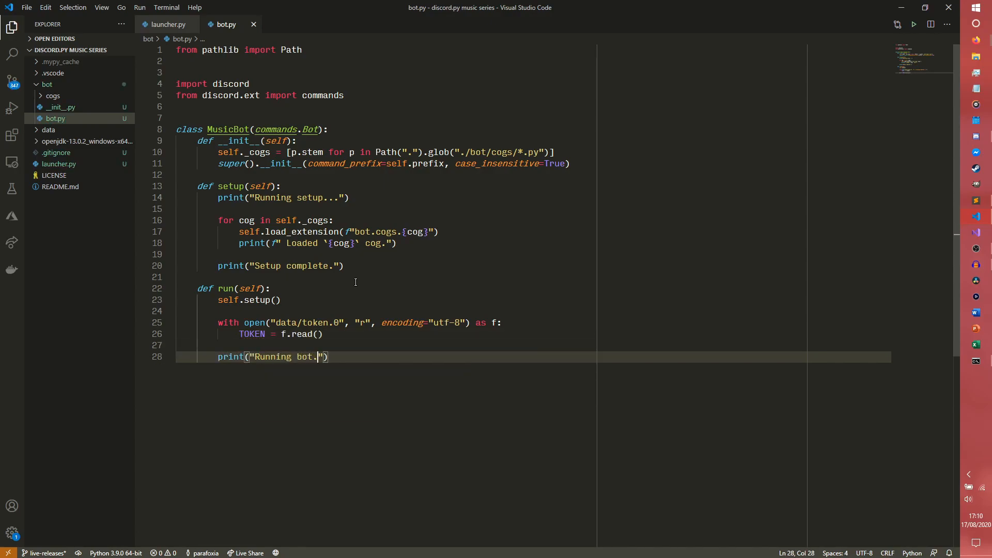
{"action": "type", "text": "seupr"}
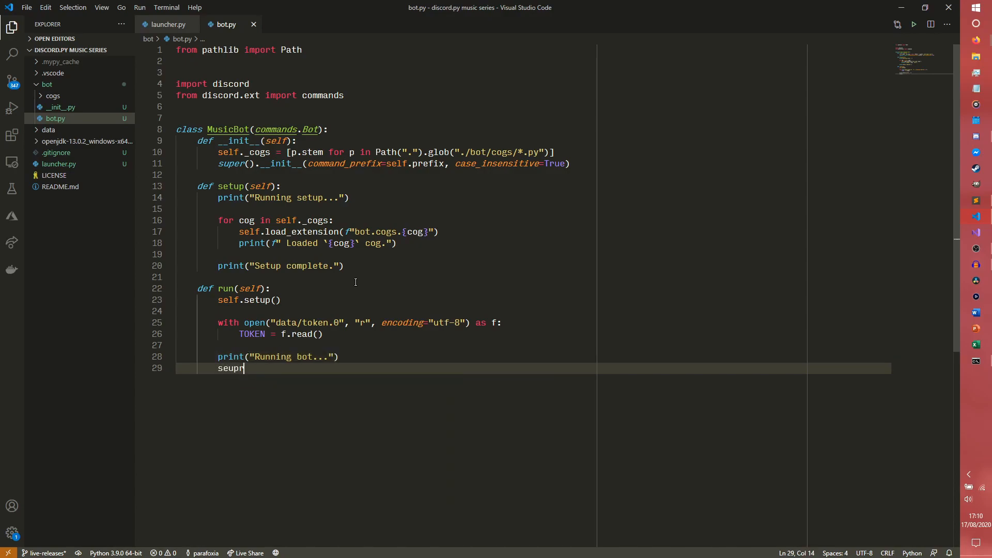
{"action": "type", "text": "super()"}
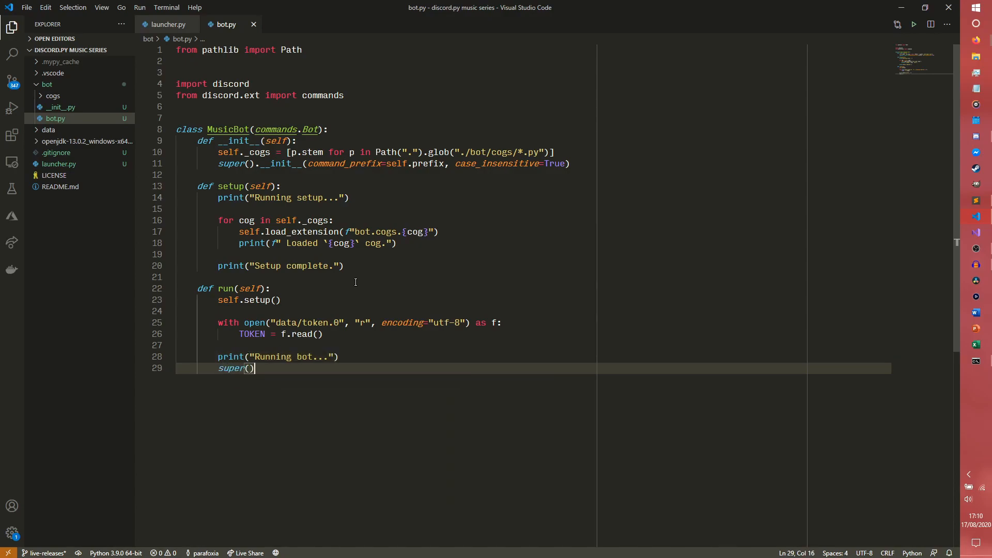
{"action": "type", "text": ".run(T"}
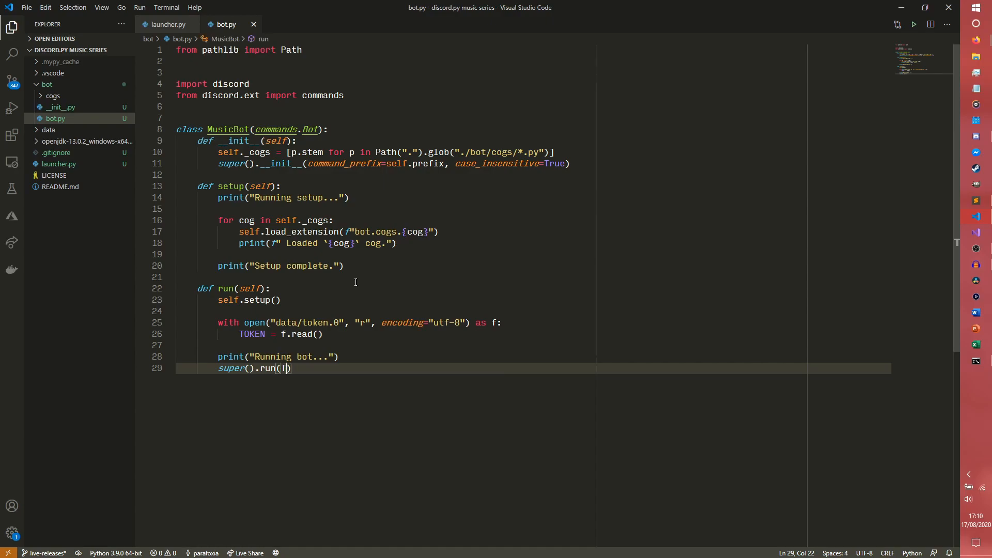
{"action": "type", "text": "OKEN, reconnect=T"}
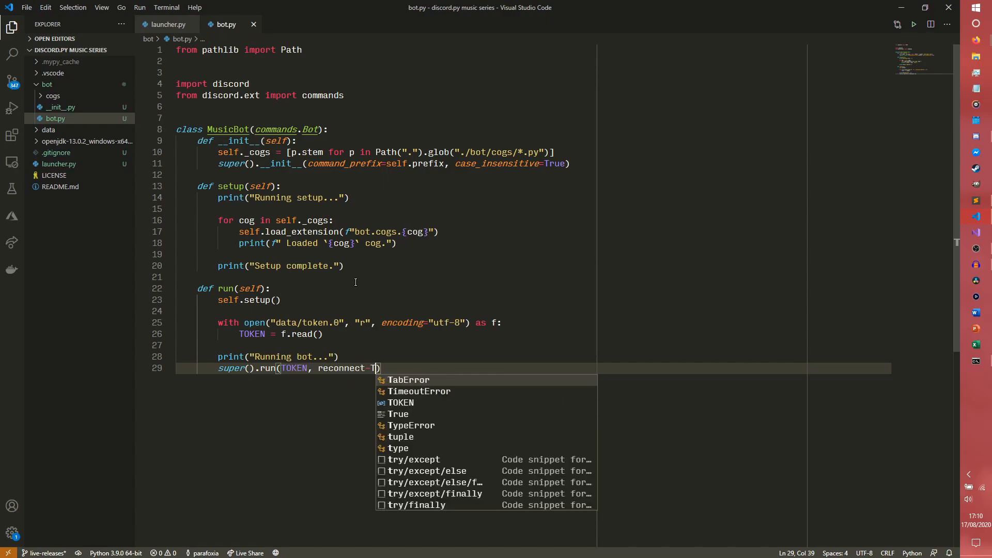
{"action": "type", "text": "rue"}
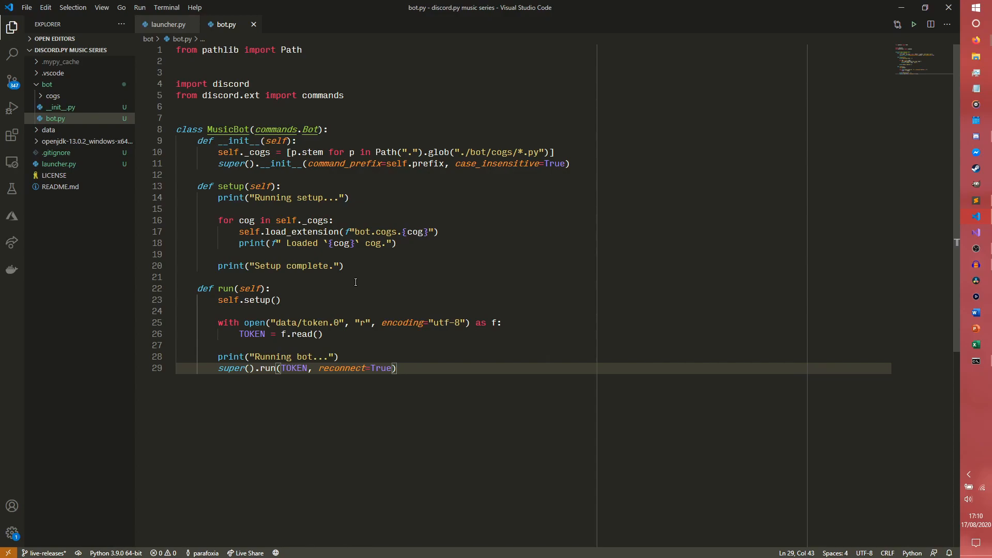
{"action": "scroll", "scroll_direction": "down", "scroll_amount": 3}
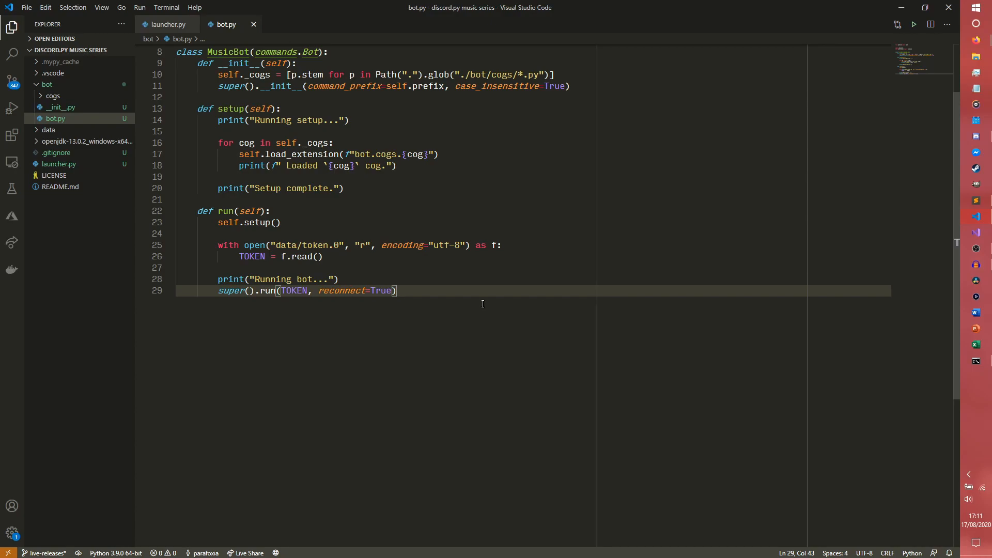
Step: Add async def shutdown(self) printing " Closing connection to Discord..."
{"action": "key", "text": "Enter"}
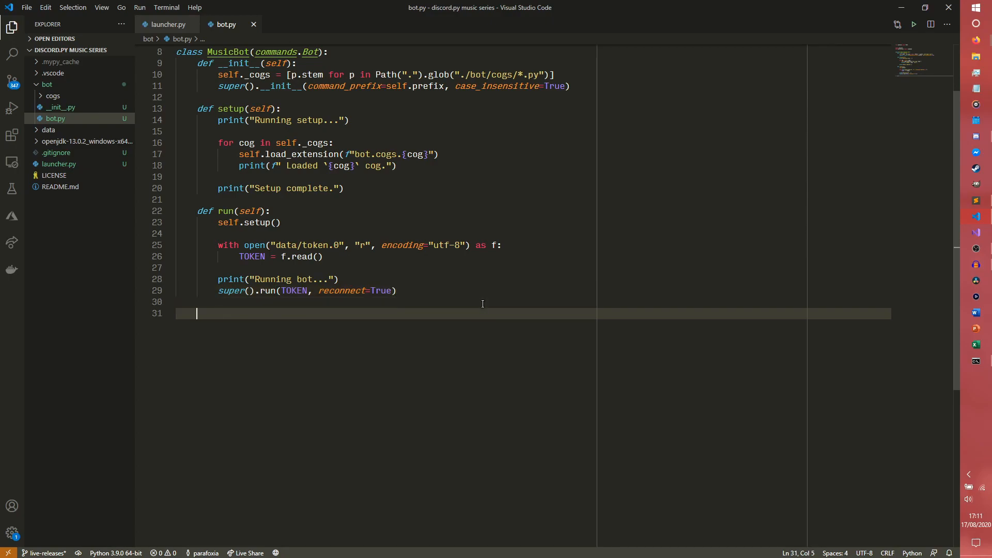
{"action": "type", "text": "async def shutdown"}
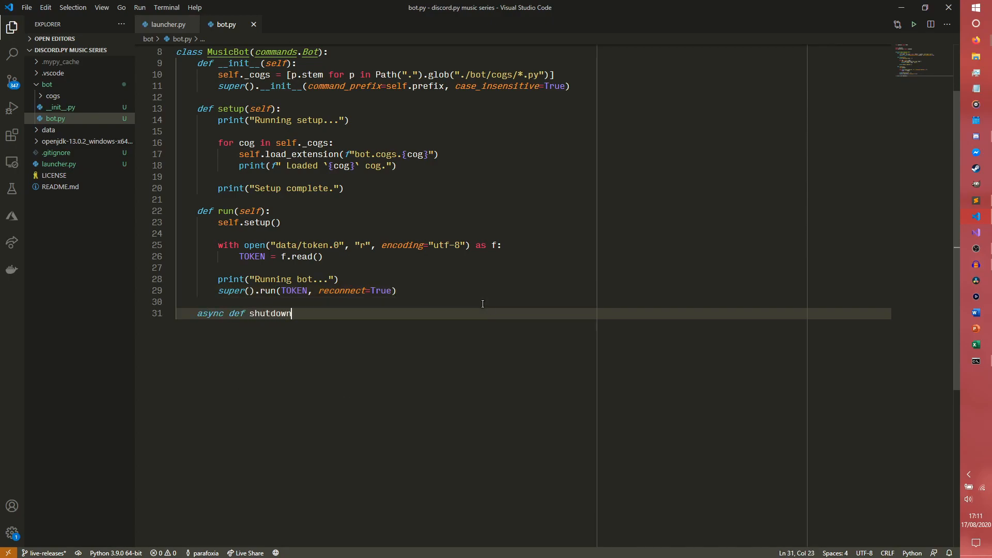
{"action": "type", "text": "(self):"}
{"action": "type", "text": "print(\" "}
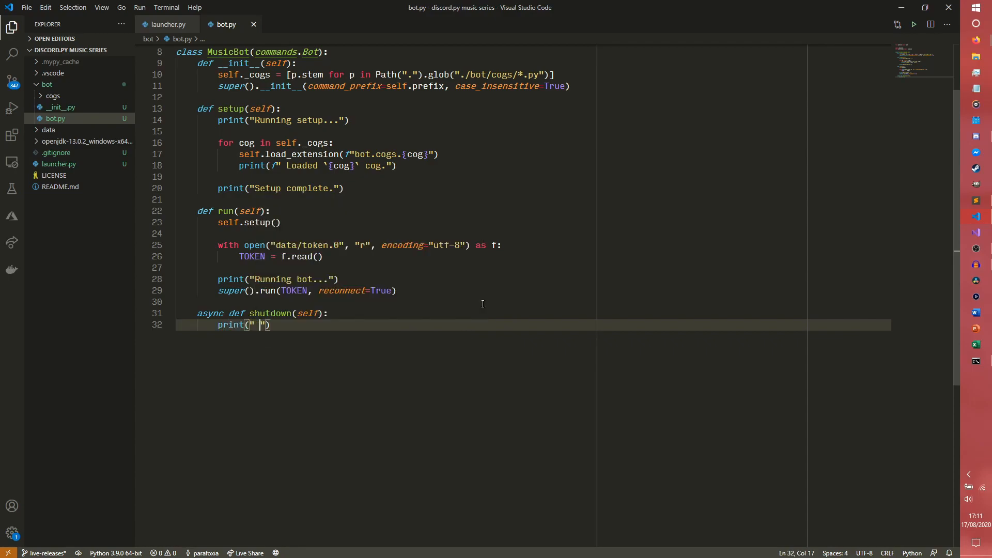
{"action": "type", "text": "Shutton"}
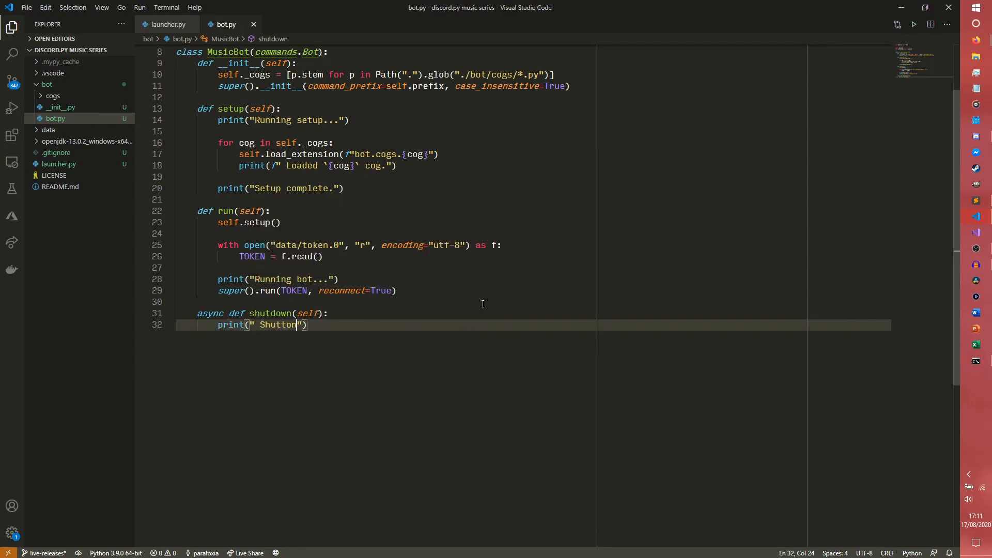
{"action": "type", "text": "g"}
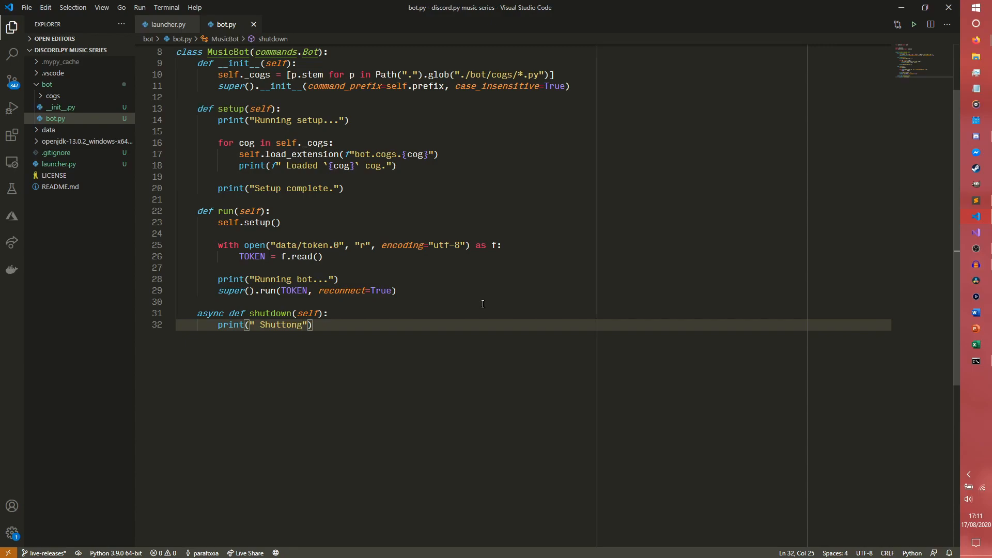
{"action": "type", "text": "Closing"}
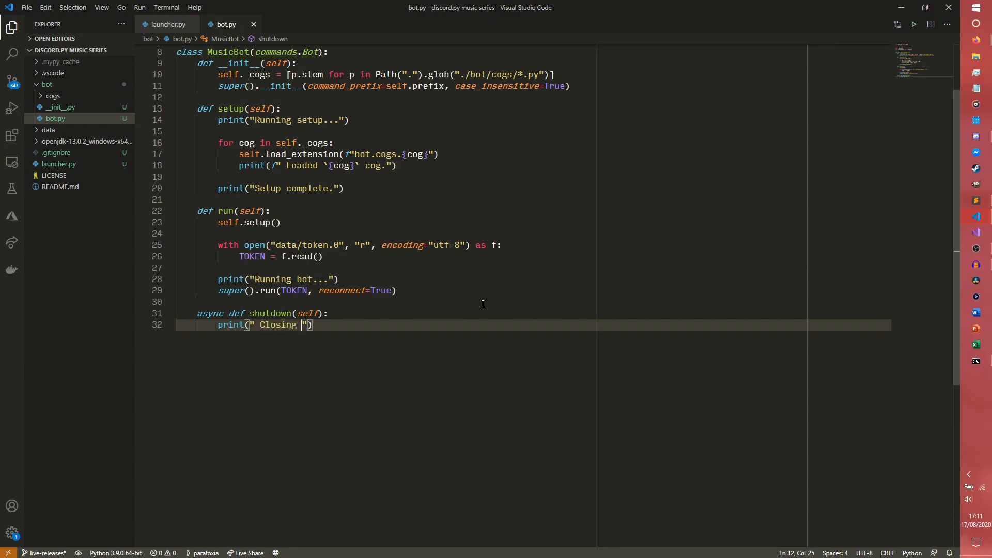
{"action": "type", "text": "connection by"}
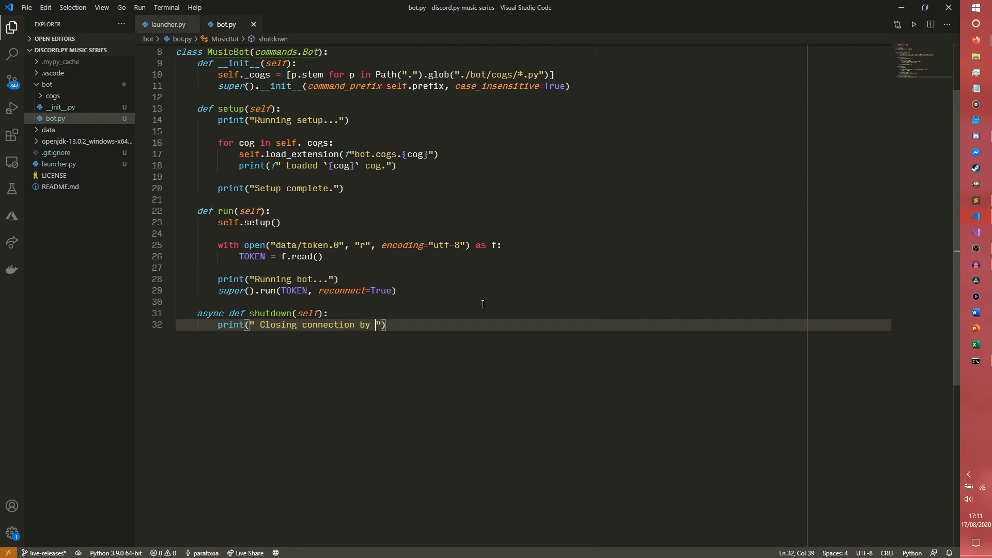
{"action": "type", "text": "to Discord"}
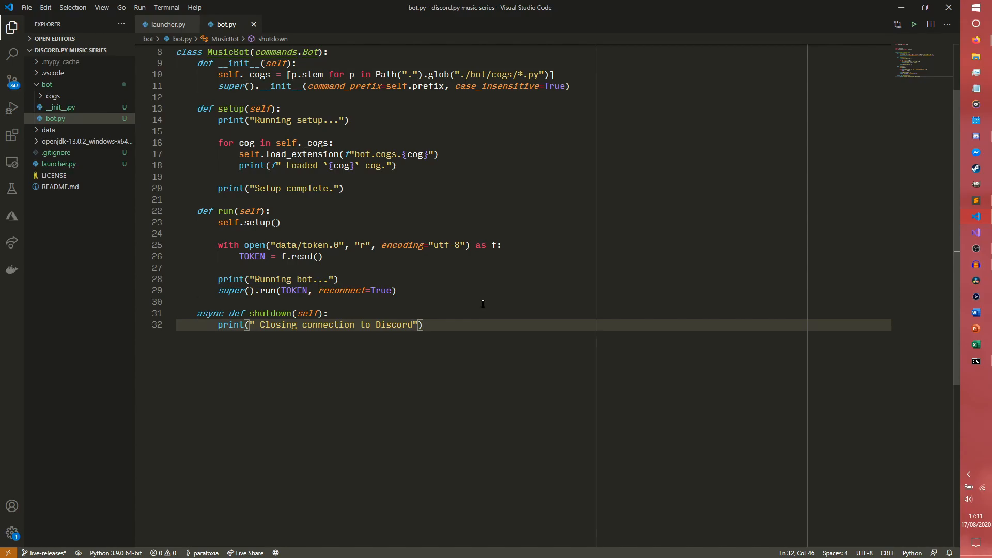
{"action": "type", "text": "..."}
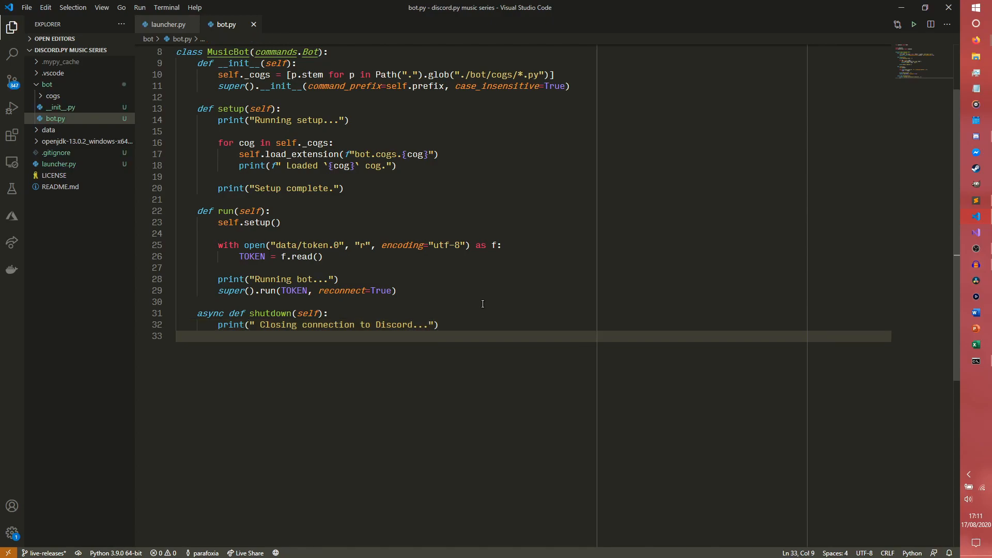
{"action": "type", "text": "aa"}
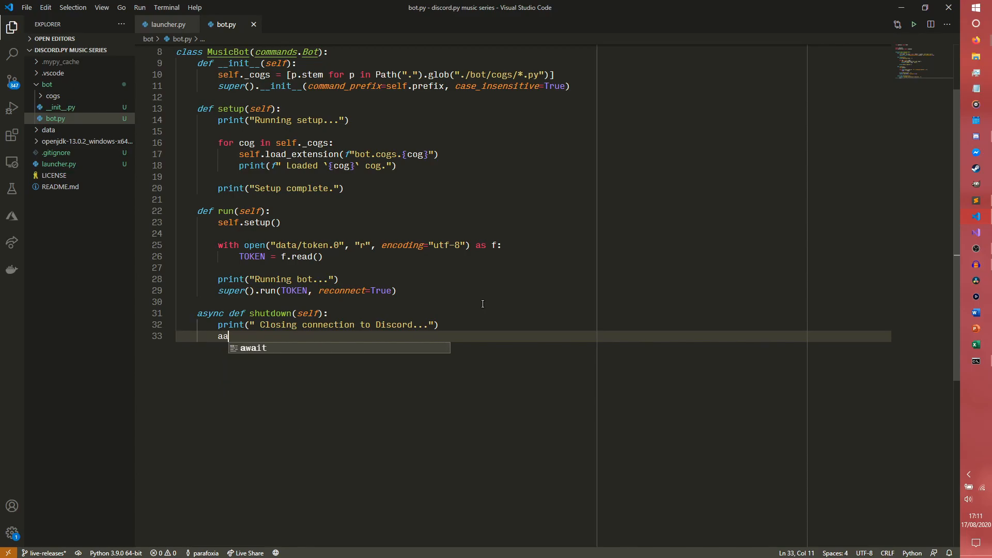
{"action": "key", "text": "Backspace"}
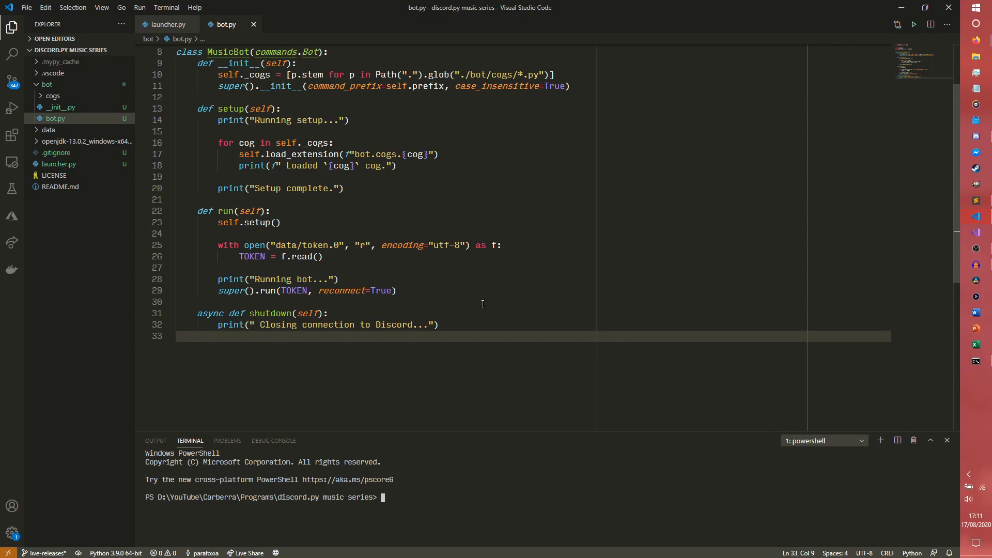
{"action": "mouse_move", "coordinate": [468, 494]}
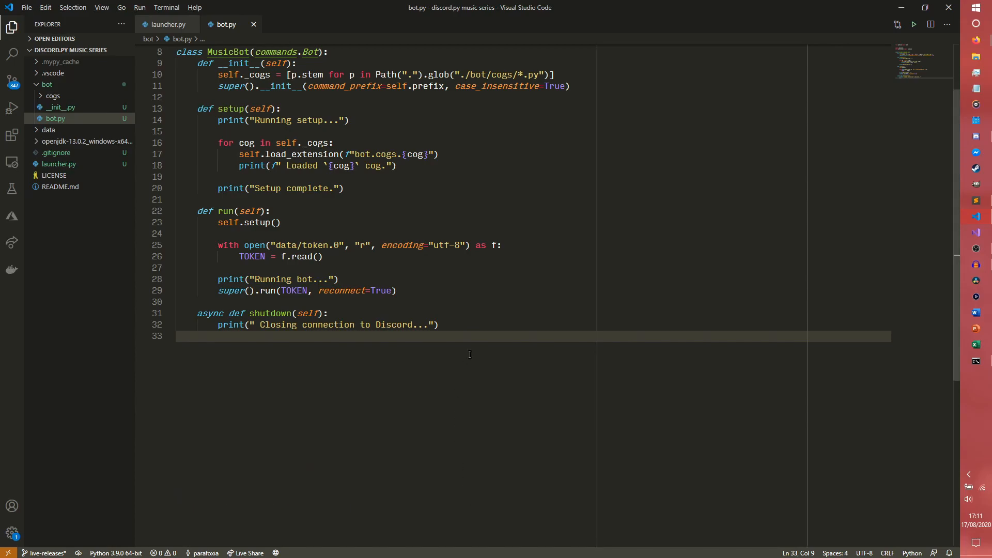
Step: Finish shutdown with await super().close() to close the Discord connection
{"action": "type", "text": "await"}
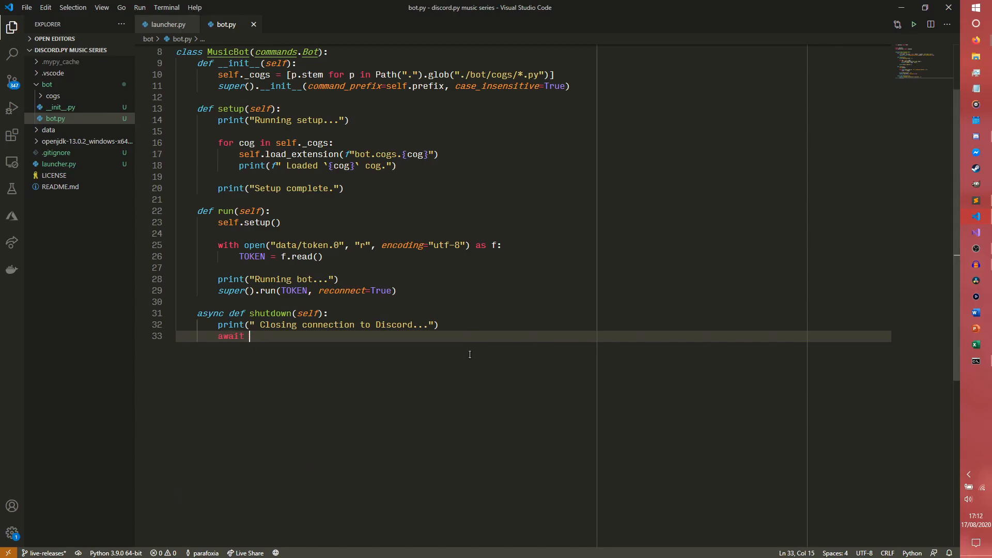
{"action": "type", "text": "super().closer()"}
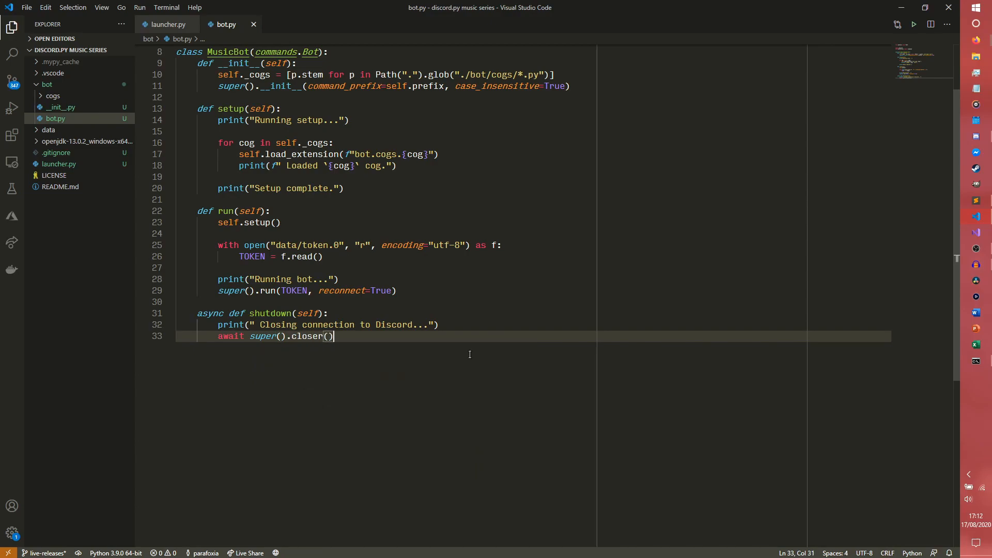
{"action": "key", "text": "Backspace"}
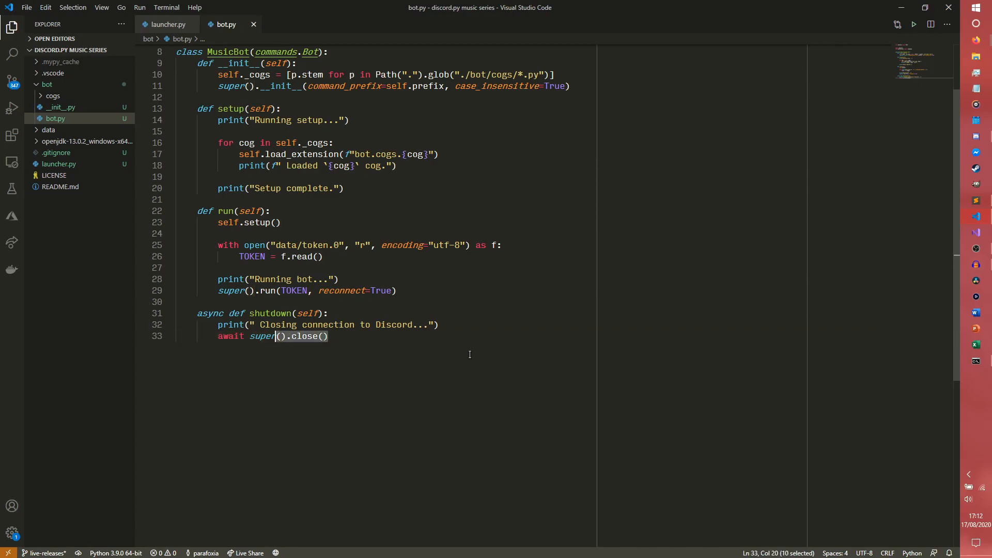
{"action": "type", "text": "self."}
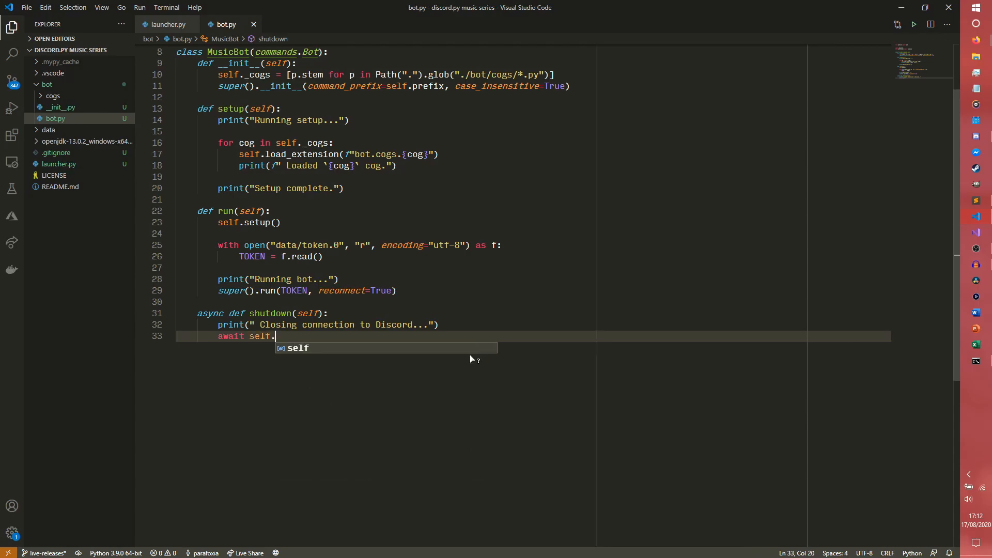
{"action": "type", "text": "logout()"}
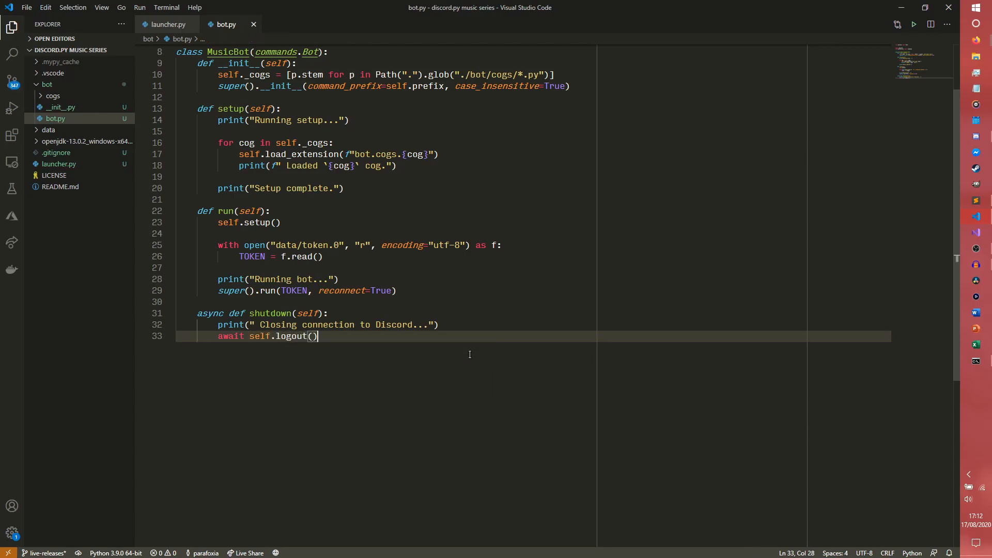
{"action": "key", "text": "Enter"}
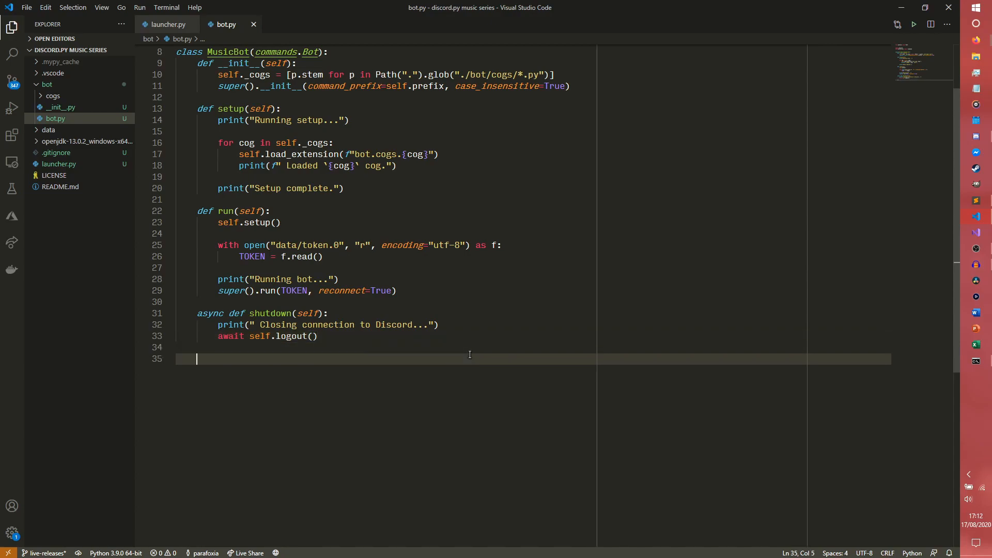
{"action": "type", "text": "!shutdown"}
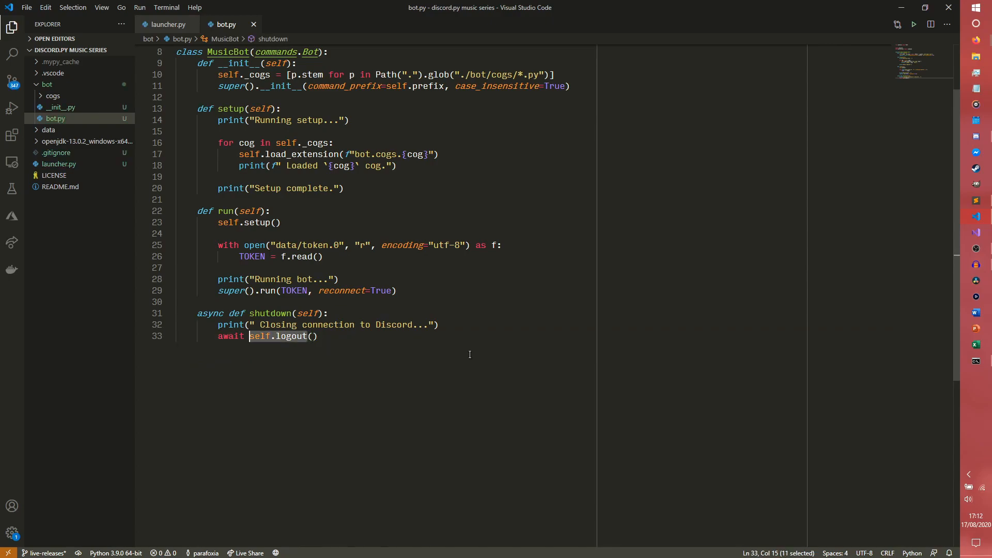
{"action": "type", "text": "suer()"}
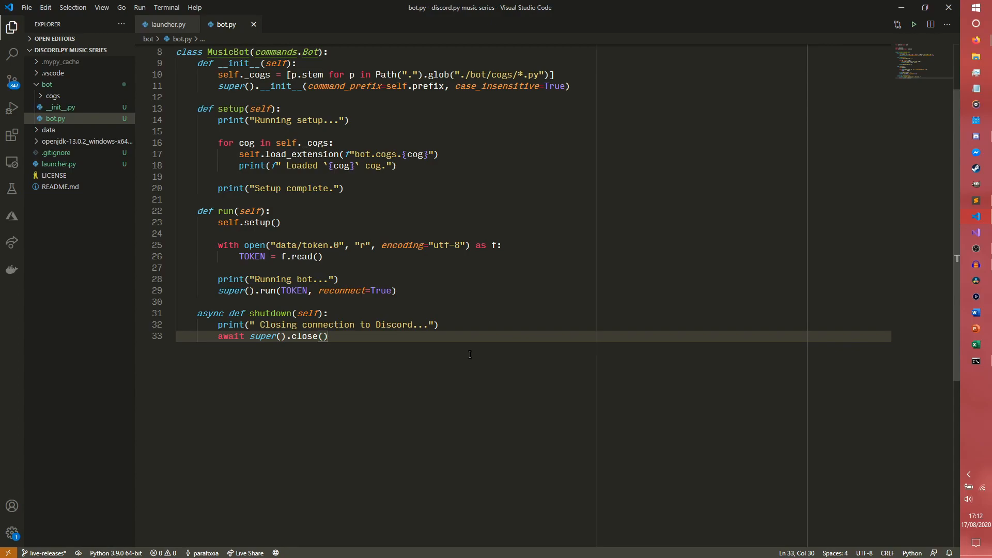
{"action": "key", "text": "enter"}
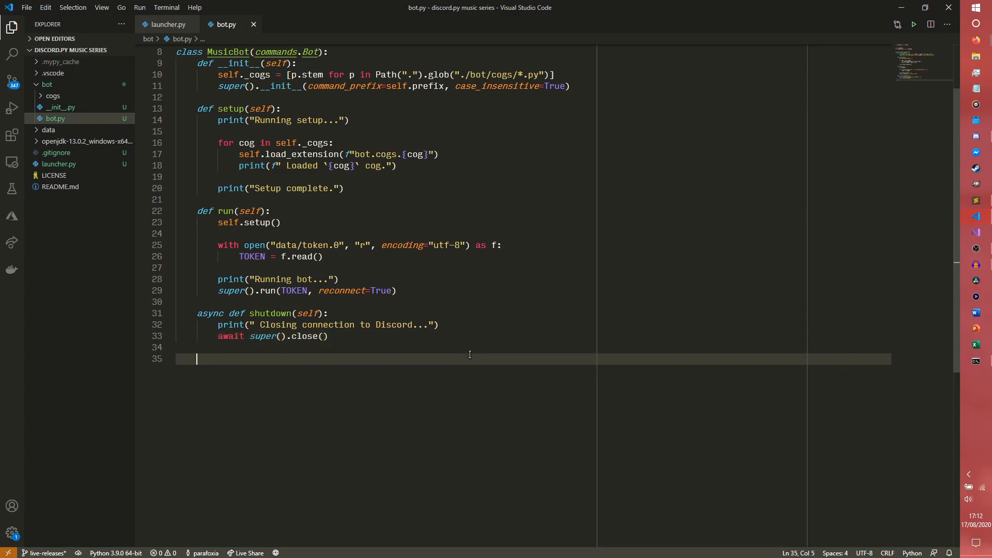
Step: Add async close(self) printing "Closing on keyboard interrupt..." and awaiting self.shutdown(), fixing the shutdown message's stray space
{"action": "type", "text": "async def close()"}
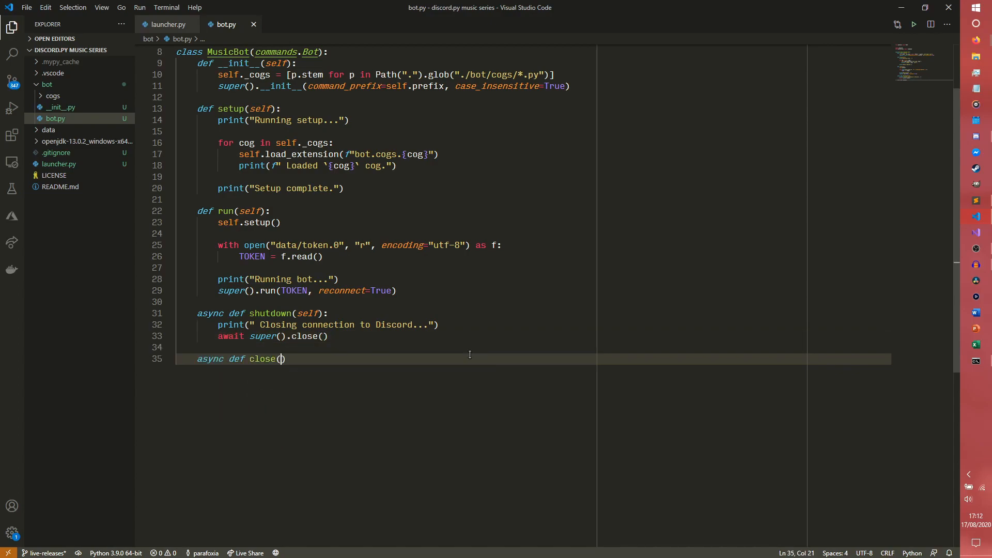
{"action": "type", "text": "self):"}
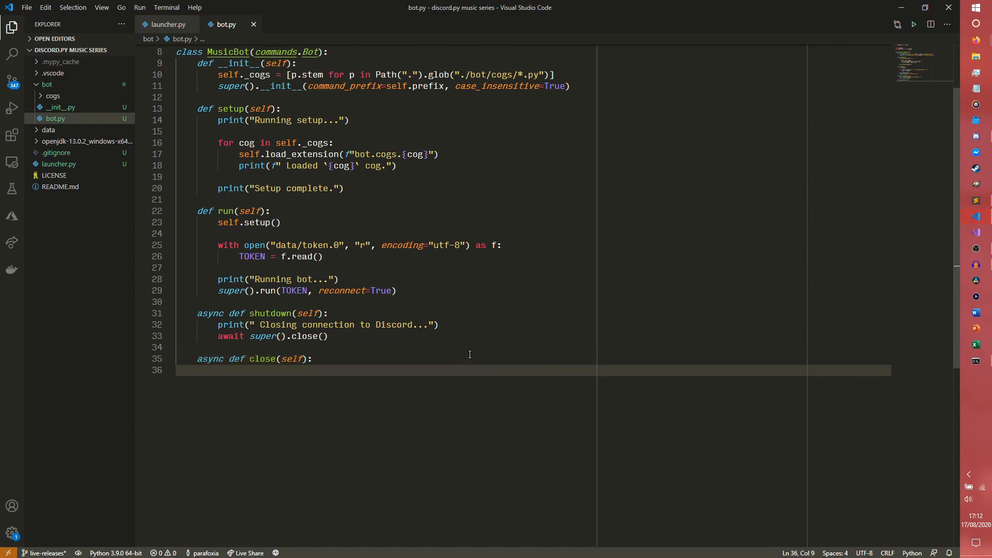
{"action": "type", "text": "print(\"Closing\")"}
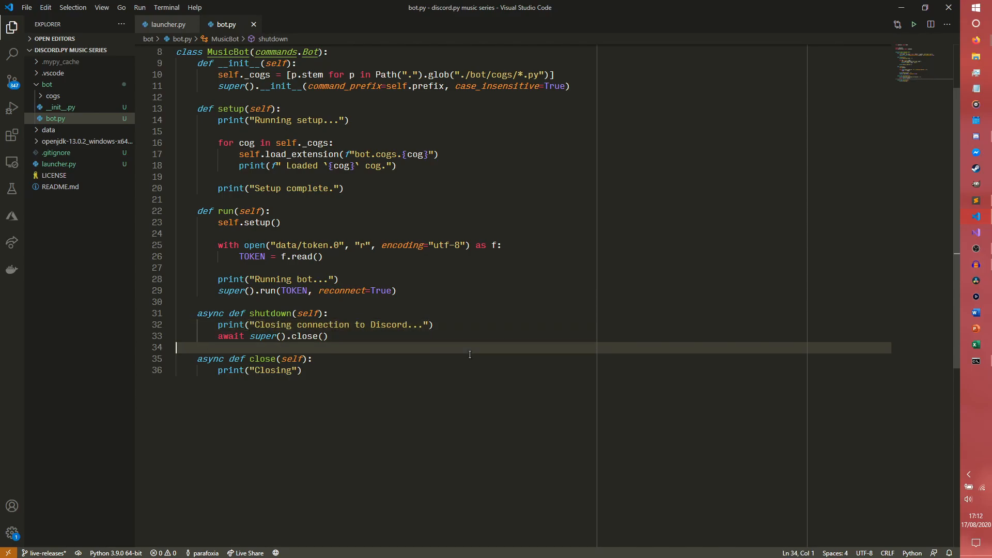
{"action": "left_click", "coordinate": [298, 370]}
{"action": "type", "text": " on keybo"}
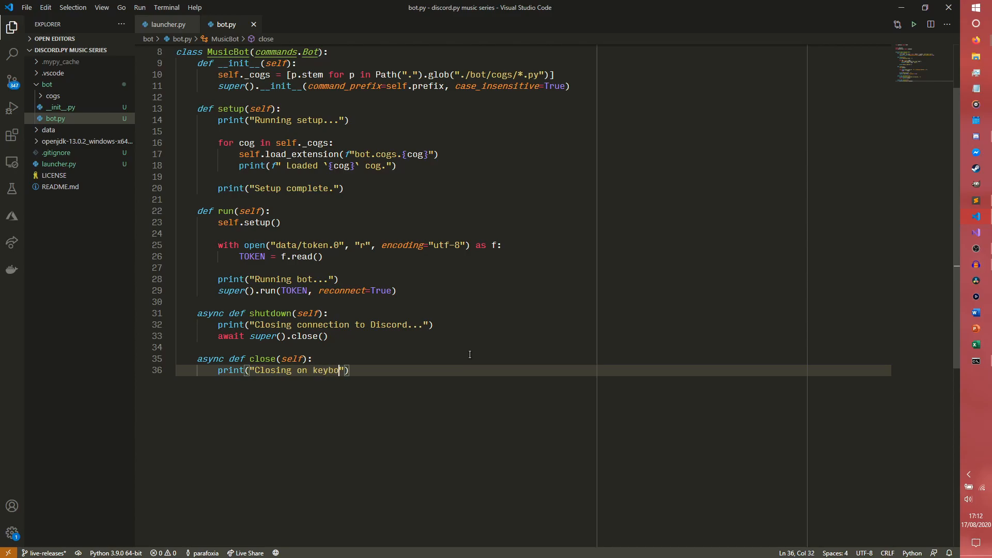
{"action": "type", "text": "ard interrupt"}
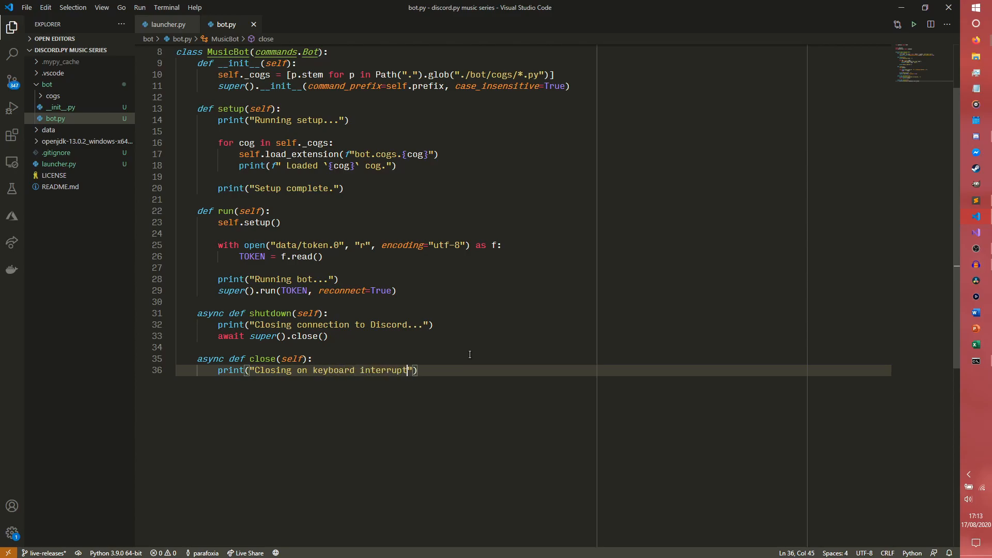
{"action": "type", "text": "..."}
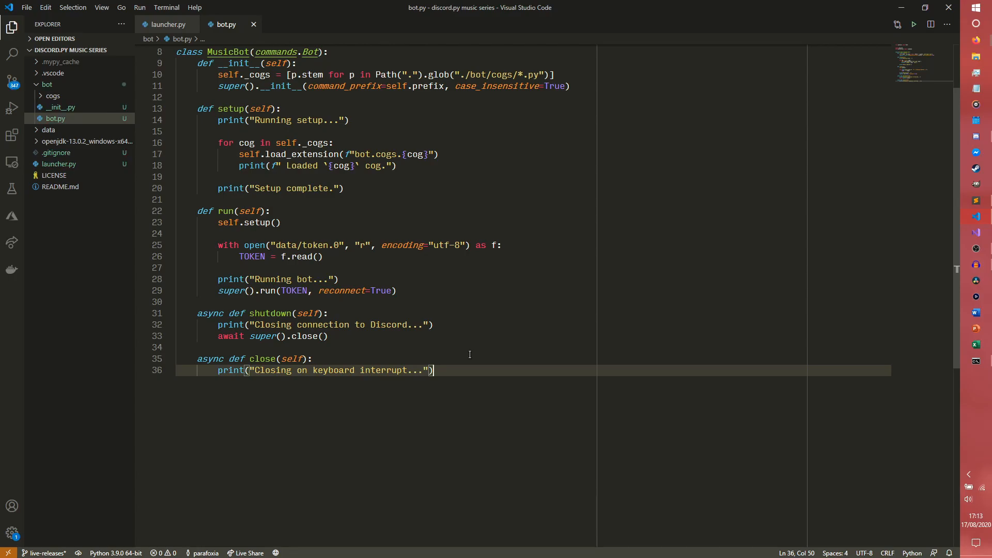
{"action": "type", "text": "await self.shutdown("}
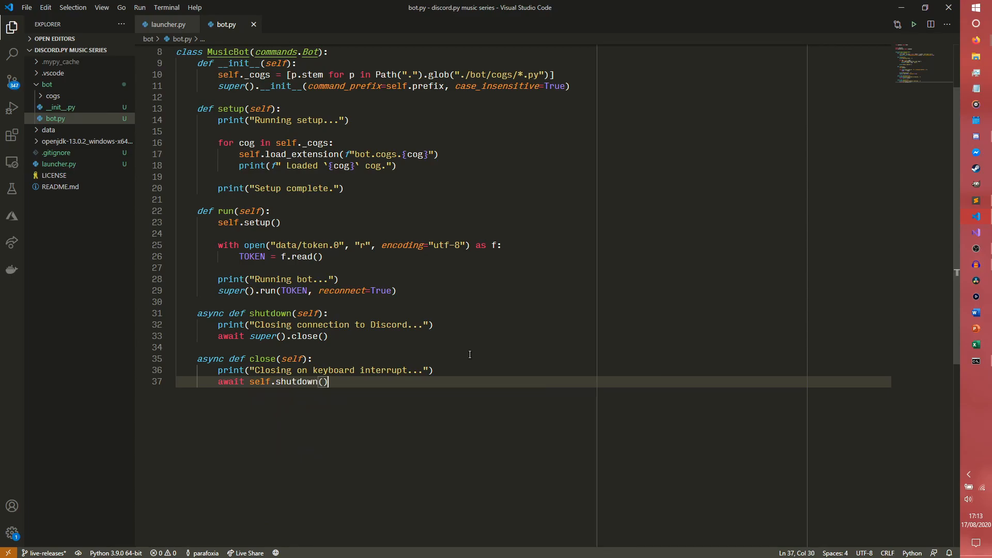
{"action": "scroll", "scroll_direction": "down", "scroll_amount": 3}
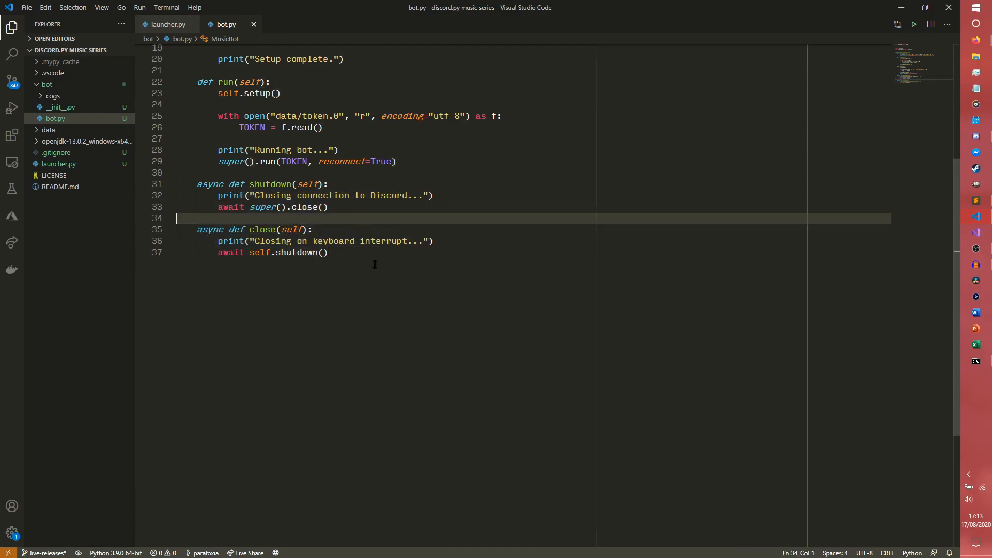
{"action": "left_click", "coordinate": [328, 252]}
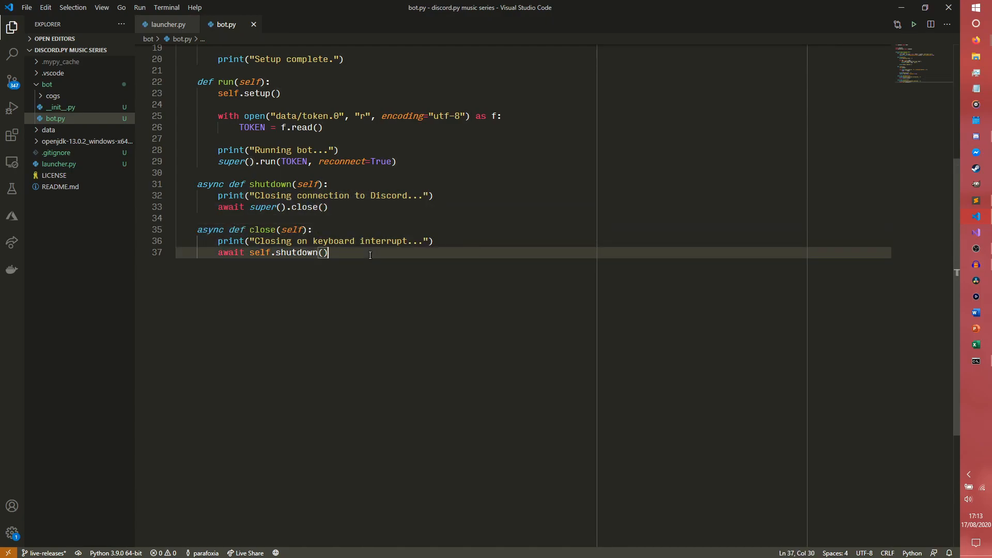
{"action": "key", "text": "Enter"}
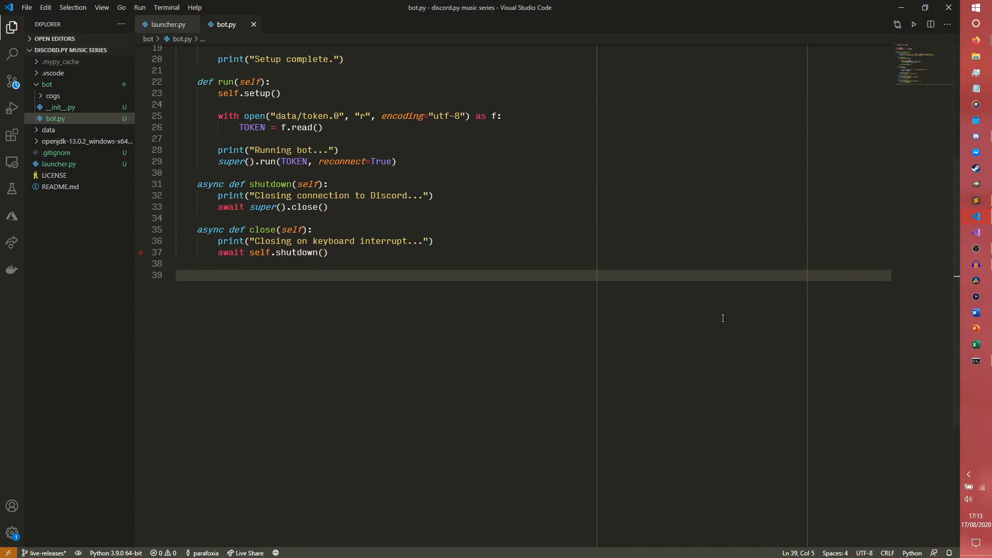
Step: Add async on_connect(self) printing f"Connected to Discord (latency: {self.latency*1000} ms)."
{"action": "type", "text": "async def"}
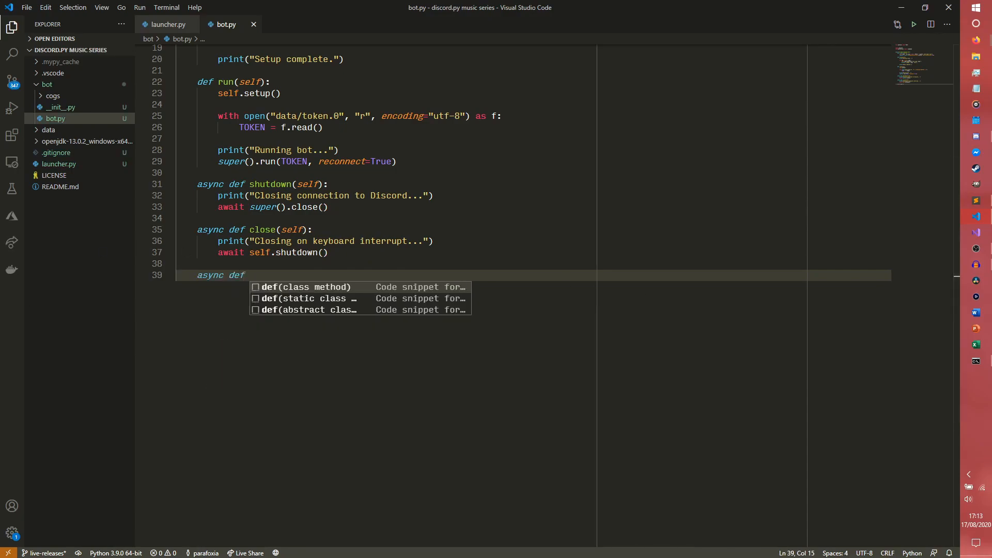
{"action": "type", "text": "on_connect"}
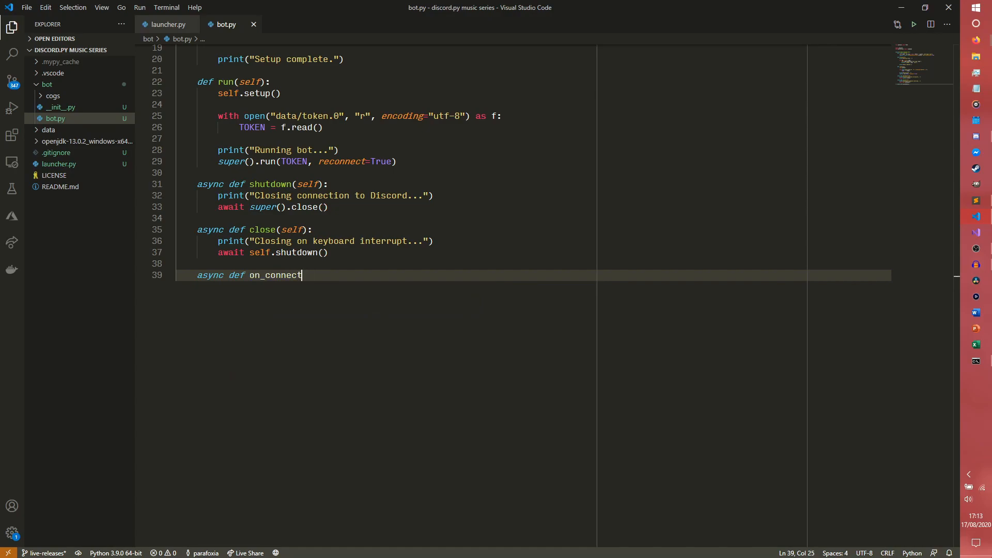
{"action": "type", "text": "(self):"}
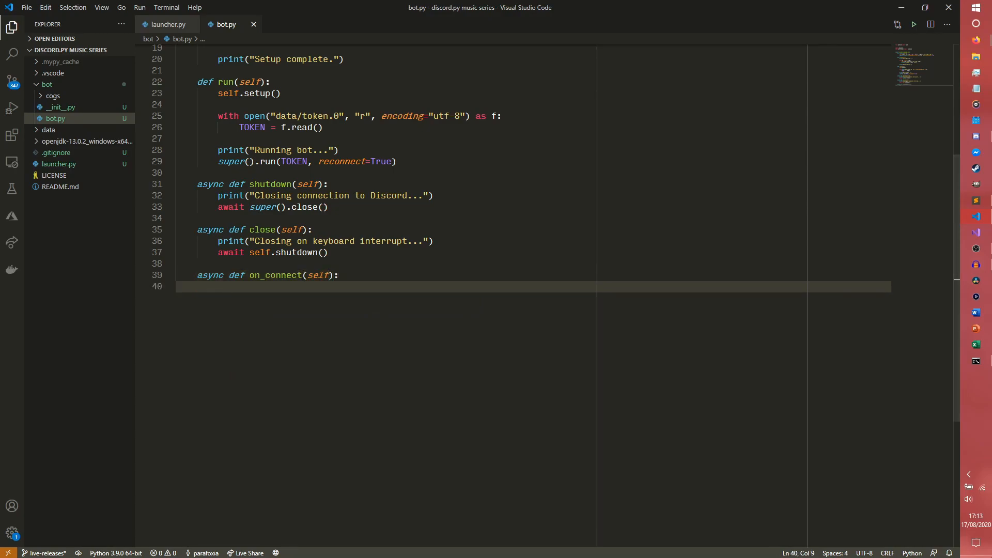
{"action": "type", "text": "print(f"}
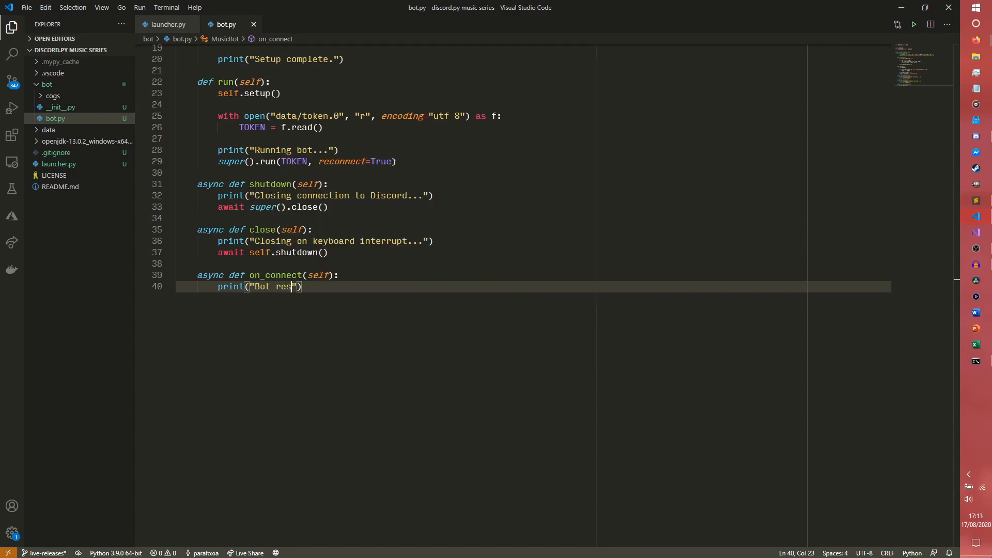
{"action": "type", "text": "umed."}
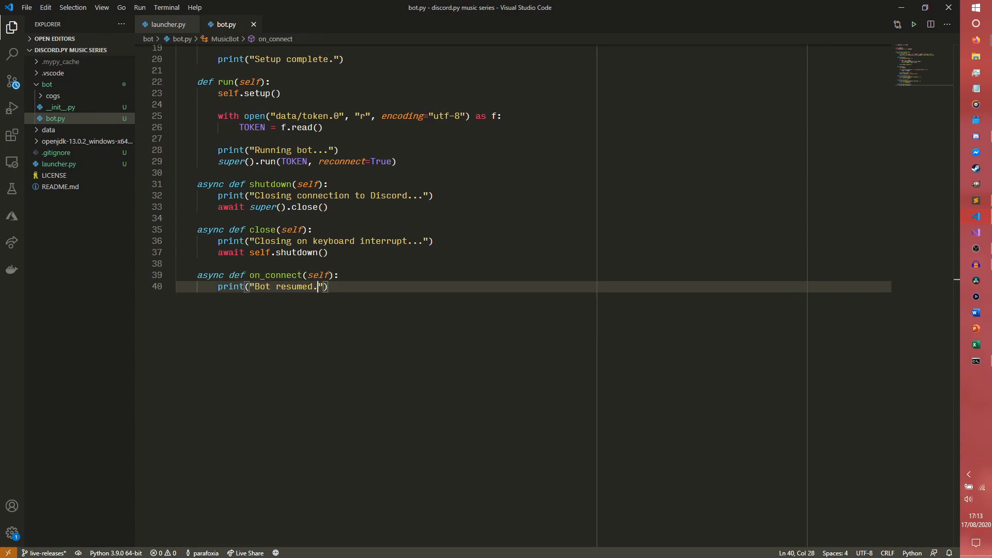
{"action": "double_click", "coordinate": [294, 287]}
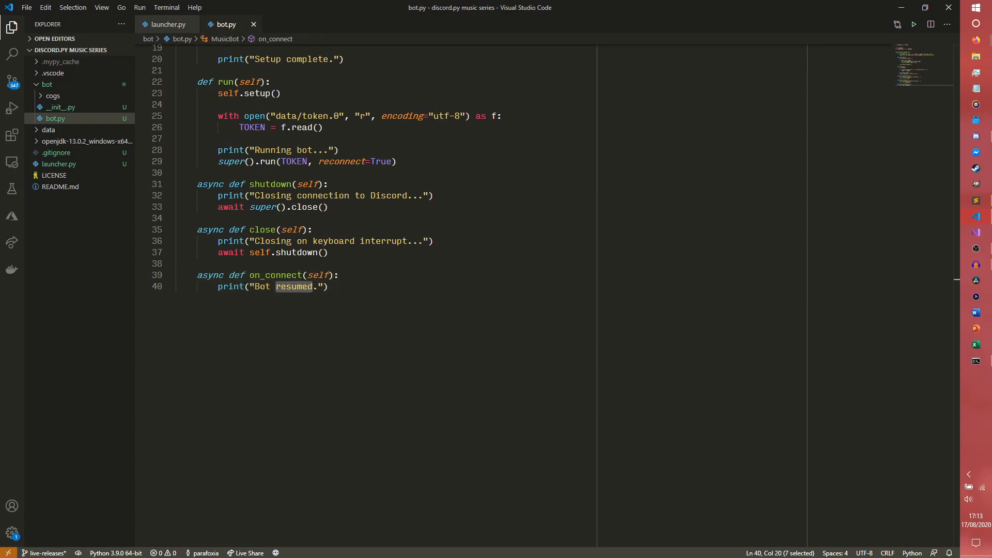
{"action": "type", "text": "Connect."}
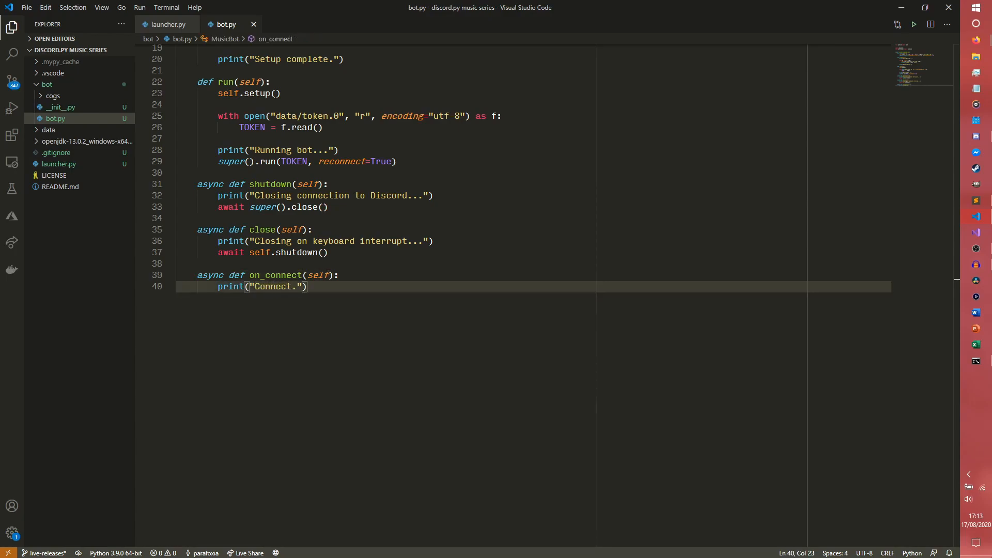
{"action": "type", "text": "Connected to"}
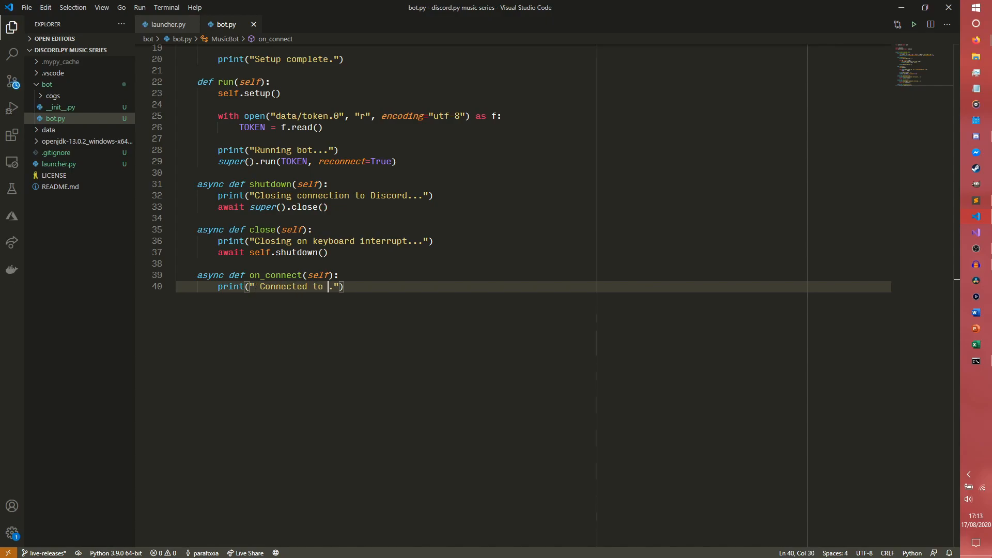
{"action": "type", "text": "Discord (latency: {} ms"}
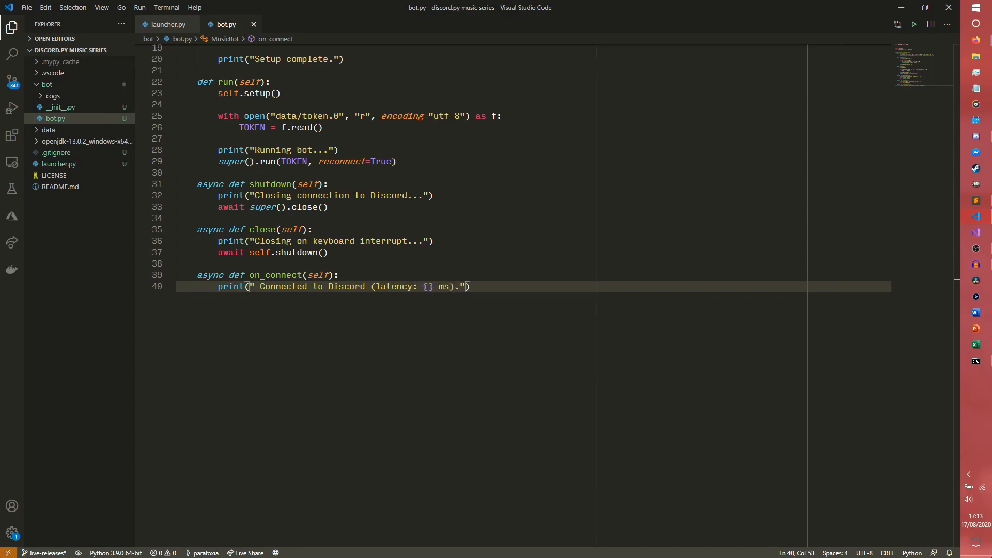
{"action": "type", "text": "self."}
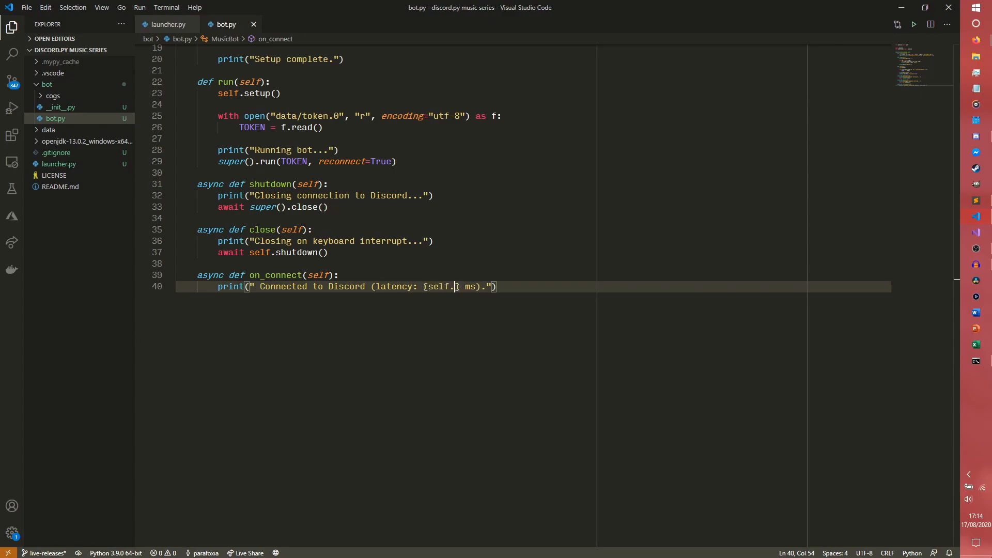
{"action": "type", "text": "latency"}
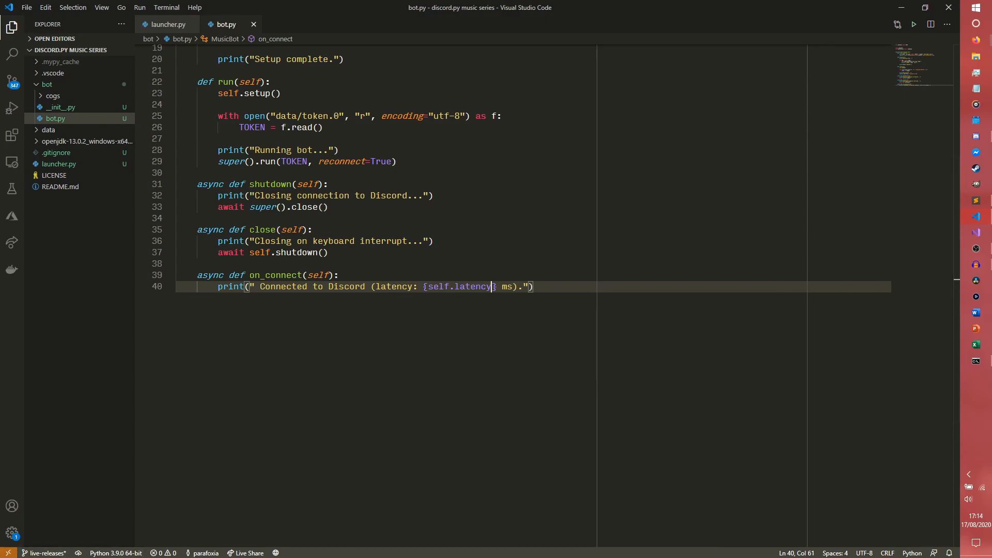
{"action": "type", "text": "*1000"}
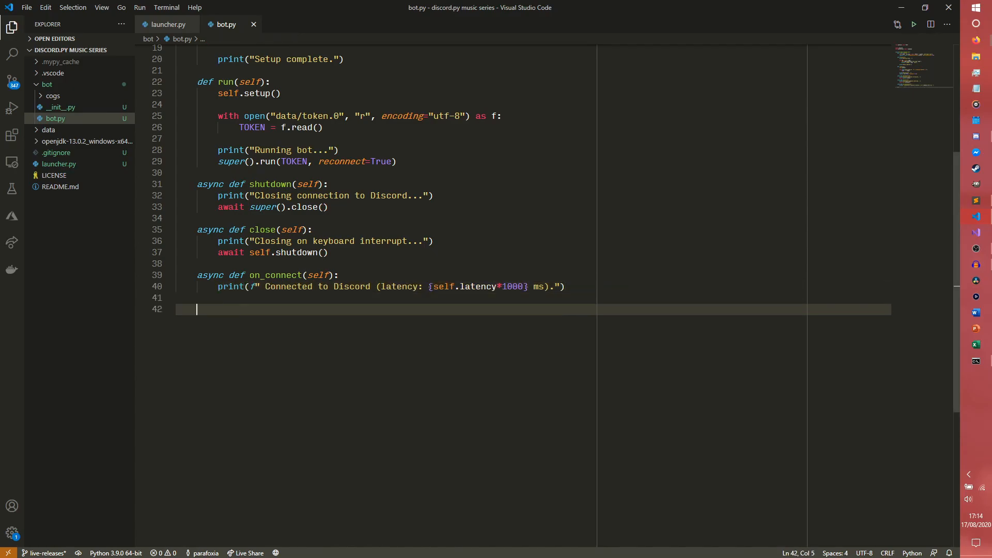
Step: Add async on_resumed(self) printing "Bot resumed."
{"action": "type", "text": "async def on_re"}
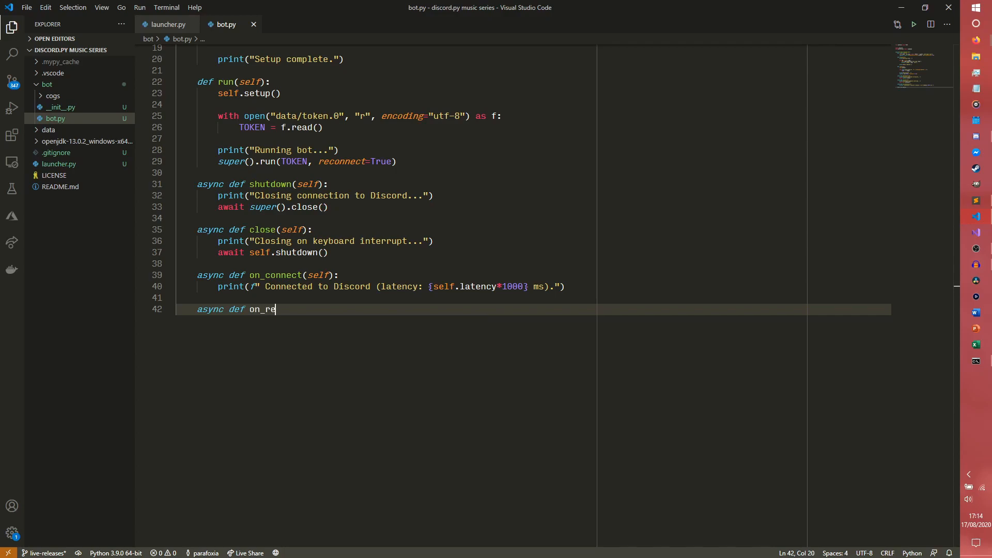
{"action": "type", "text": "sume"}
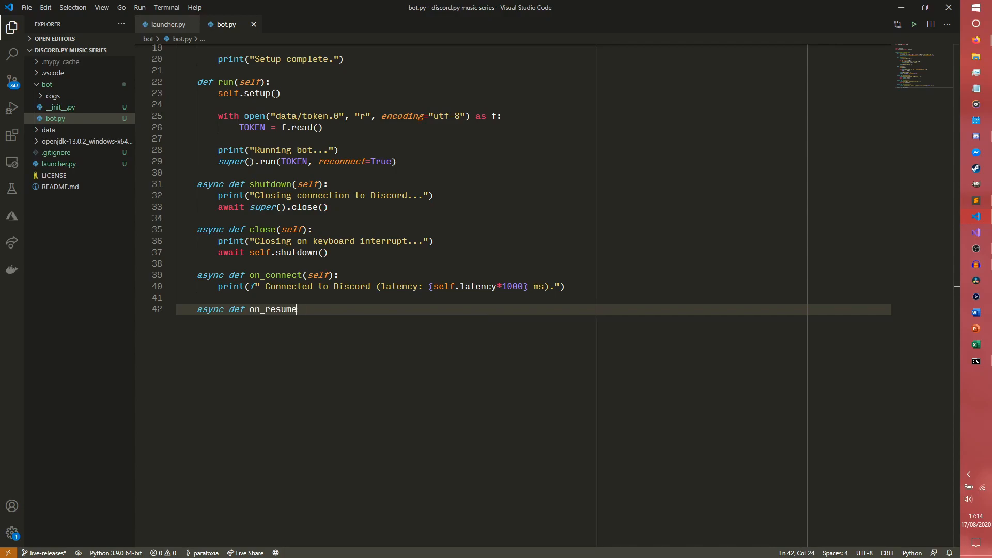
{"action": "type", "text": "d(self):"}
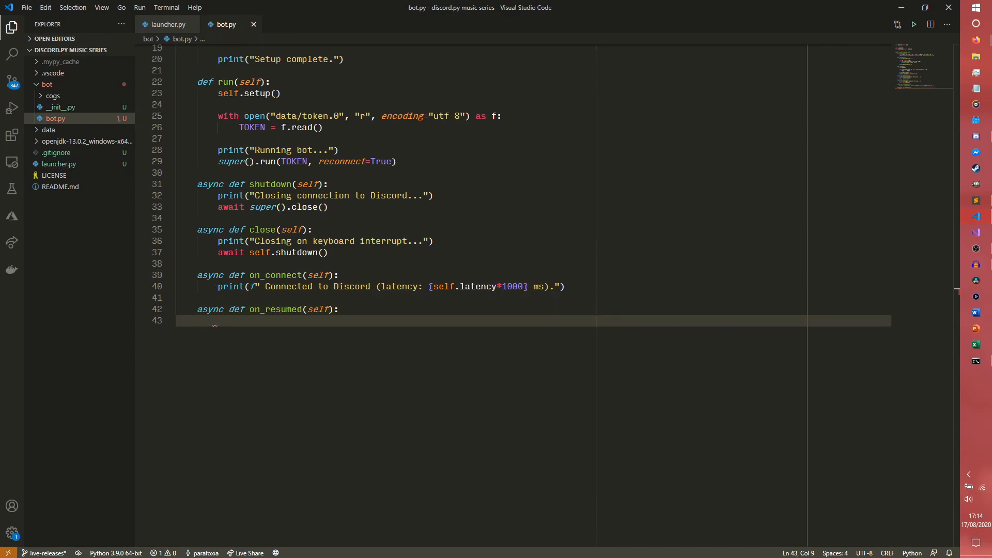
{"action": "type", "text": "print("}
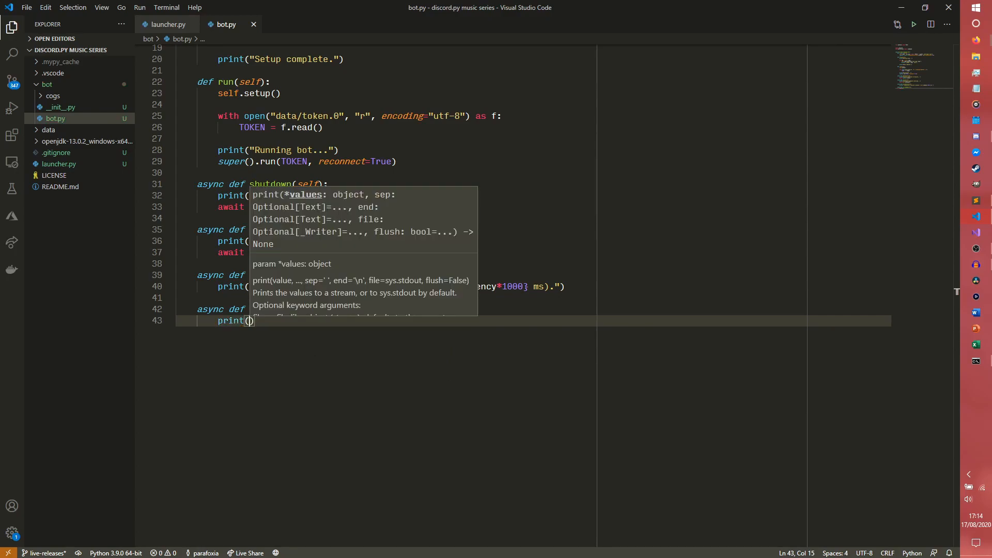
{"action": "type", "text": "\"Bot resumed.\""}
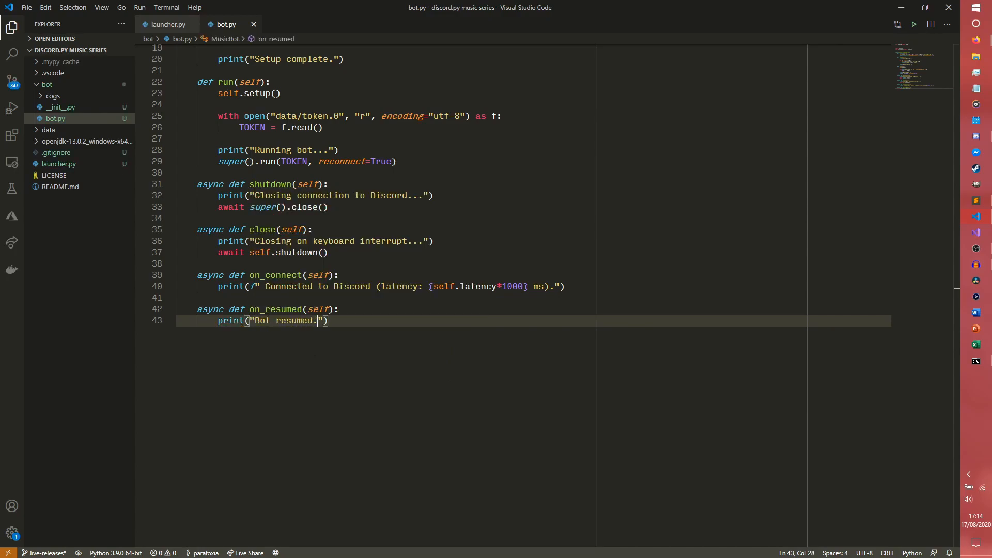
{"action": "key", "text": "enter"}
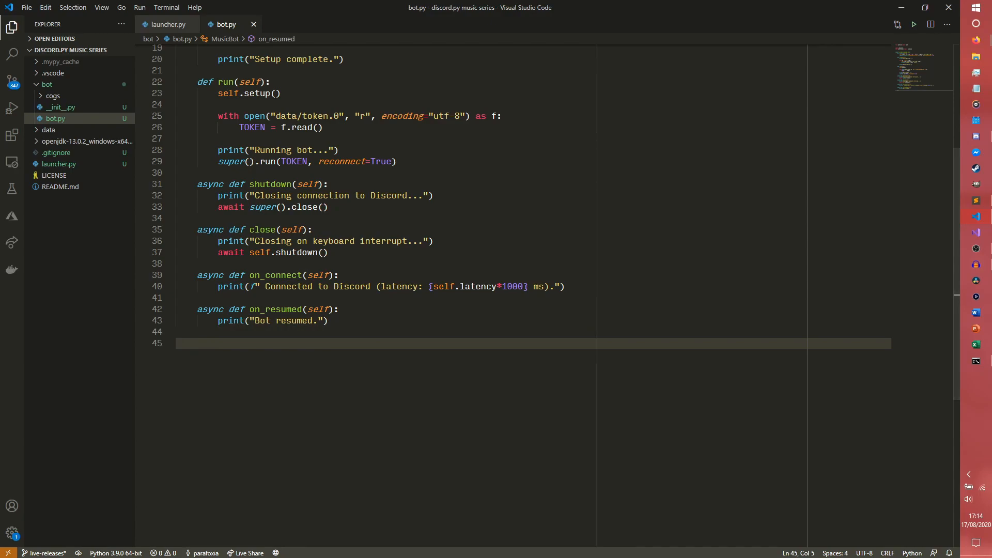
Step: Add async on_disconnect(self) printing "Bot disconnected." and begin the next async definition
{"action": "type", "text": "async def on_di"}
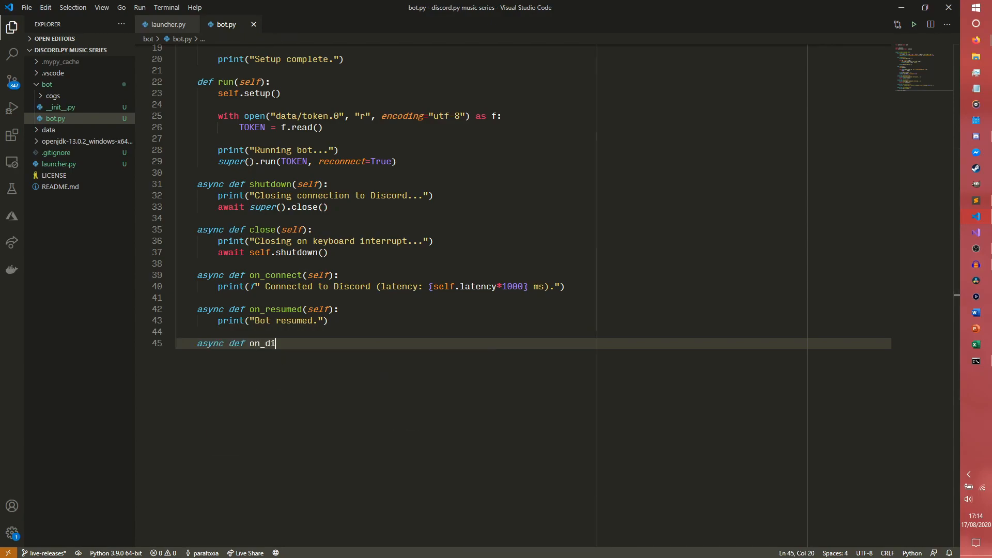
{"action": "type", "text": "sconnect(se"}
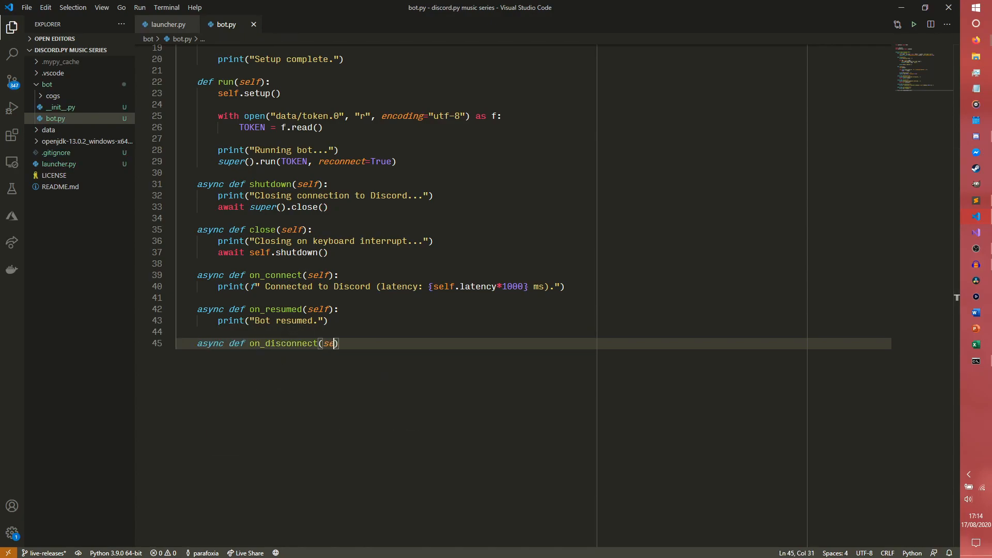
{"action": "type", "text": "lf):"}
{"action": "type", "text": "print(\"Bo"}
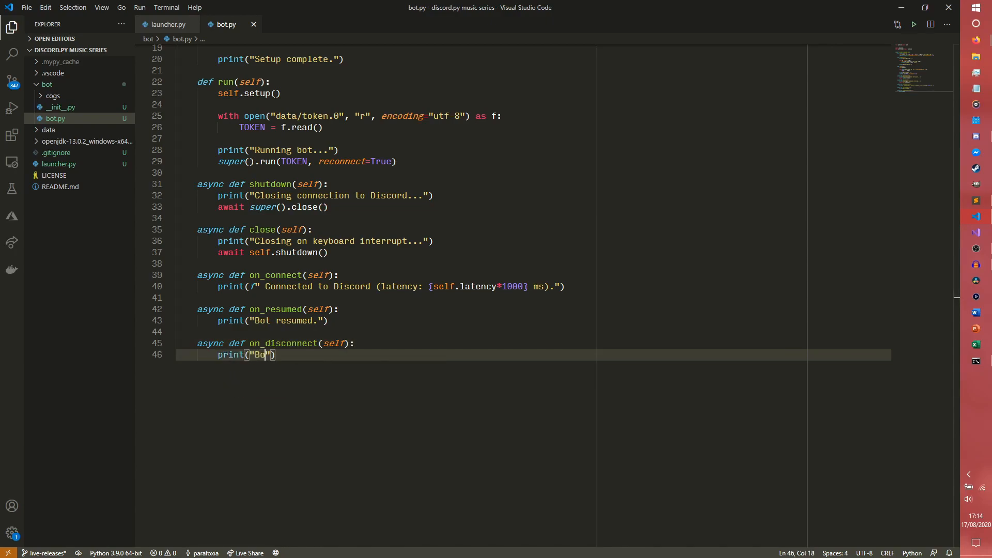
{"action": "type", "text": "discon"}
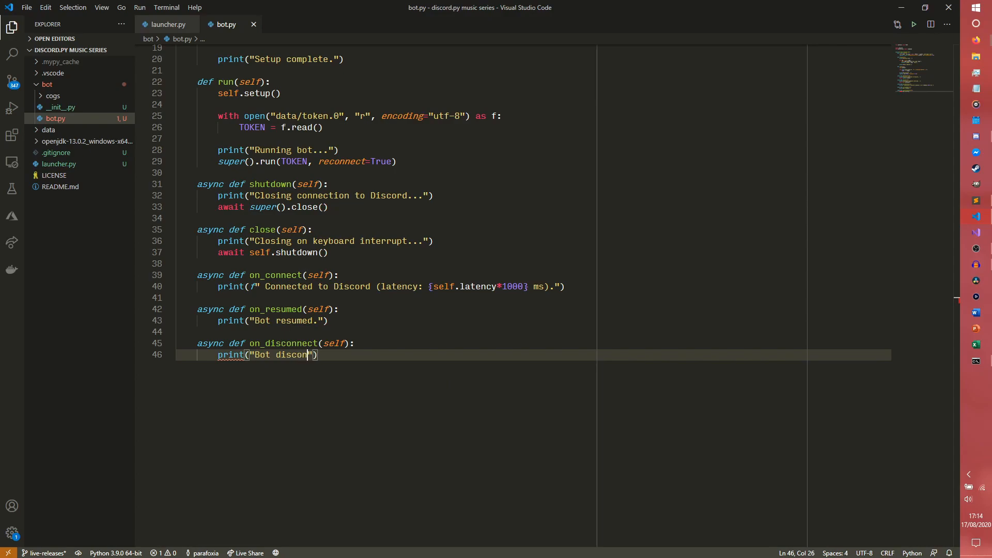
{"action": "type", "text": "nected."}
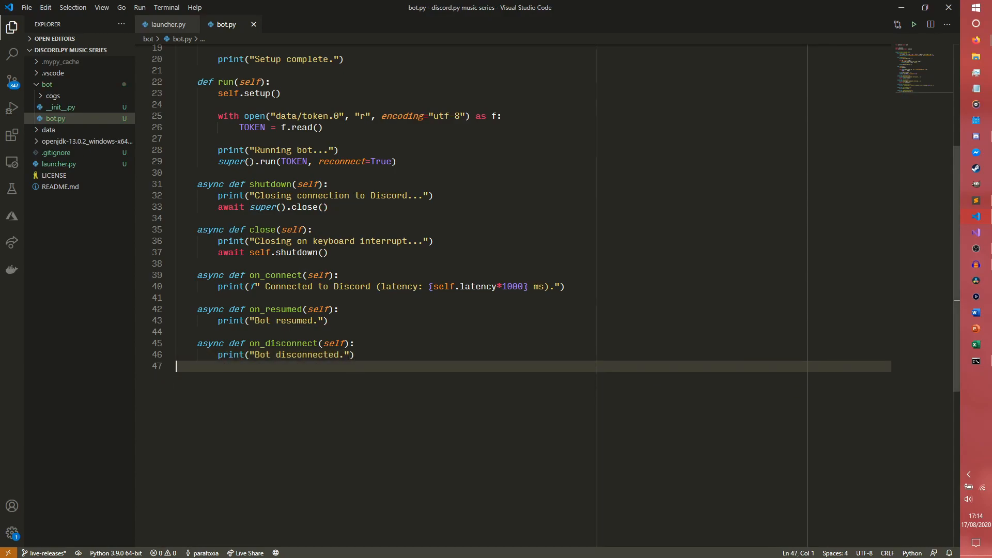
{"action": "type", "text": "async def on_ready(self):"}
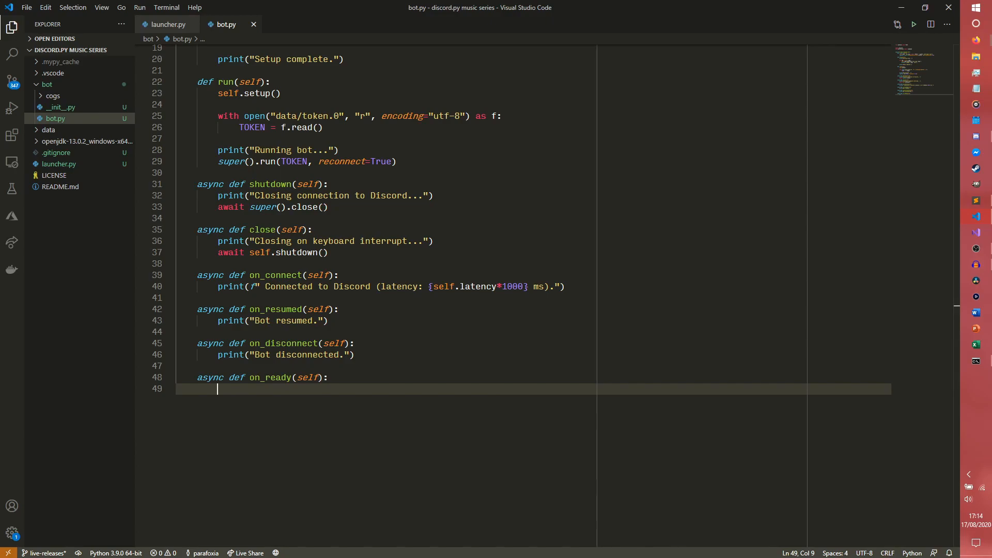
Step: In on_ready, set self.client_id = (await self.application_info()).id
{"action": "type", "text": "self.clinet"}
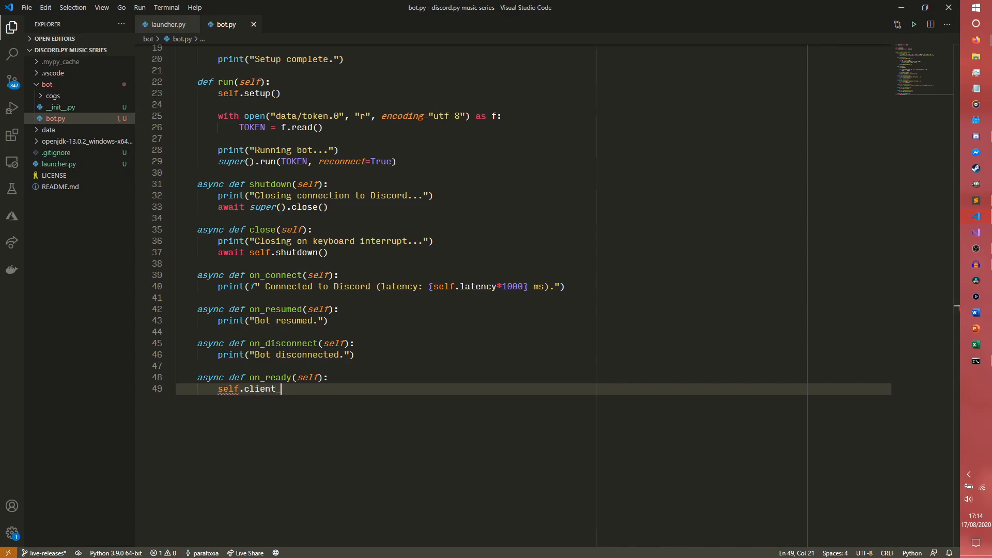
{"action": "type", "text": "id"}
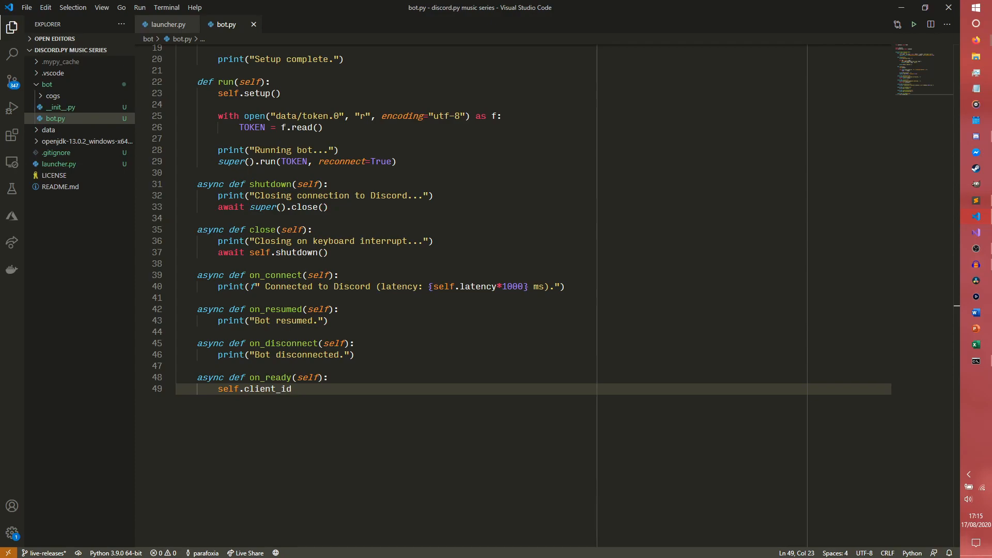
{"action": "scroll", "scroll_direction": "down", "scroll_amount": 3}
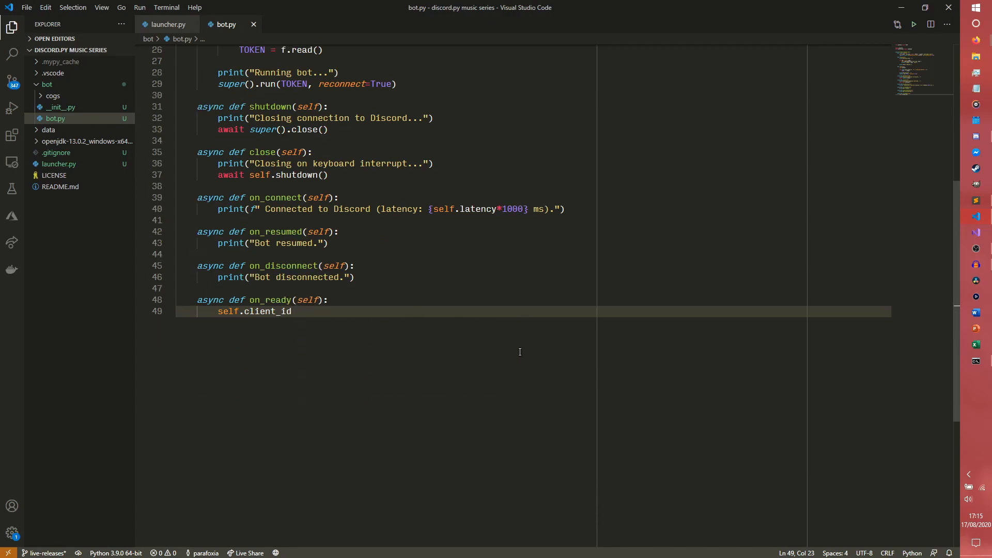
{"action": "type", "text": "= ()"}
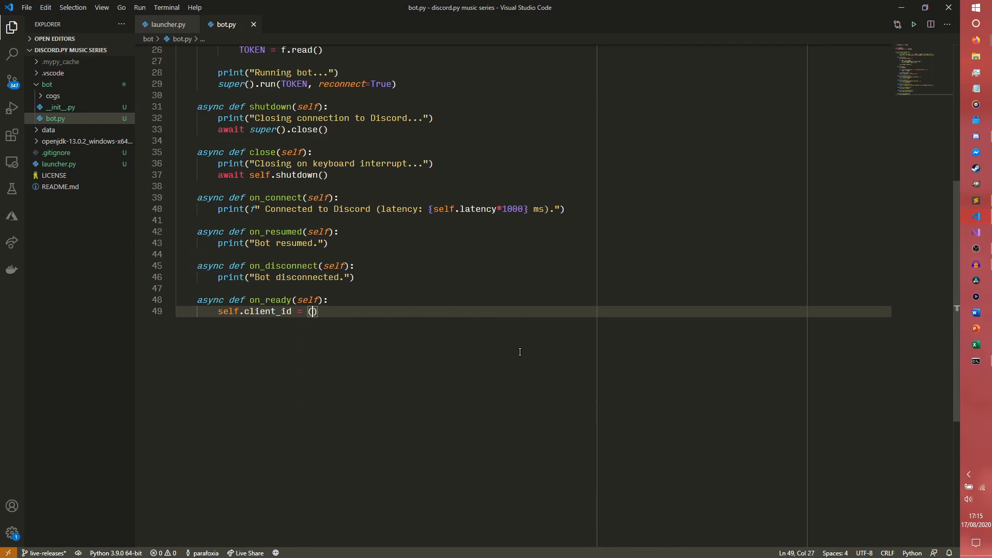
{"action": "type", "text": "await self."}
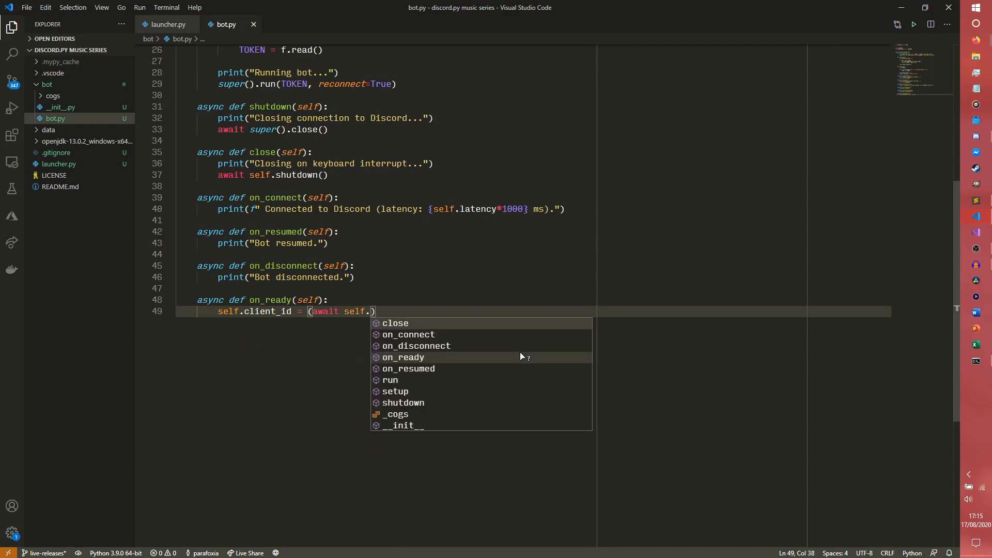
{"action": "type", "text": "application_info"}
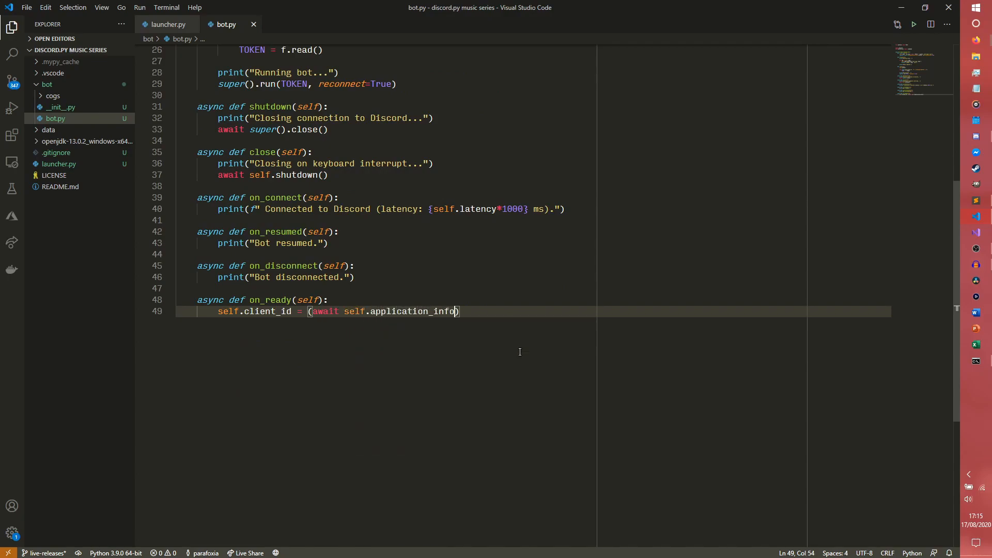
{"action": "type", "text": "()."}
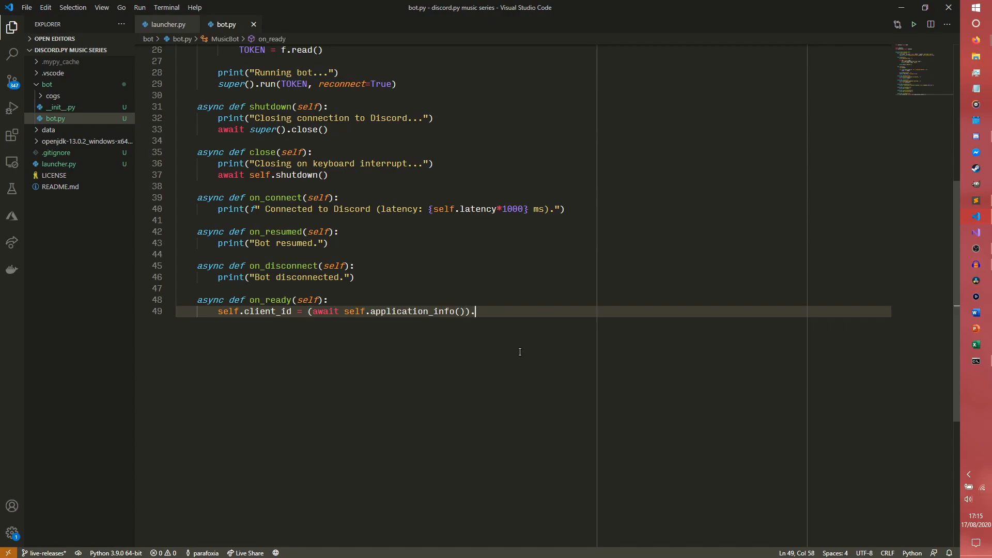
{"action": "type", "text": "id"}
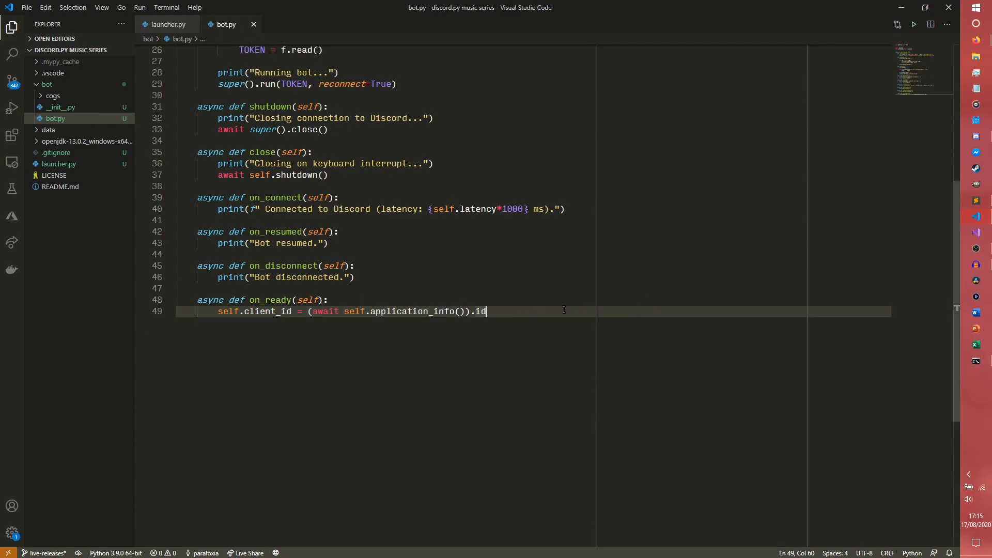
Step: Print "Bot ready." at the end of on_ready
{"action": "type", "text": "print()"}
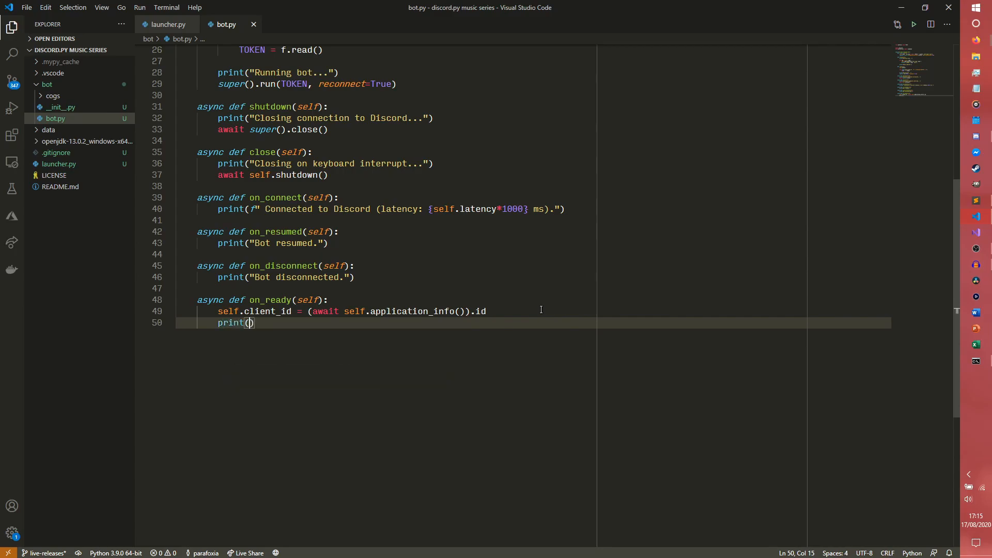
{"action": "type", "text": "\"Bot rea\""}
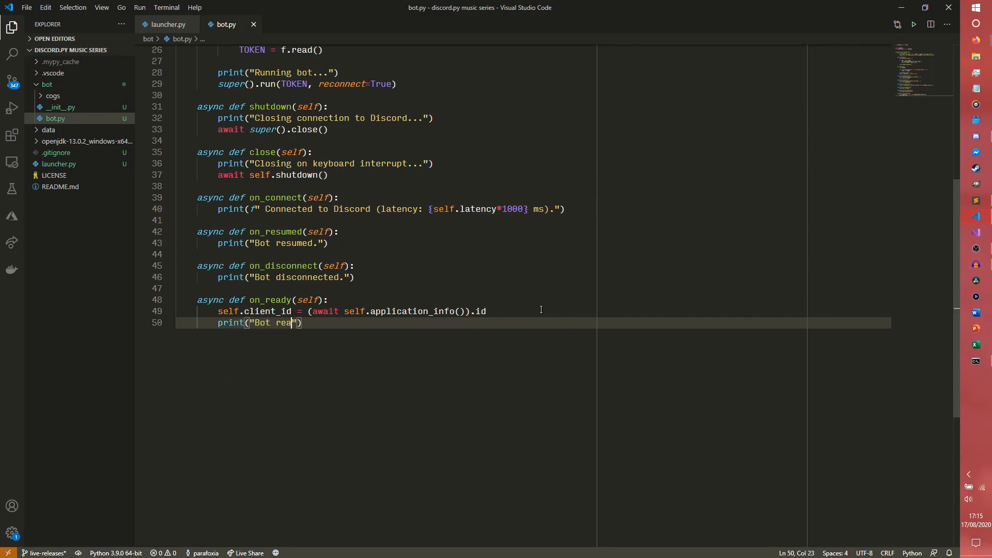
{"action": "type", "text": "dy."}
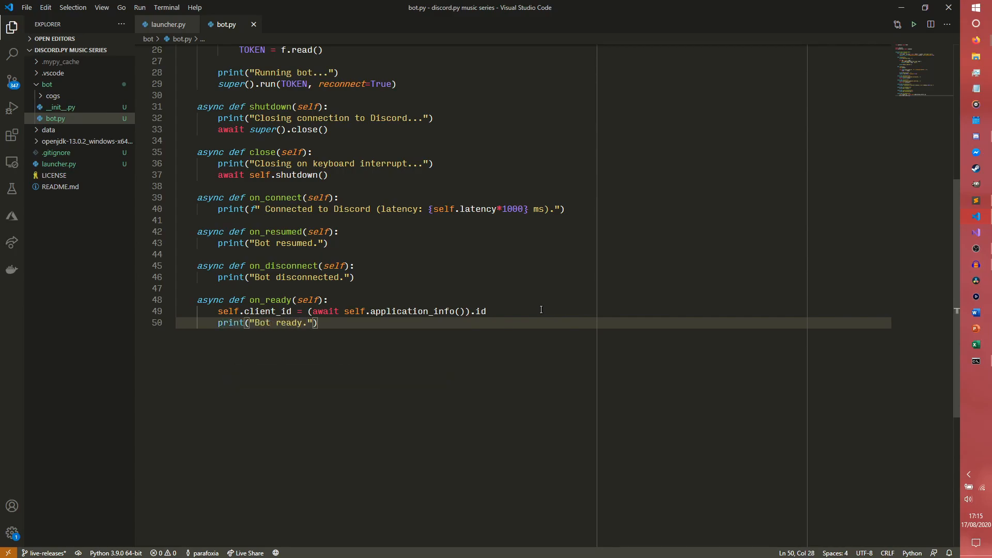
{"action": "key", "text": "Enter"}
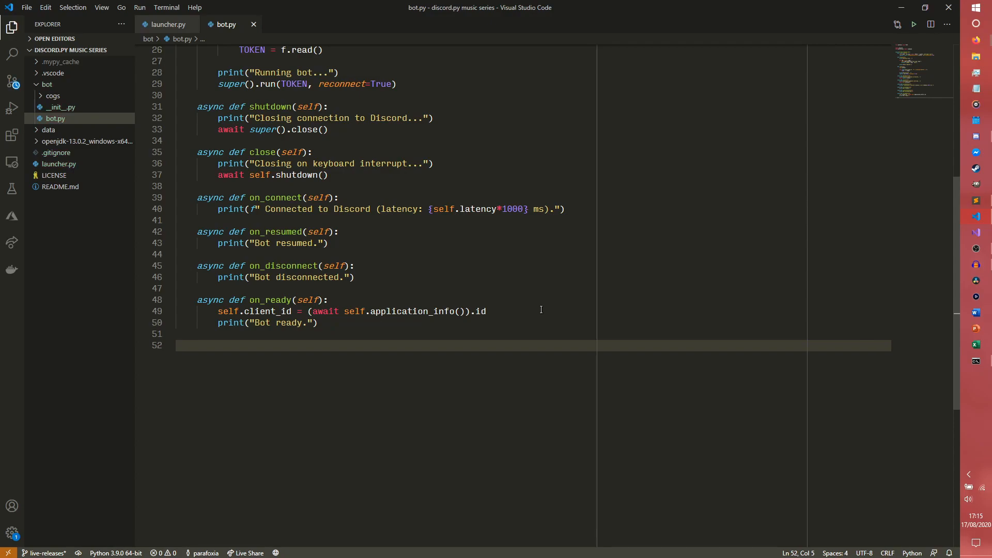
Step: Add async prefix(self, bot, msg) returning commands.when_mentioned_or("+")(bot, msg)
{"action": "type", "text": "async def"}
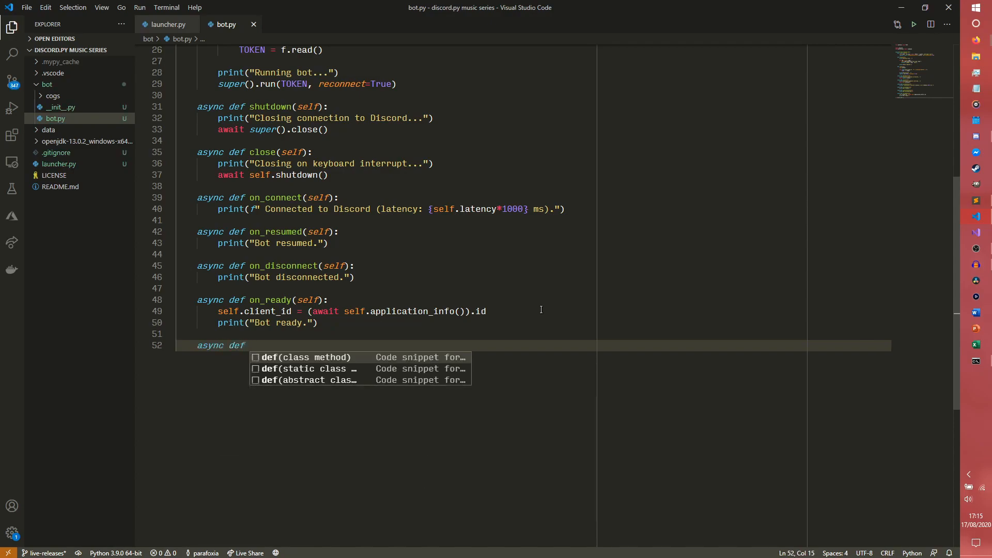
{"action": "type", "text": "prefix(self,"}
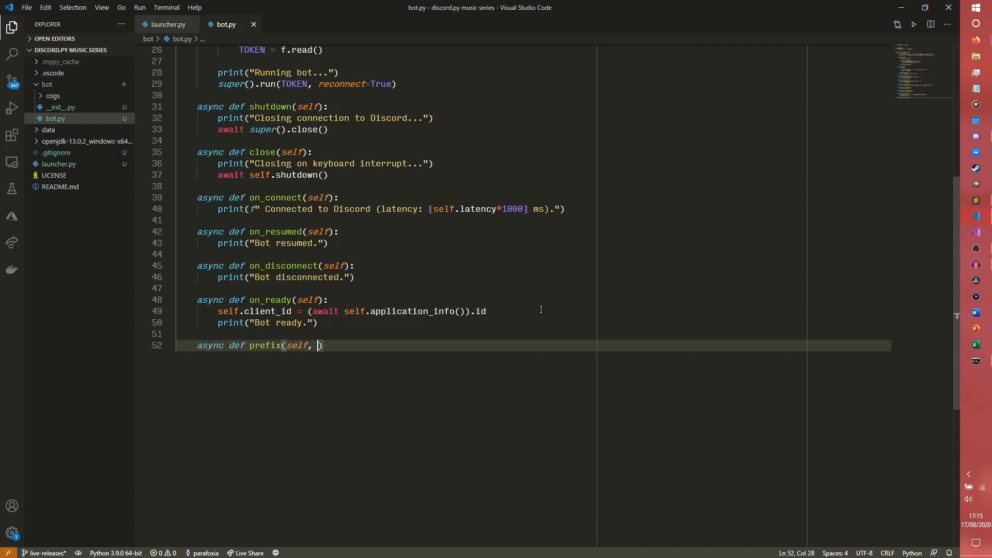
{"action": "type", "text": "bot, msg):"}
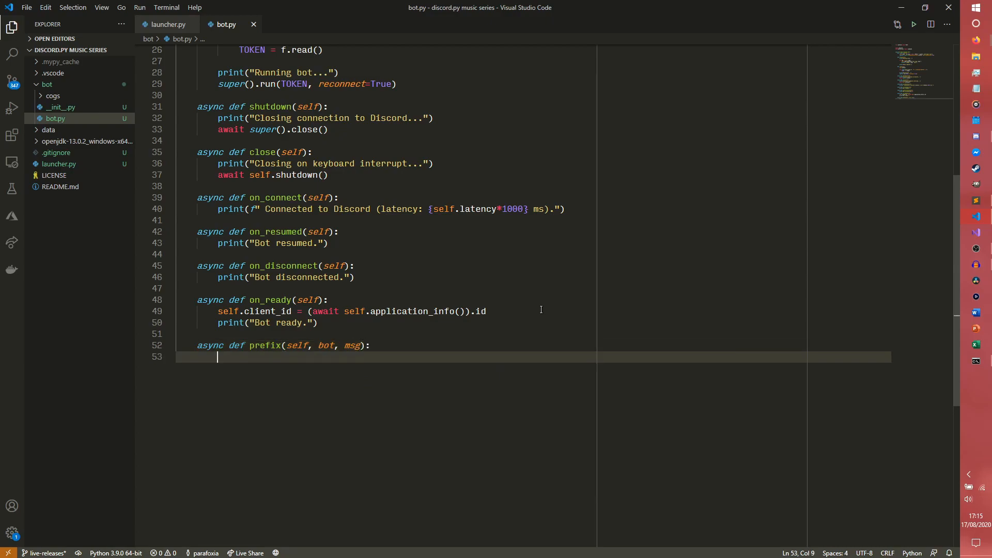
{"action": "type", "text": "return comm"}
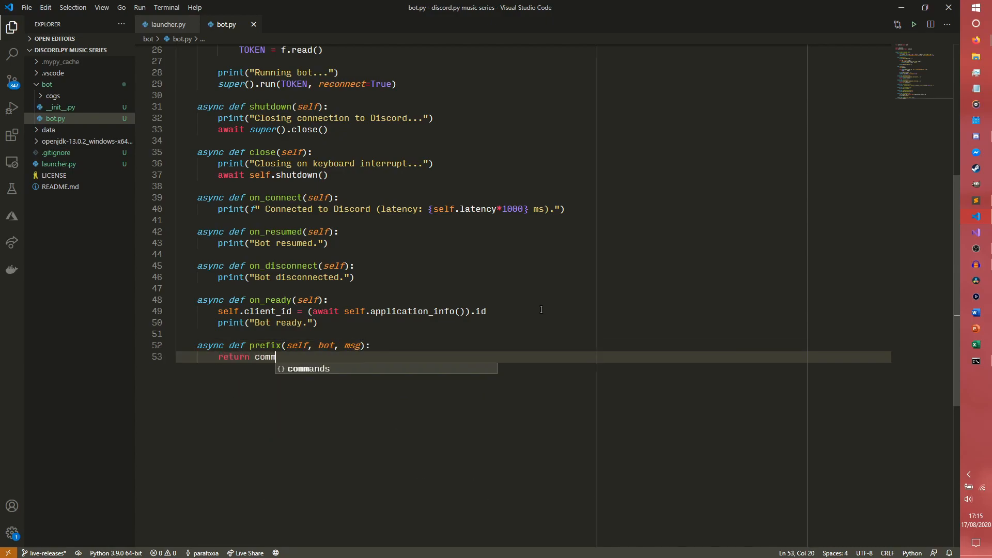
{"action": "type", "text": "ands.when"}
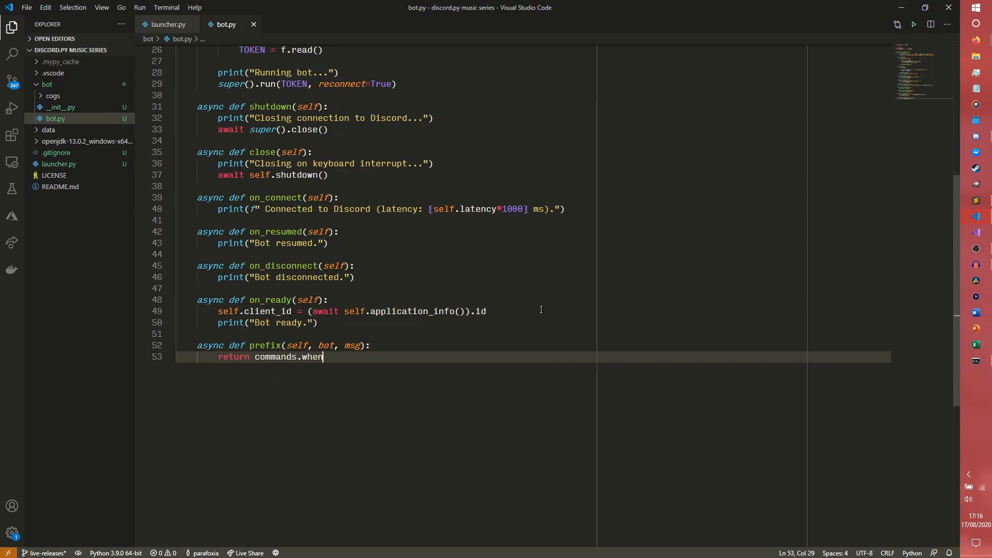
{"action": "type", "text": "_mentioned_or"}
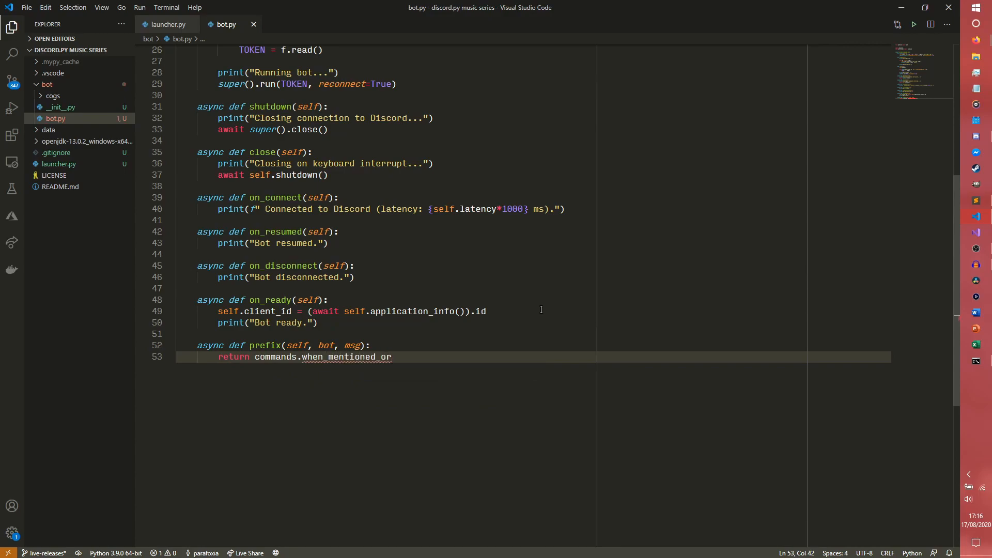
{"action": "type", "text": "()"}
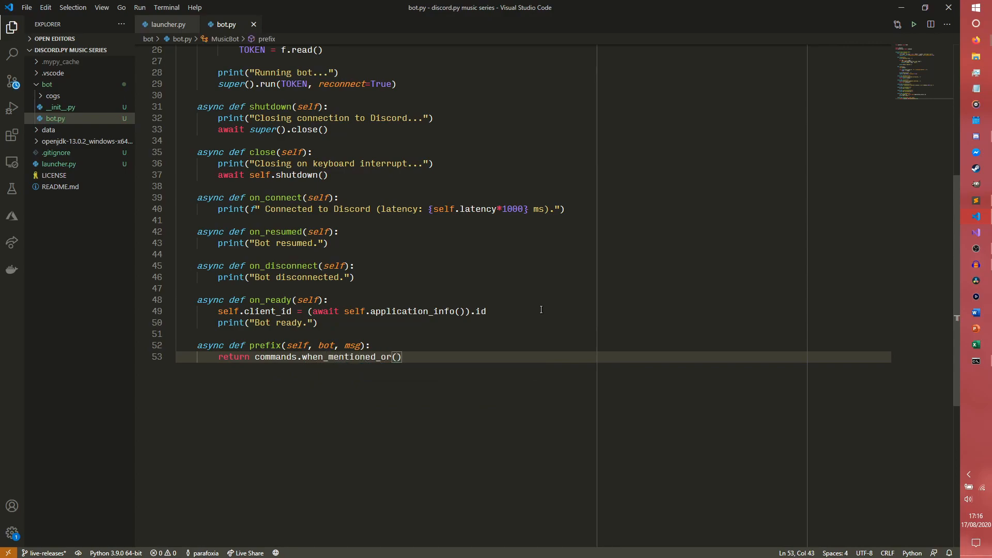
{"action": "type", "text": "\"+\""}
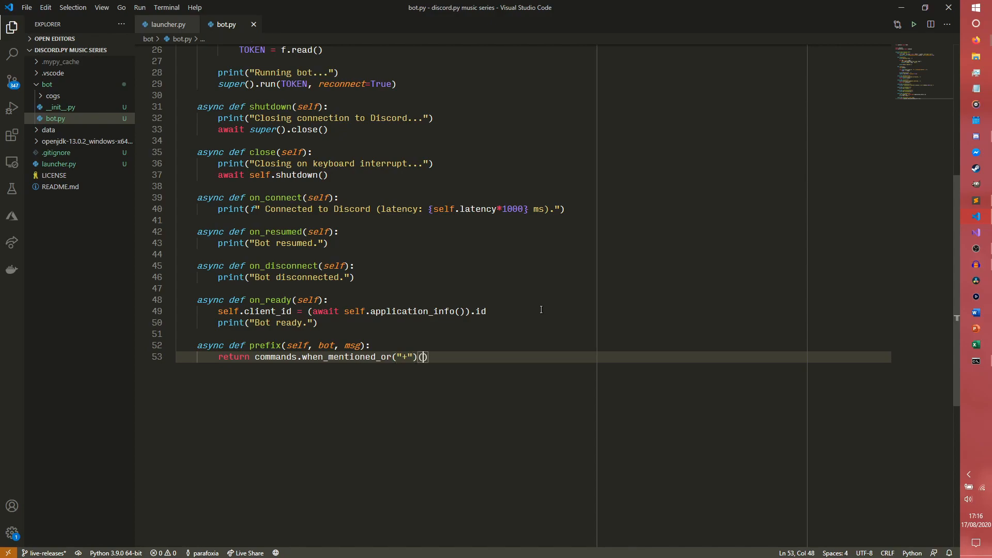
{"action": "type", "text": "bot, msg"}
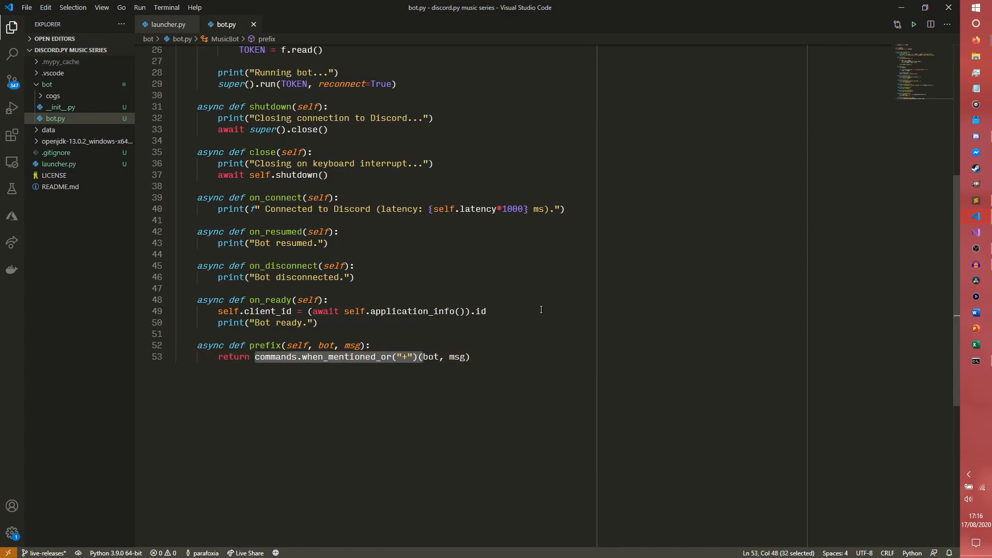
{"action": "left_click", "coordinate": [254, 356]}
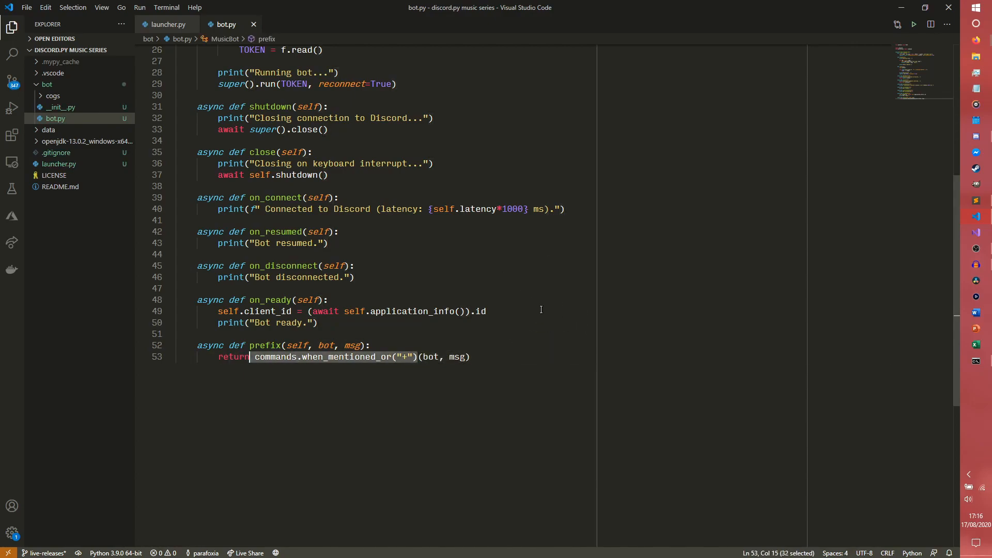
{"action": "left_click", "coordinate": [468, 356]}
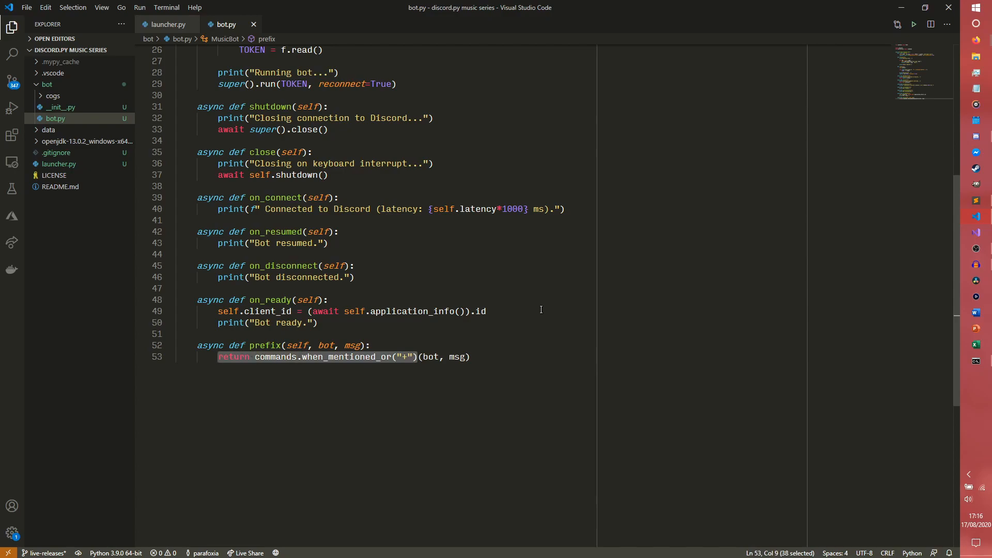
{"action": "left_click", "coordinate": [393, 356]}
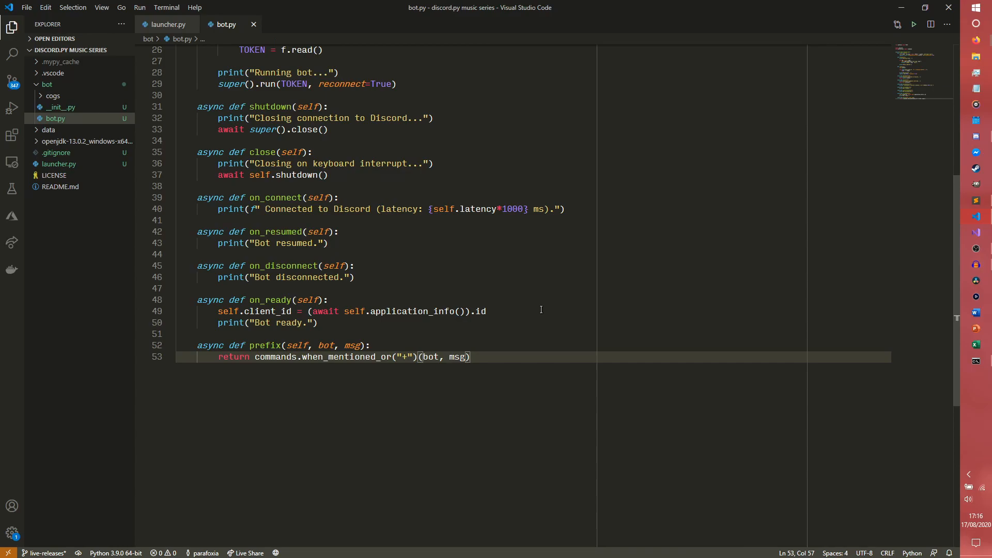
{"action": "scroll", "scroll_direction": "down", "scroll_amount": 3}
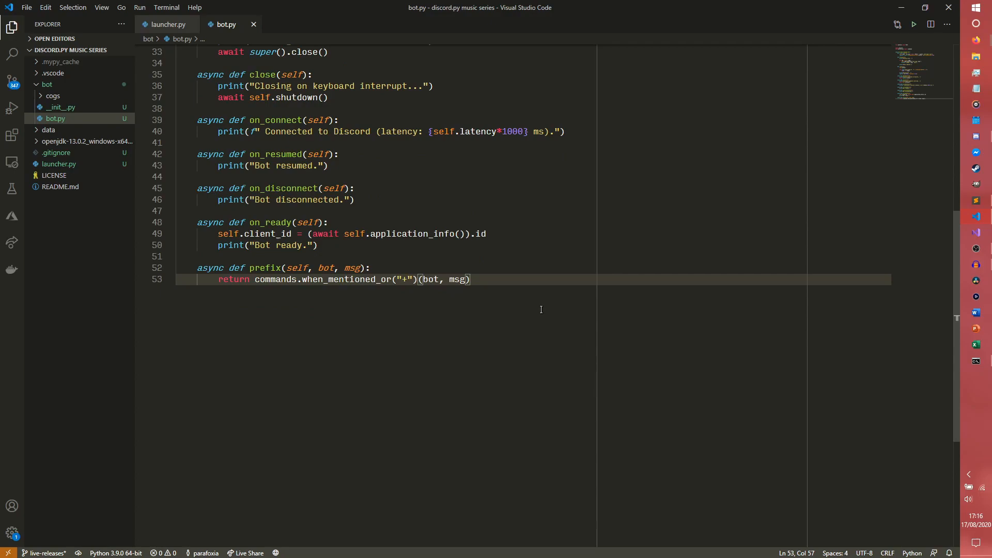
Step: Define async process_commands(self, msg)
{"action": "type", "text": "async def"}
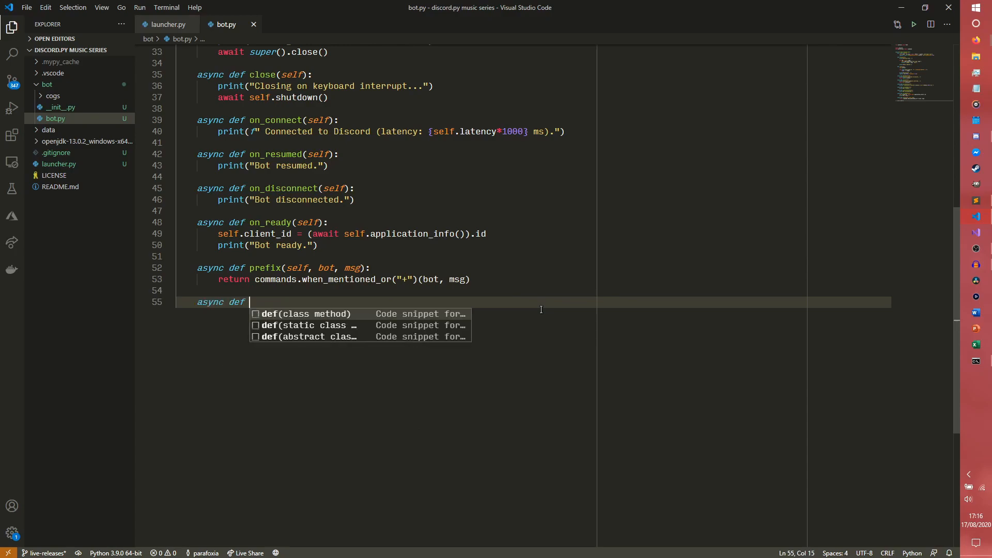
{"action": "type", "text": "proc"}
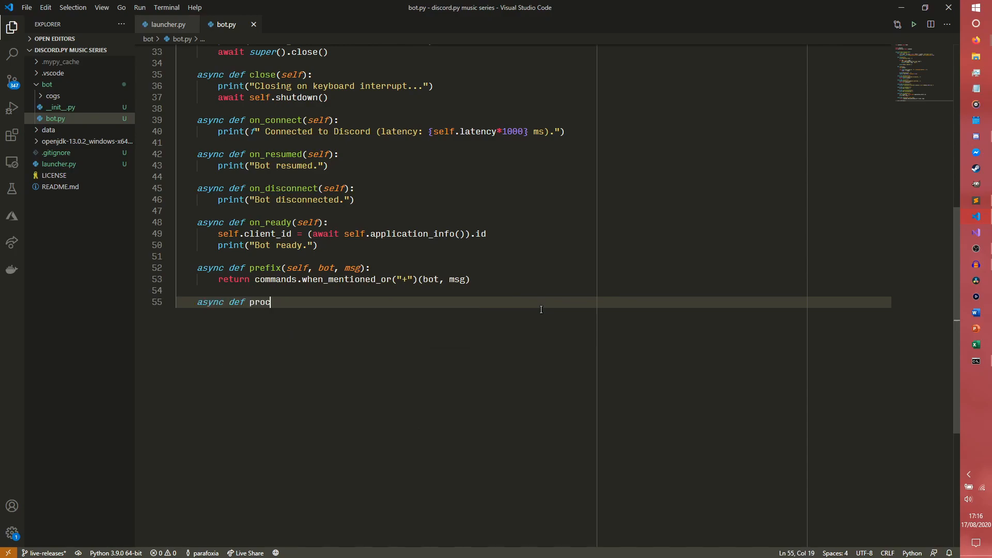
{"action": "type", "text": "ess_commands"}
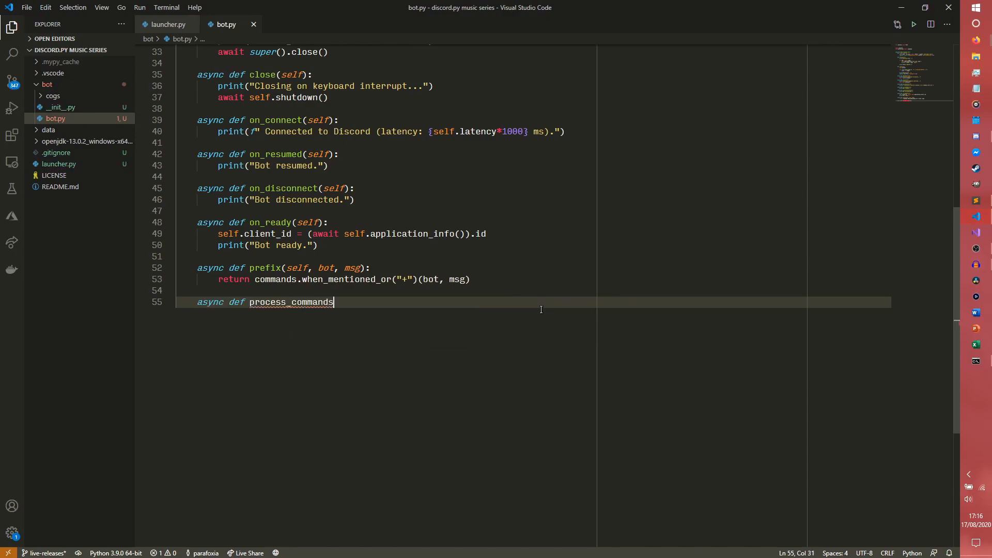
{"action": "type", "text": "(self, msg)@:"}
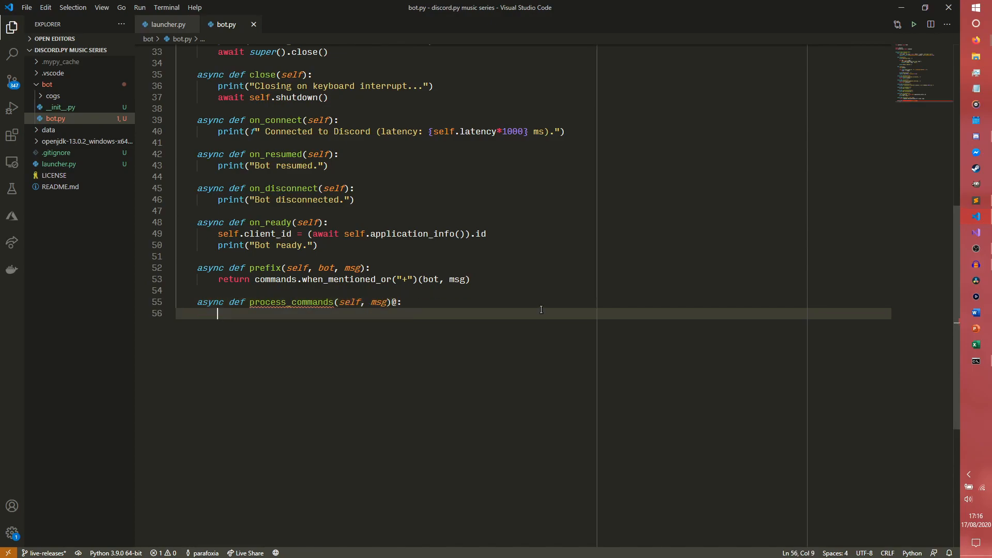
{"action": "key", "text": "Backspace"}
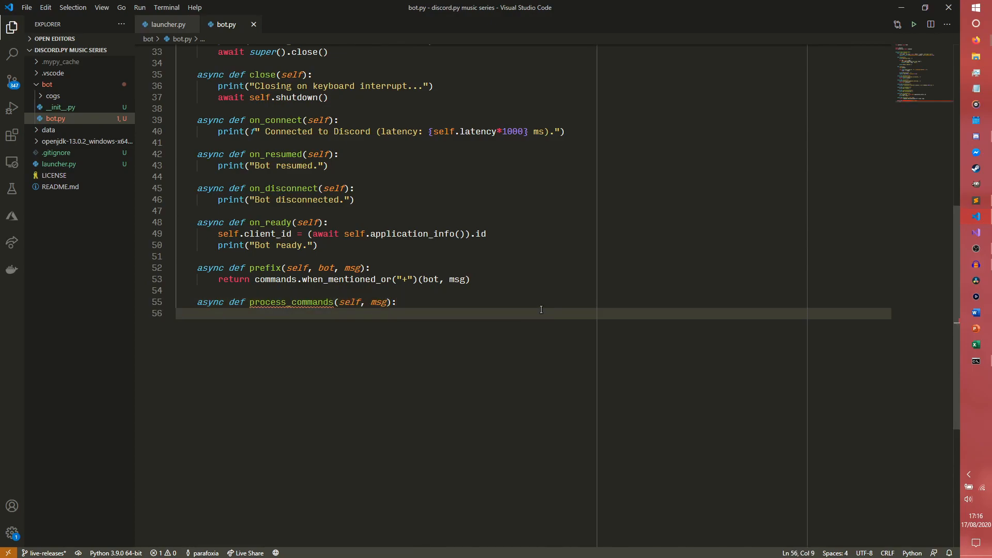
Step: Set ctx = await self.get_context(msg, cls=commands.Context)
{"action": "type", "text": "ctx"}
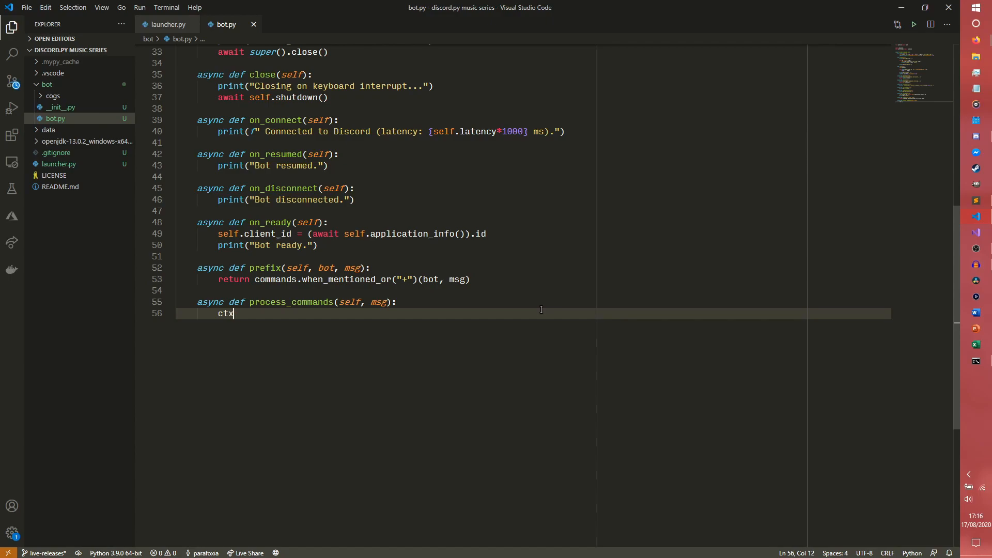
{"action": "type", "text": "= await self.get_"}
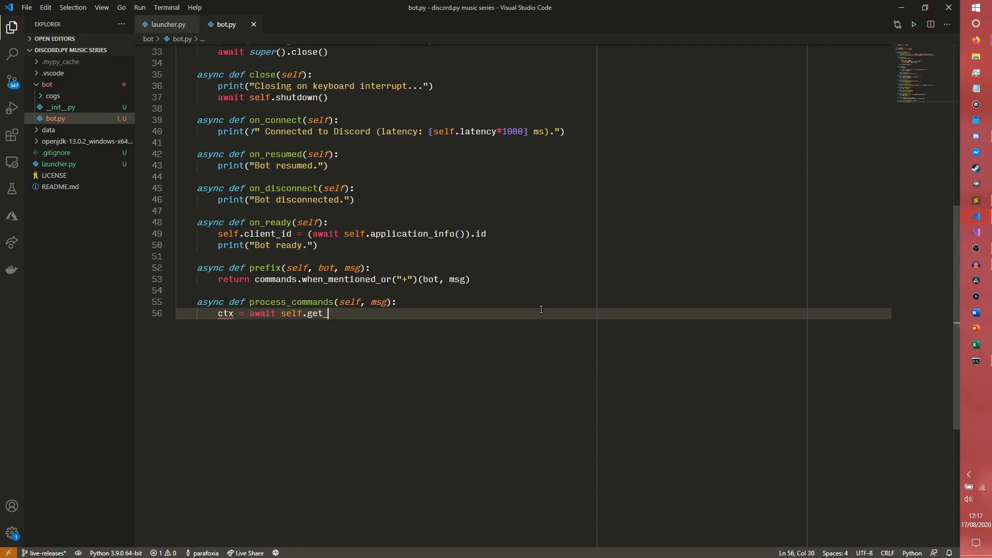
{"action": "type", "text": "context()"}
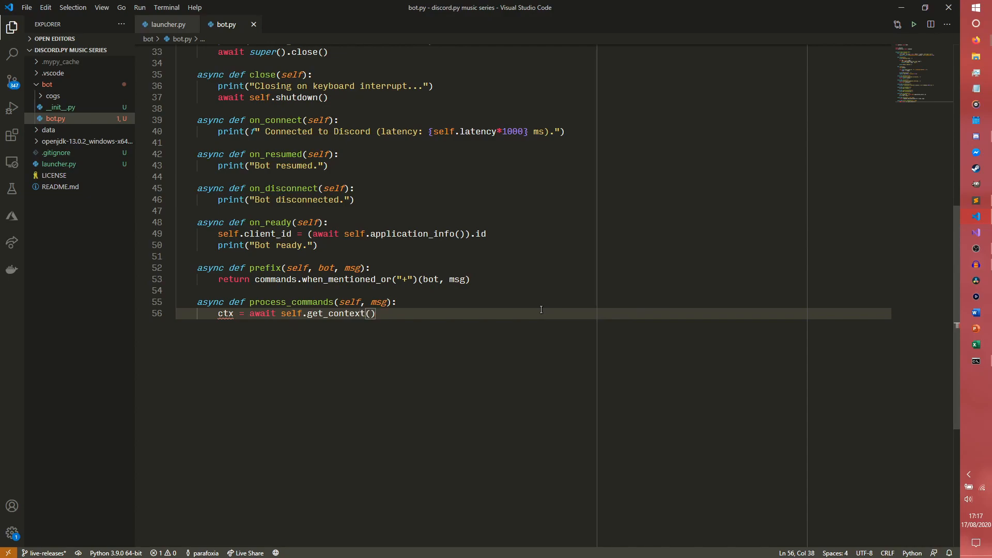
{"action": "type", "text": "msg, clas"}
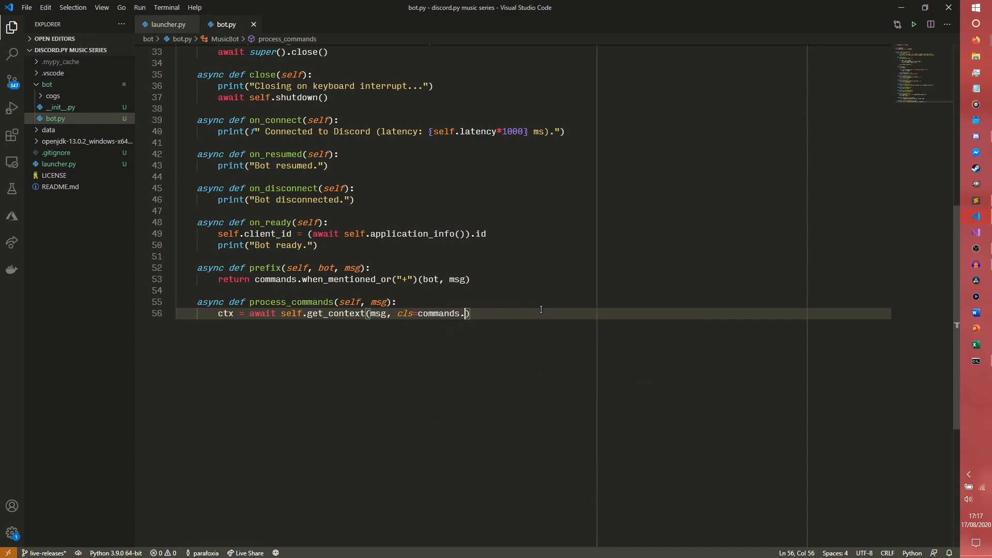
{"action": "type", "text": "Context"}
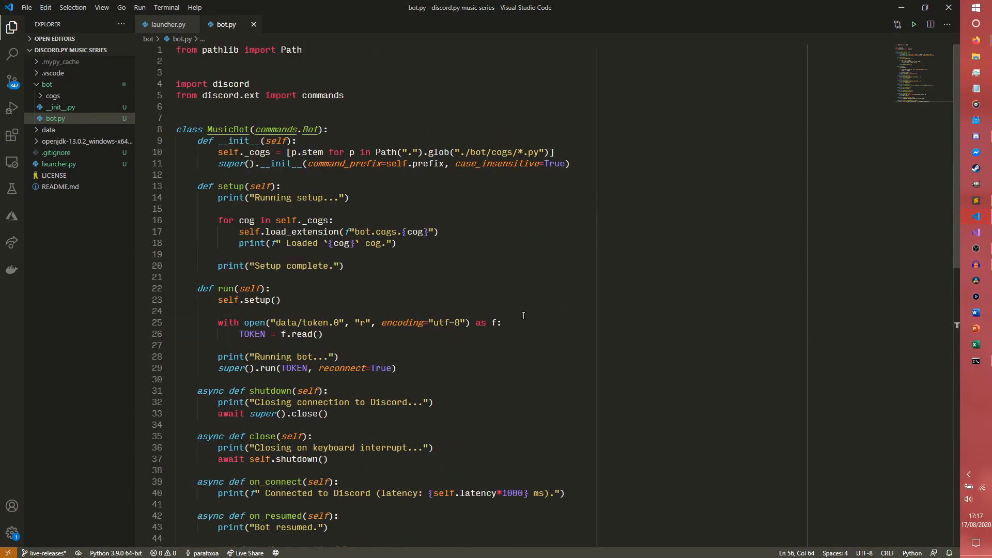
{"action": "scroll", "scroll_direction": "down", "scroll_amount": 3}
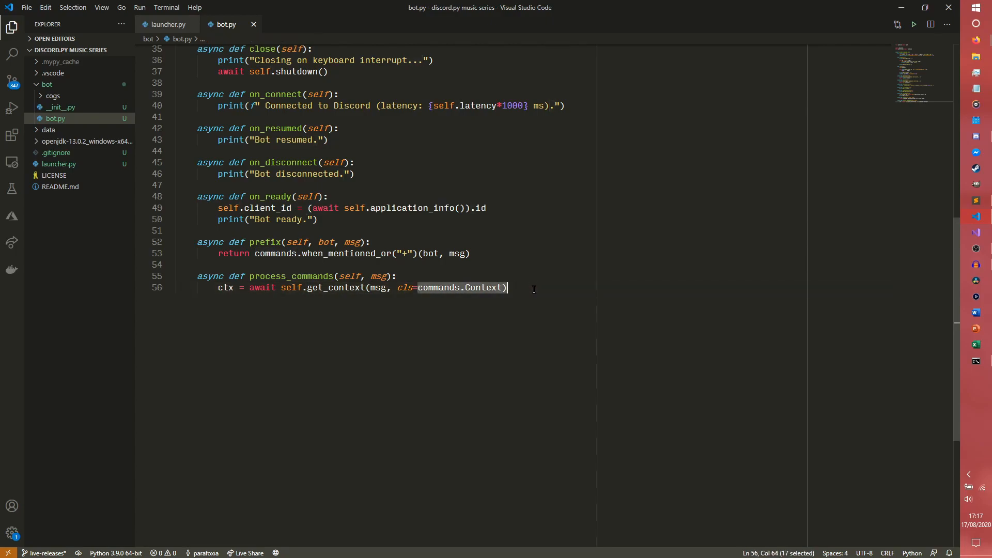
{"action": "left_click", "coordinate": [533, 288]}
{"action": "type", "text": "if ct"}
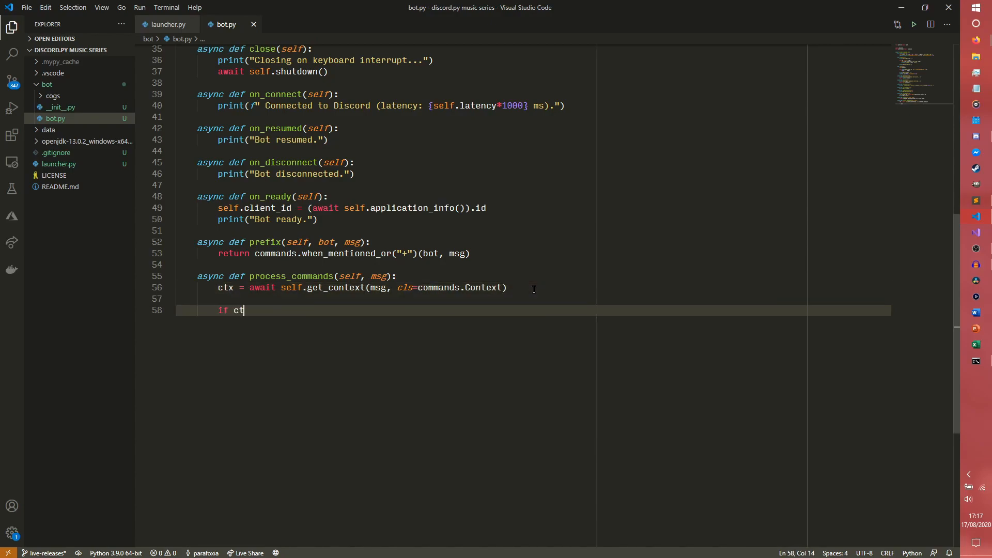
Step: Invoke the command with await self.invoke(ctx) when ctx.command is not None
{"action": "type", "text": "x.command"}
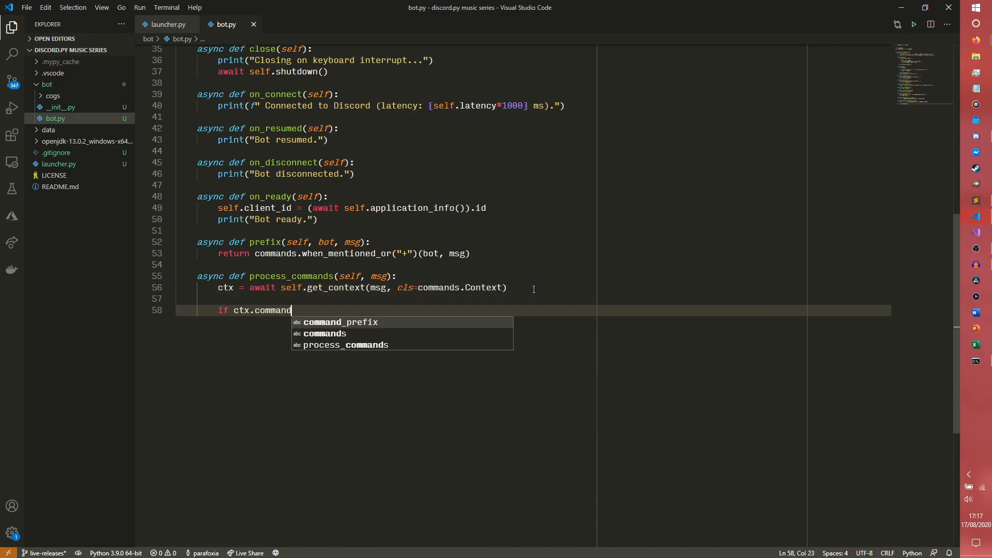
{"action": "type", "text": "is not None:"}
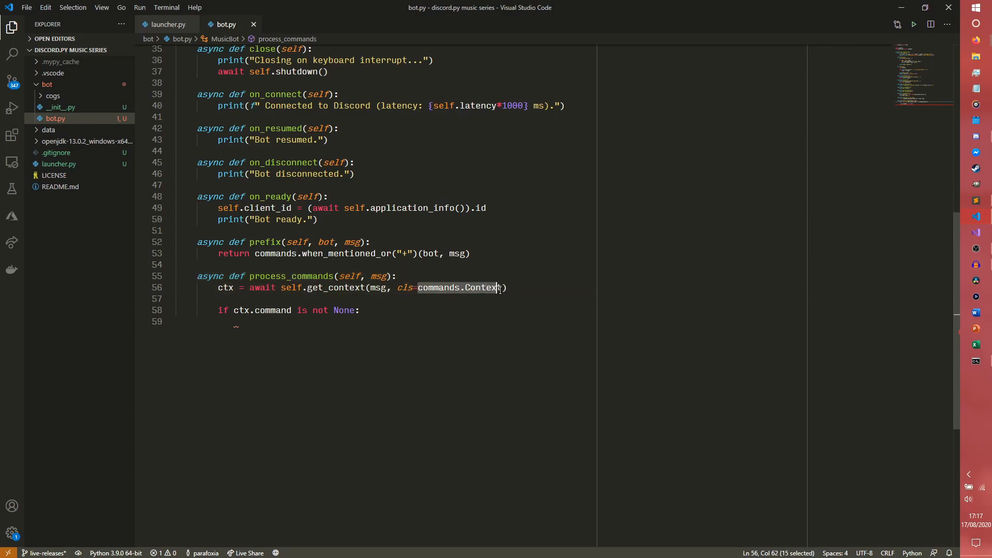
{"action": "left_click", "coordinate": [519, 287]}
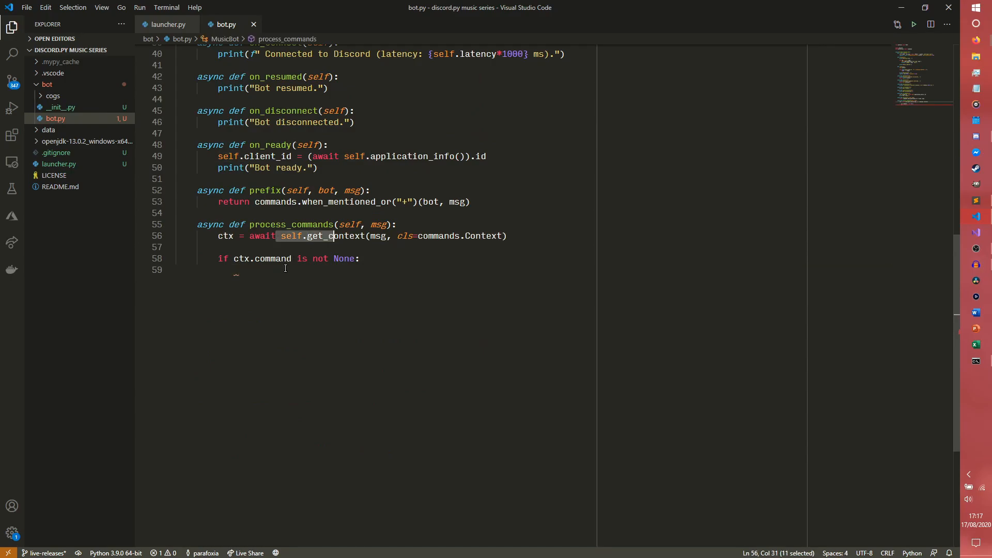
{"action": "type", "text": "await self.invoke"}
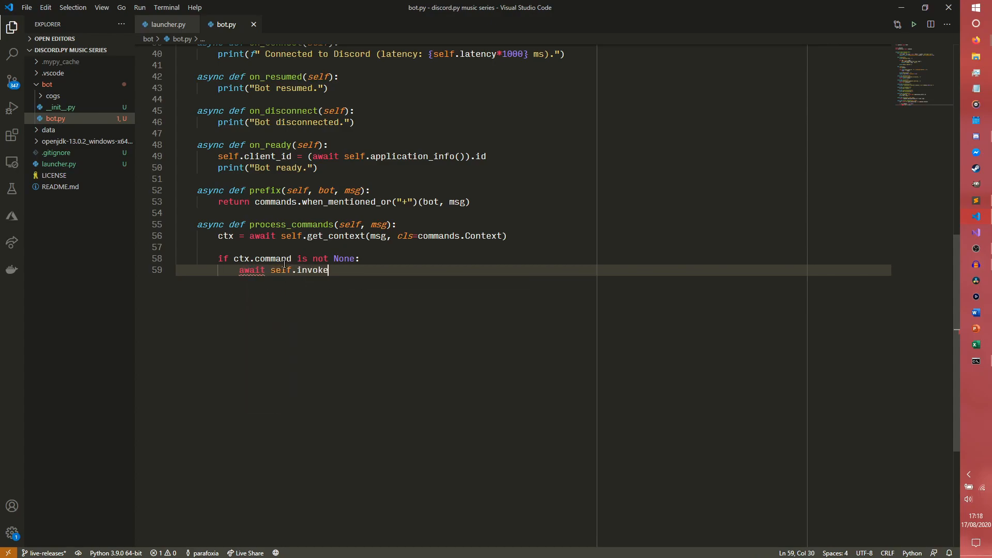
{"action": "type", "text": "(ctx)"}
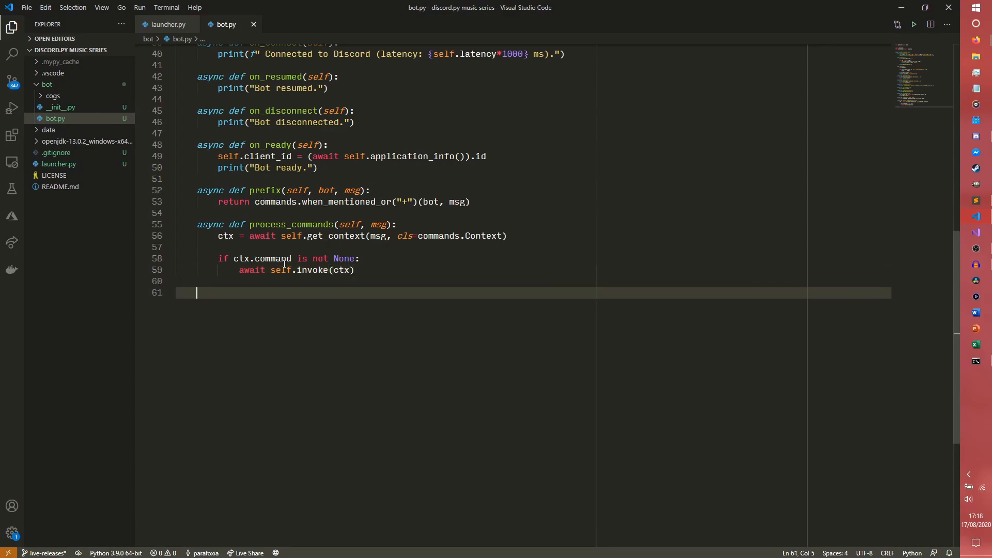
Step: Write async on_message(self, msg) that awaits self.process_commands(msg) when msg.author is not a bot
{"action": "type", "text": "asnc def on"}
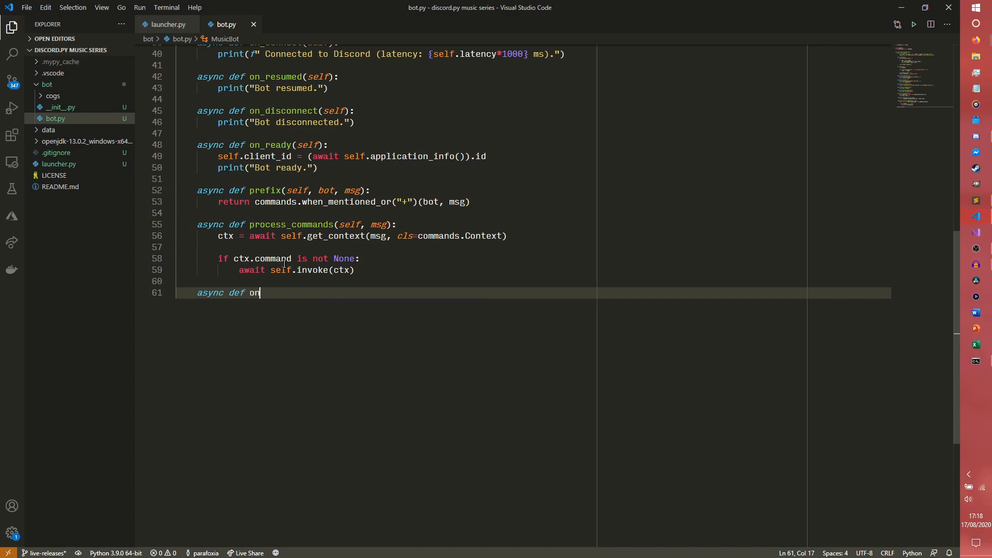
{"action": "type", "text": "_message(self,"}
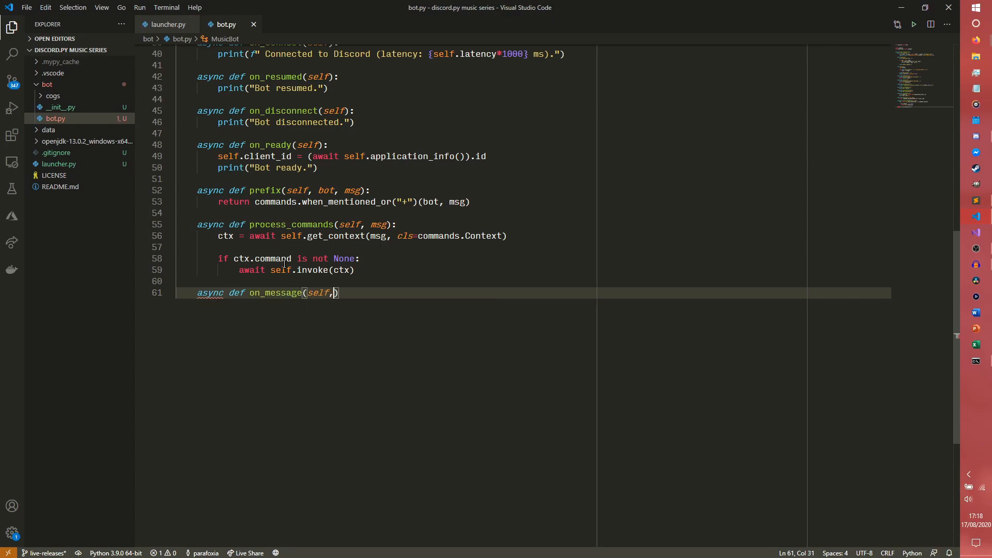
{"action": "type", "text": "msg"}
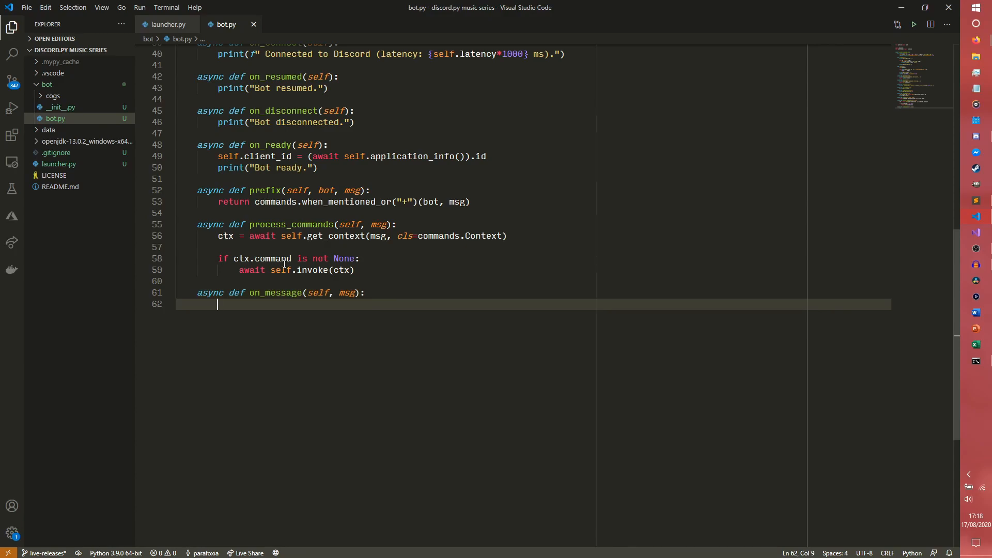
{"action": "type", "text": "if not msg.a"}
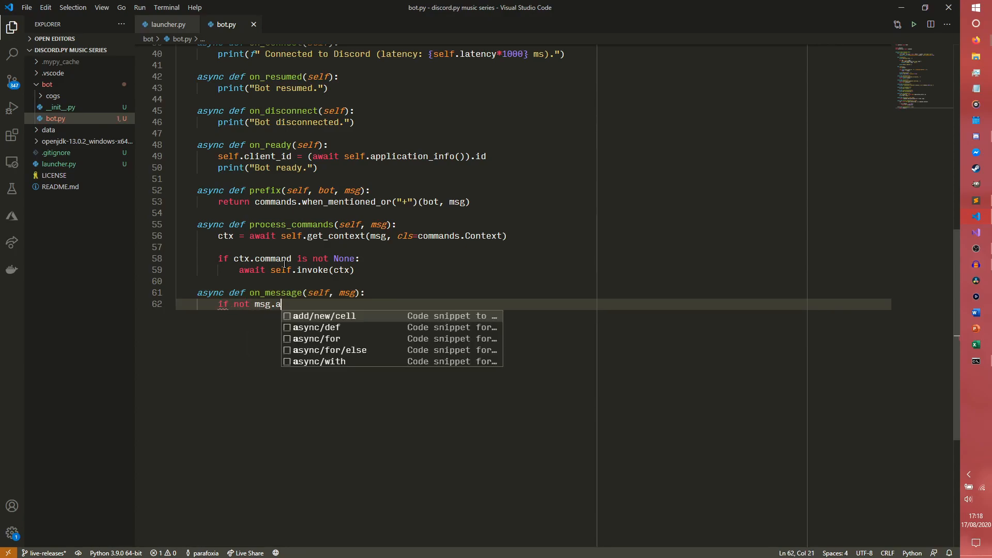
{"action": "type", "text": "uthor."}
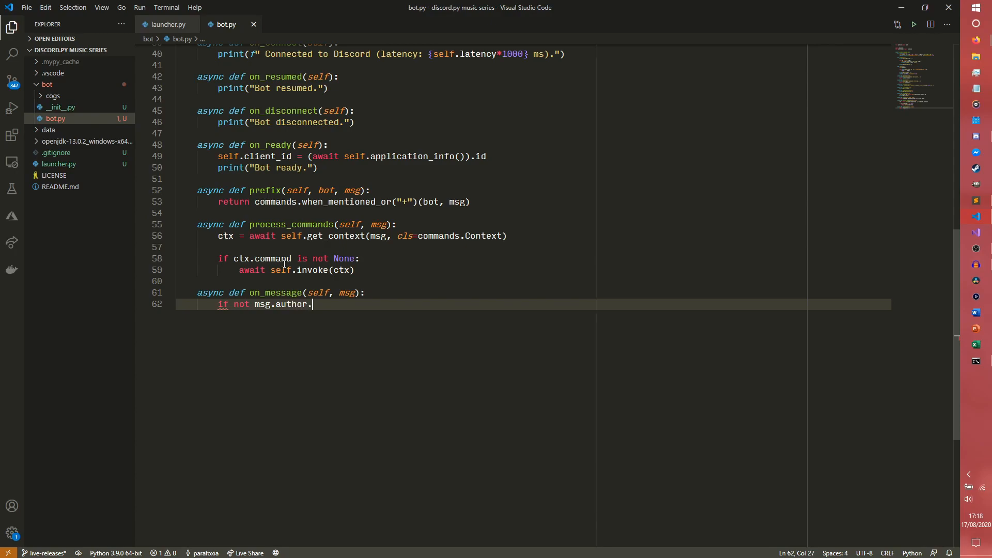
{"action": "type", "text": "bot:"}
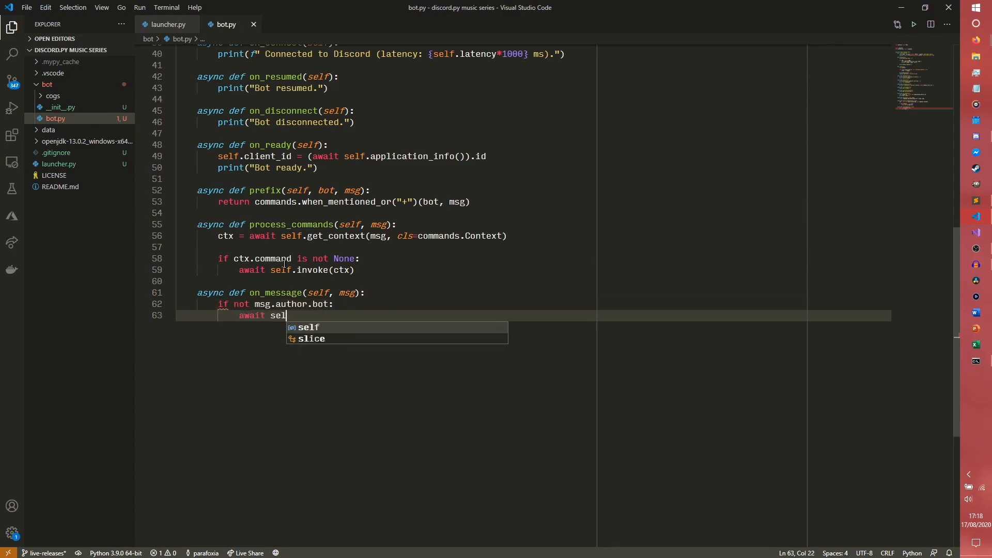
{"action": "type", "text": ".process_commands(msg"}
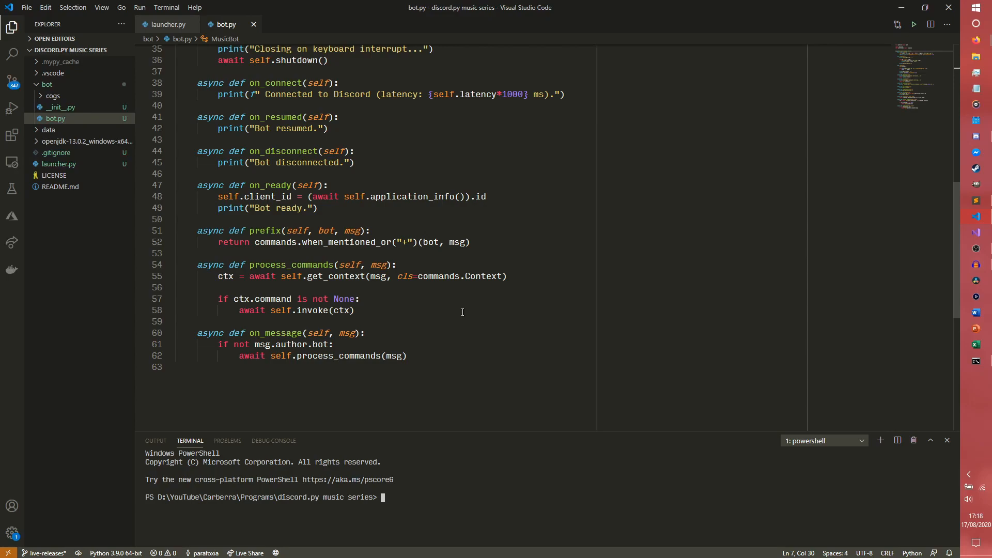
Step: Run py -3.8 .\launcher.py in the terminal and format the printed latency with :.0f
{"action": "type", "text": "p"}
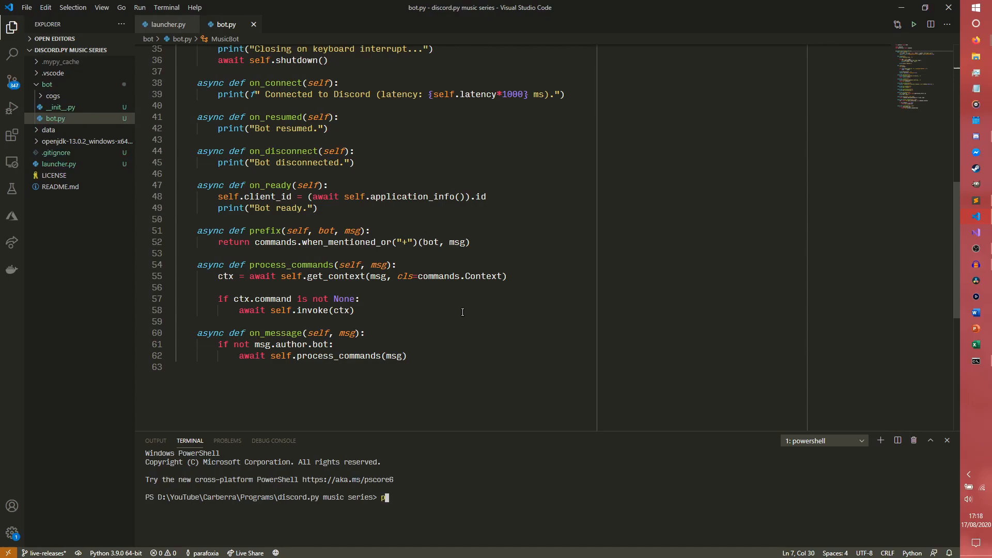
{"action": "type", "text": "y -3/"}
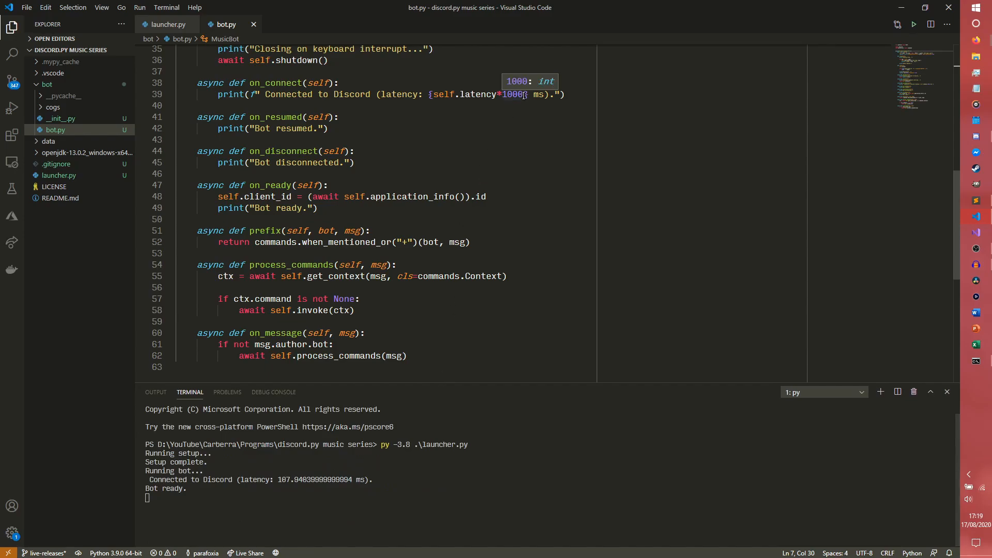
{"action": "mouse_move", "coordinate": [537, 152]}
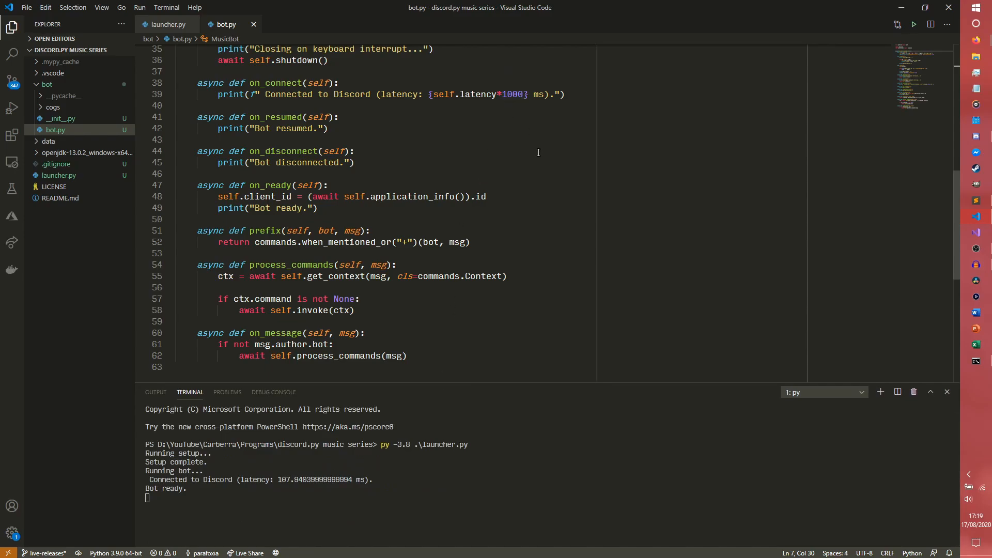
{"action": "left_click", "coordinate": [525, 94]}
{"action": "type", "text": ":,"}
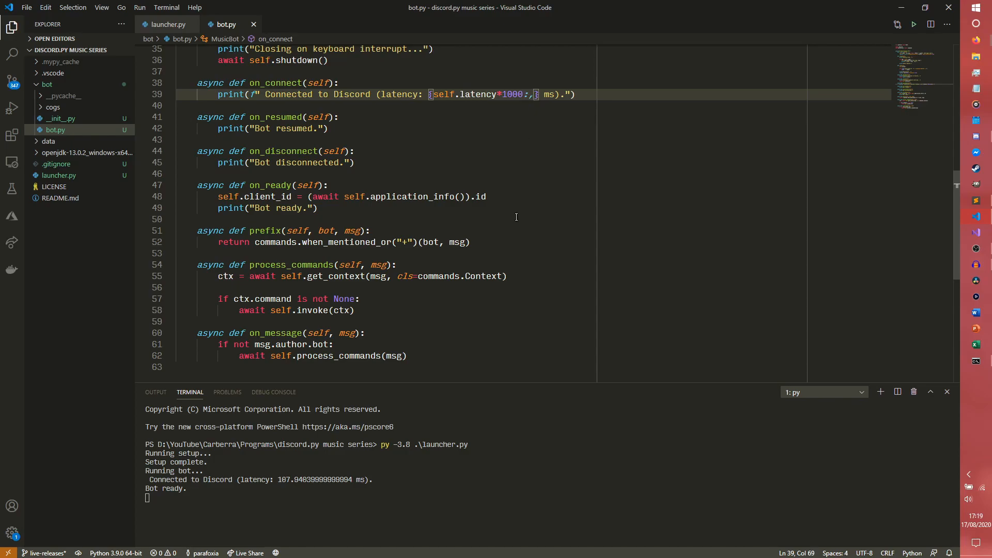
{"action": "type", "text": ".0f"}
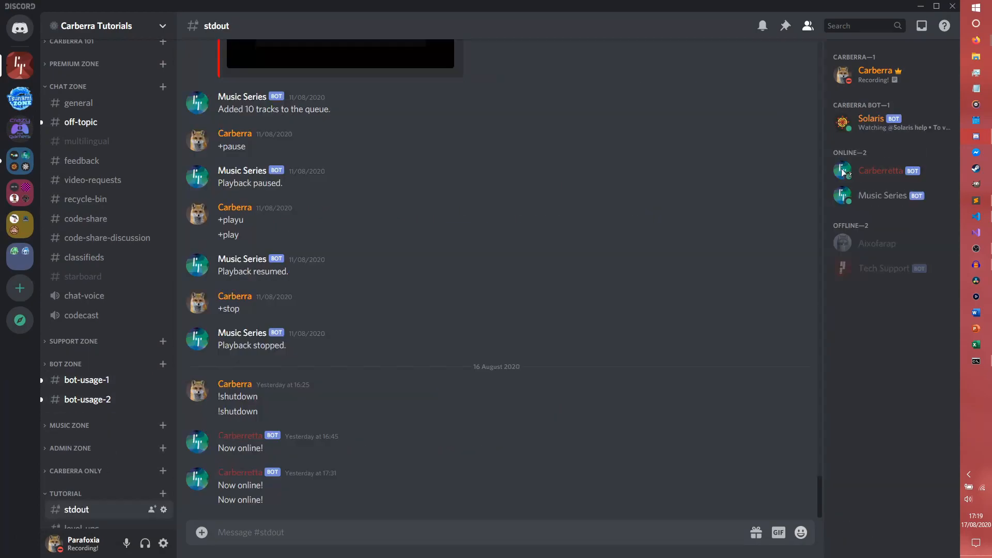
Step: View the Music Series and Carberretta profile cards under Online, ending on Music Series#2042
{"action": "left_click", "coordinate": [889, 196]}
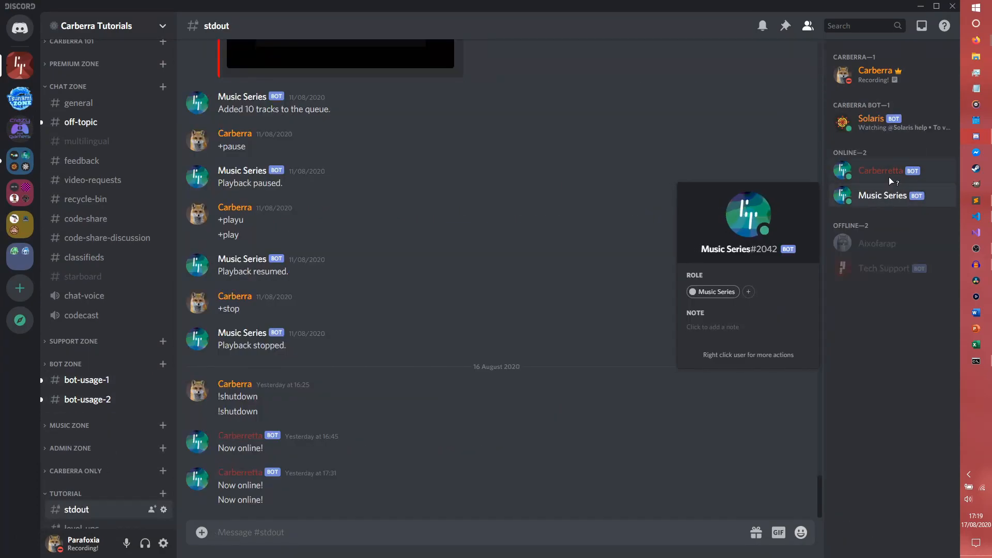
{"action": "left_click", "coordinate": [879, 171]}
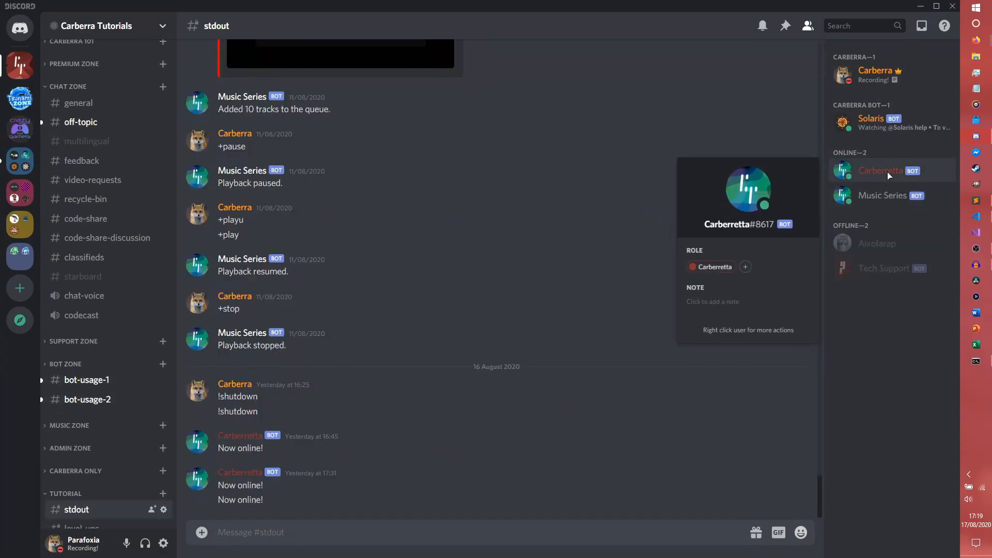
{"action": "mouse_move", "coordinate": [827, 269]}
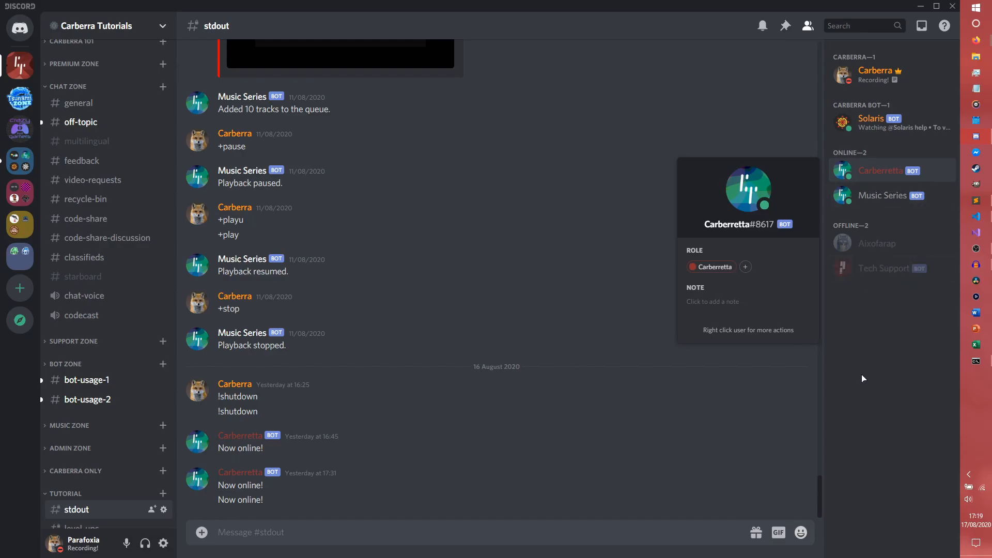
{"action": "left_click", "coordinate": [881, 195]}
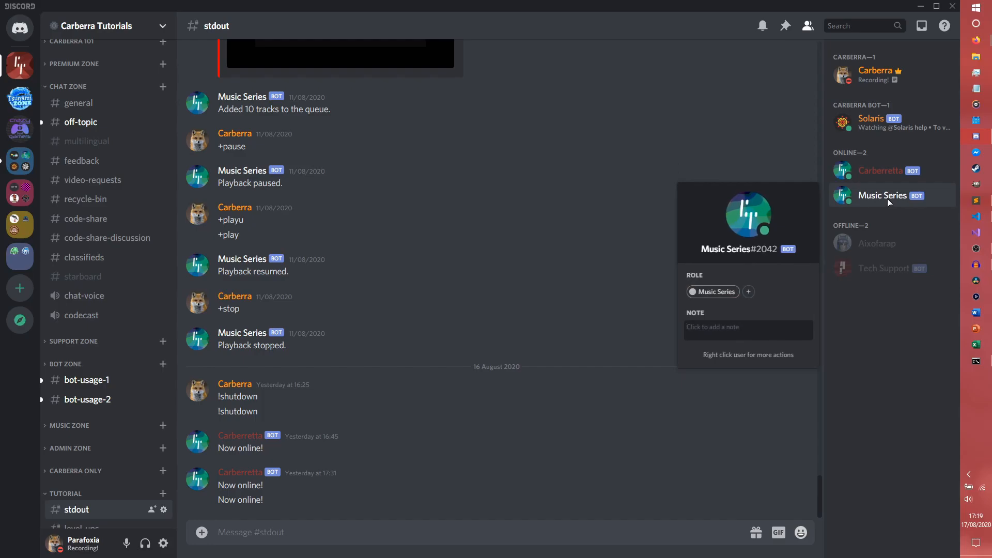
{"action": "left_click", "coordinate": [748, 327]}
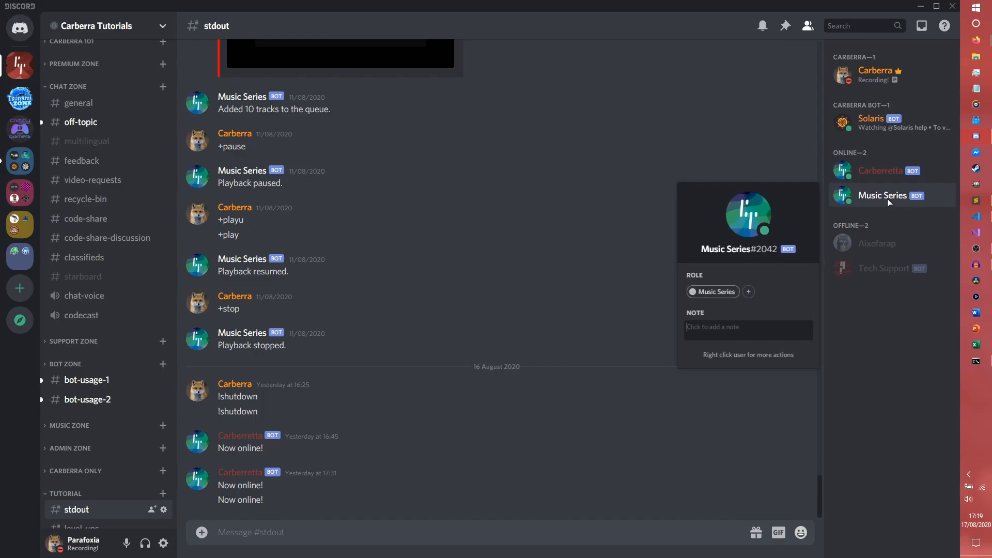
{"action": "mouse_move", "coordinate": [383, 486]}
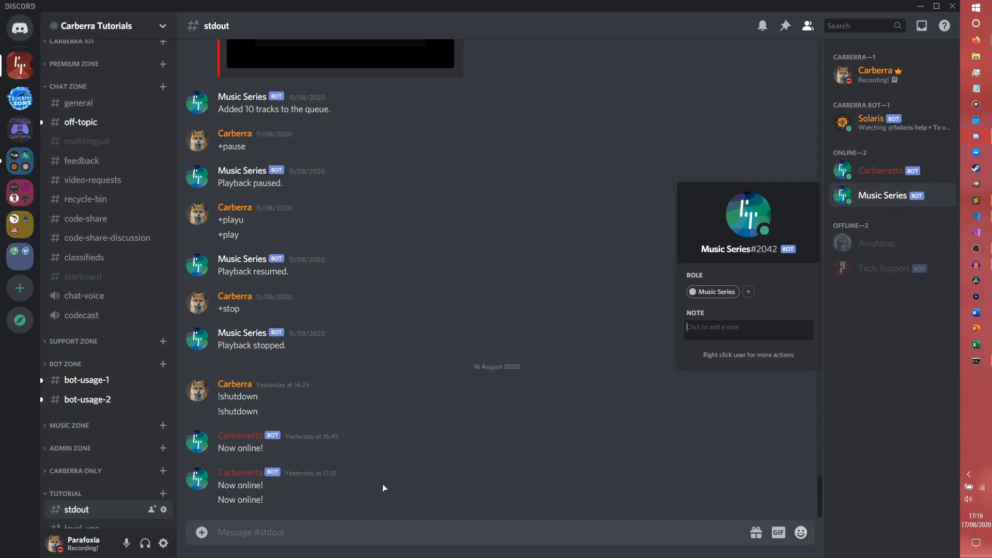